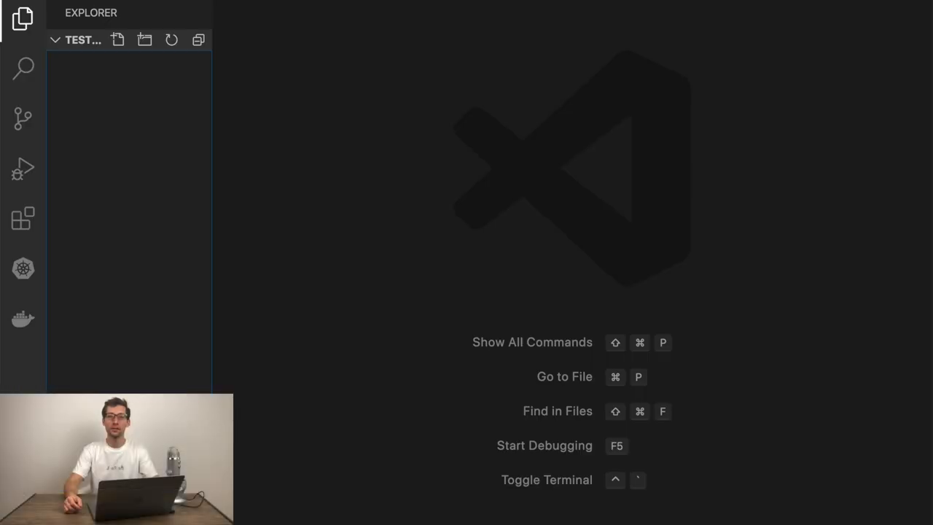
Create testable.go declaring package testable.
{"action": "type", "text": "testa"}
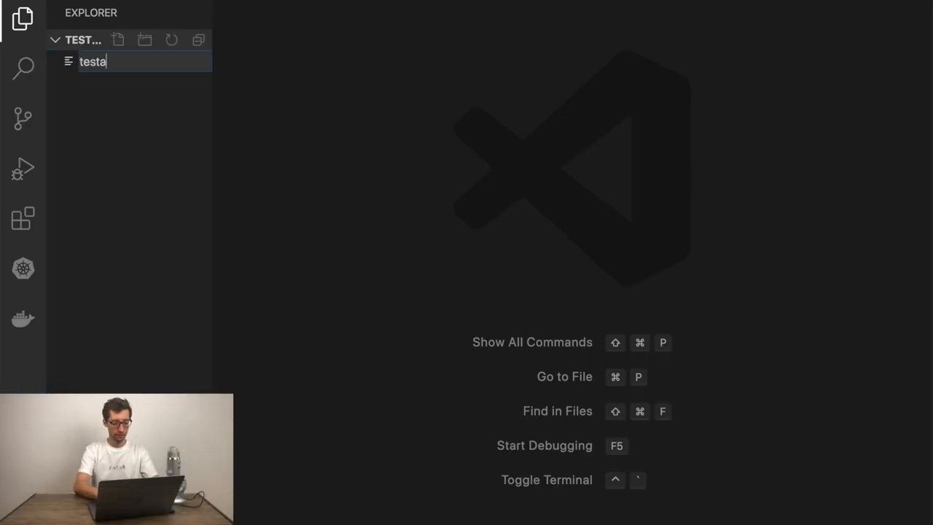
{"action": "key", "text": "Enter"}
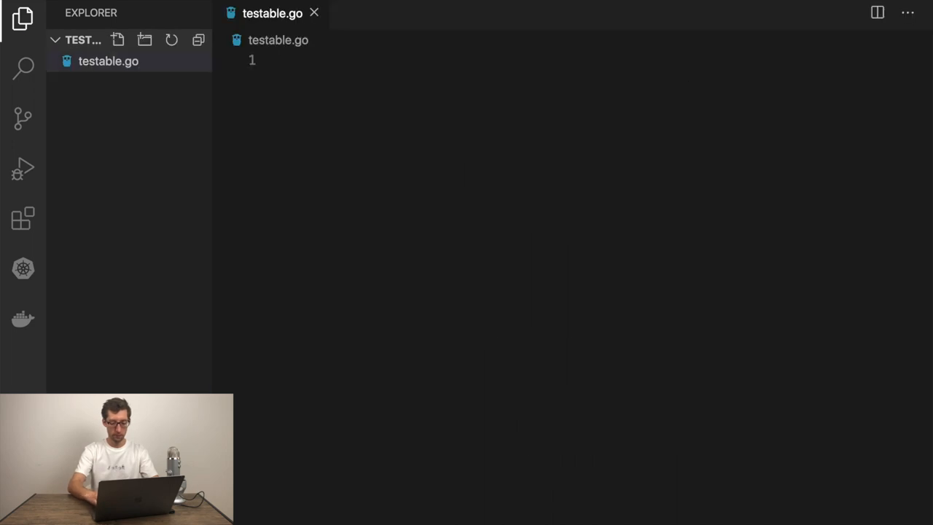
{"action": "type", "text": "package testable"}
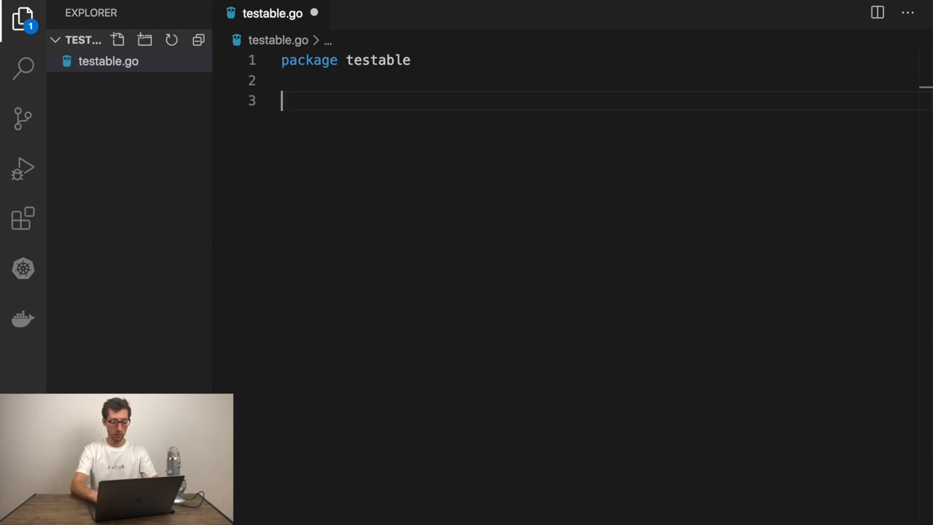
Declare func StrInSlice(s []string, find string) bool.
{"action": "type", "text": "func StrIn"}
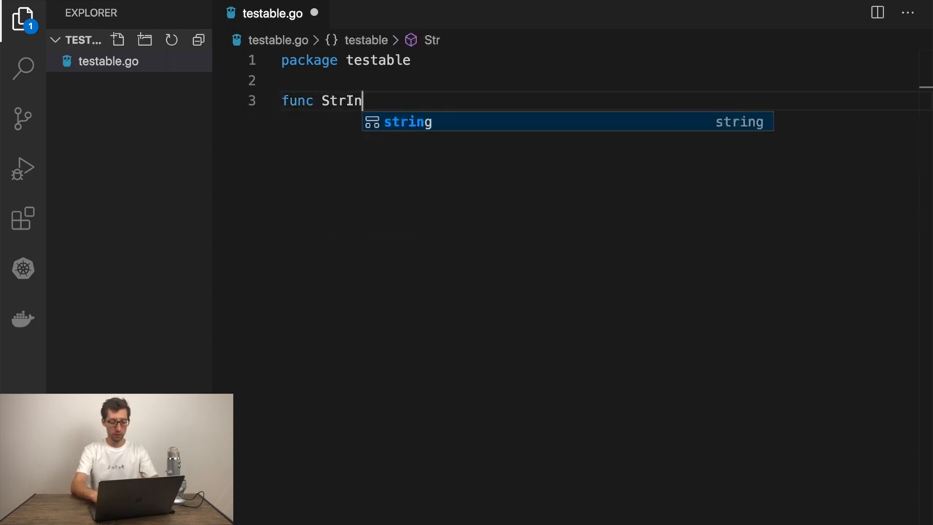
{"action": "type", "text": "Slice(slice []string"}
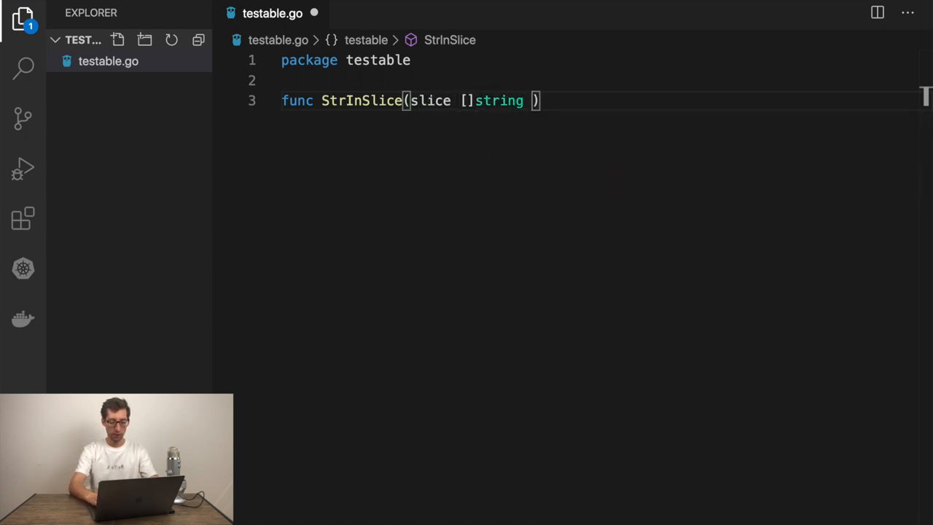
{"action": "type", "text": ", find"}
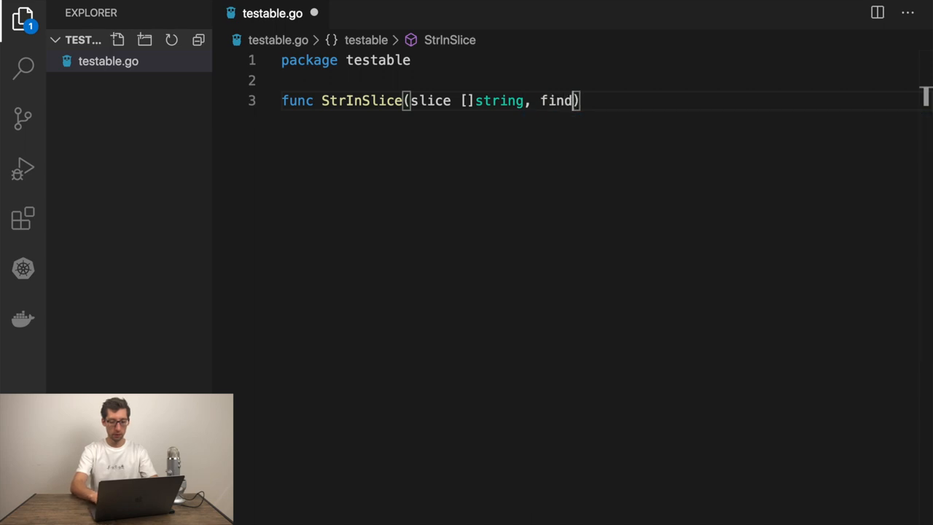
{"action": "type", "text": "string"}
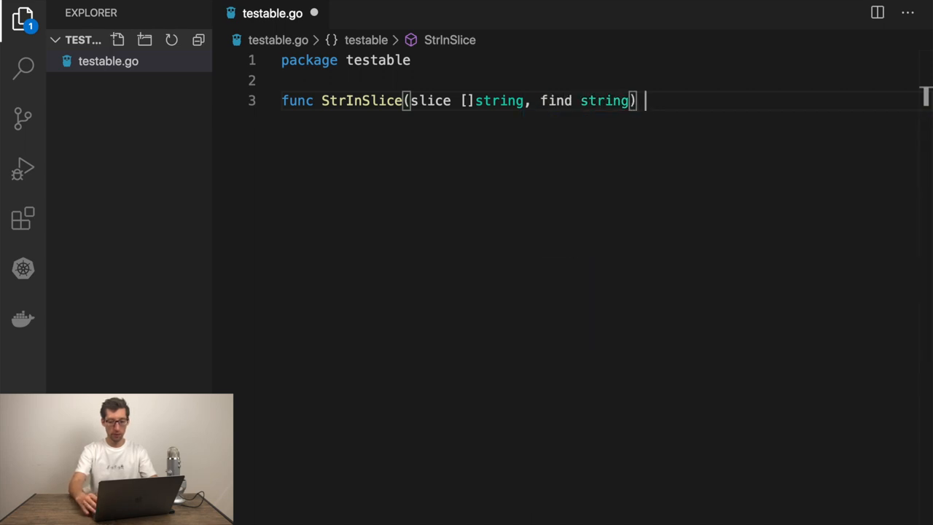
{"action": "type", "text": "bool {"}
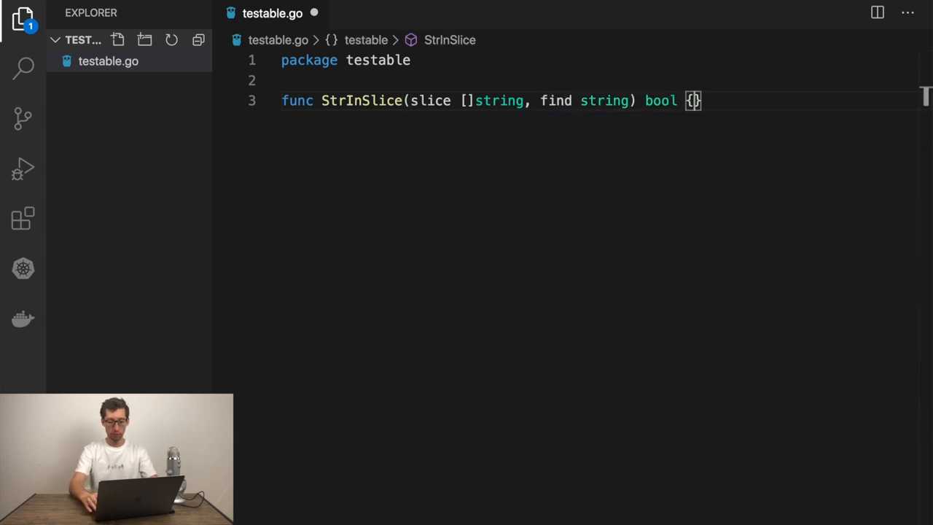
{"action": "key", "text": "Enter"}
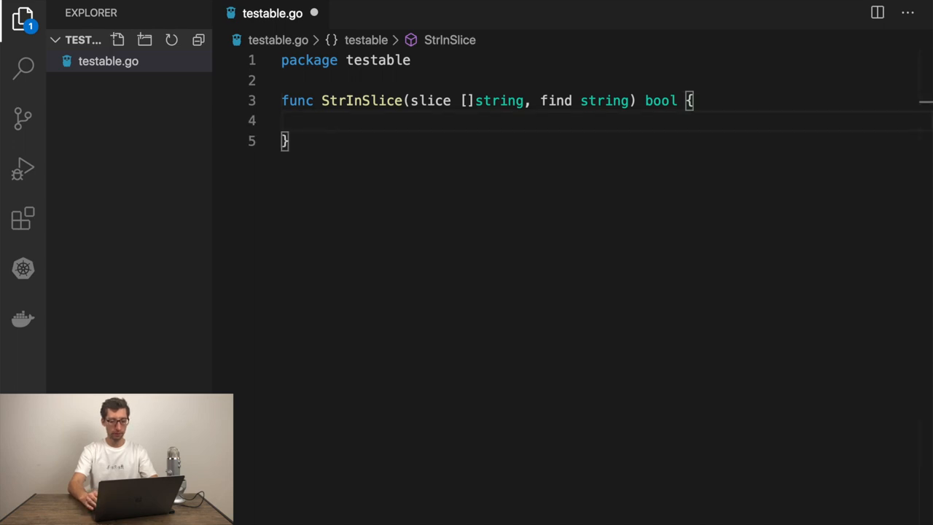
Range over s returning true when v == find, otherwise false.
{"action": "type", "text": "for _, v"}
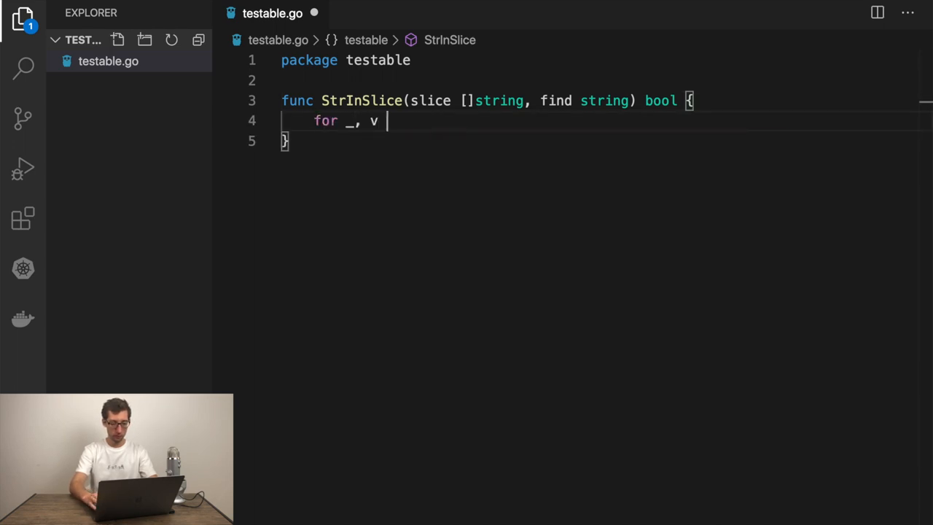
{"action": "type", "text": ":= range slice {"}
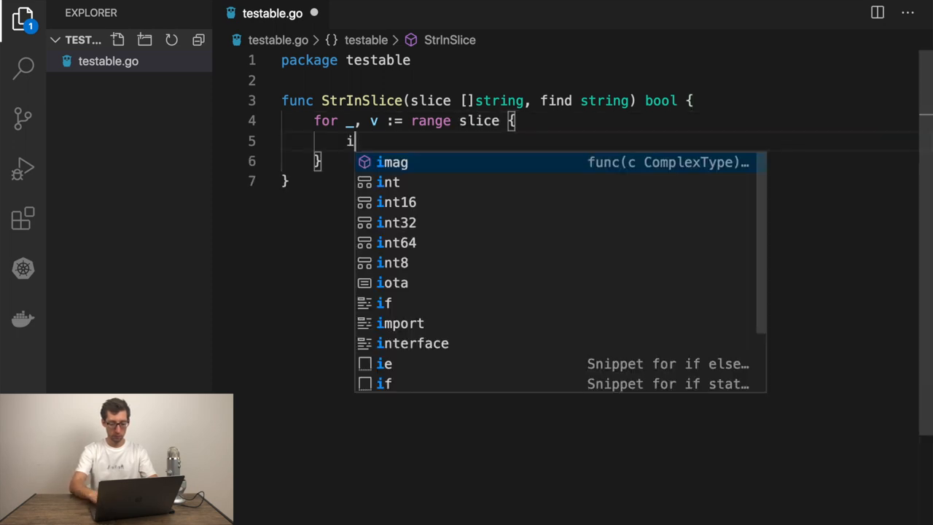
{"action": "type", "text": "f v == find {"}
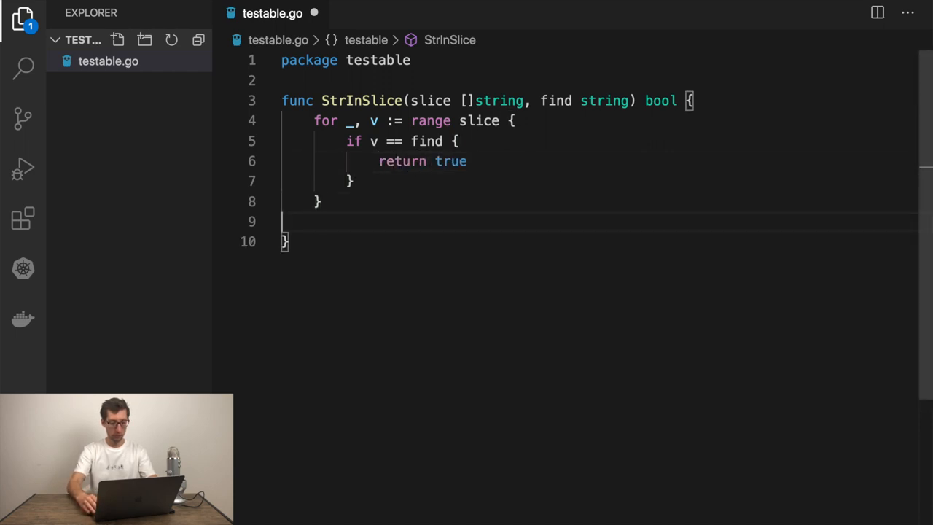
{"action": "type", "text": "return false"}
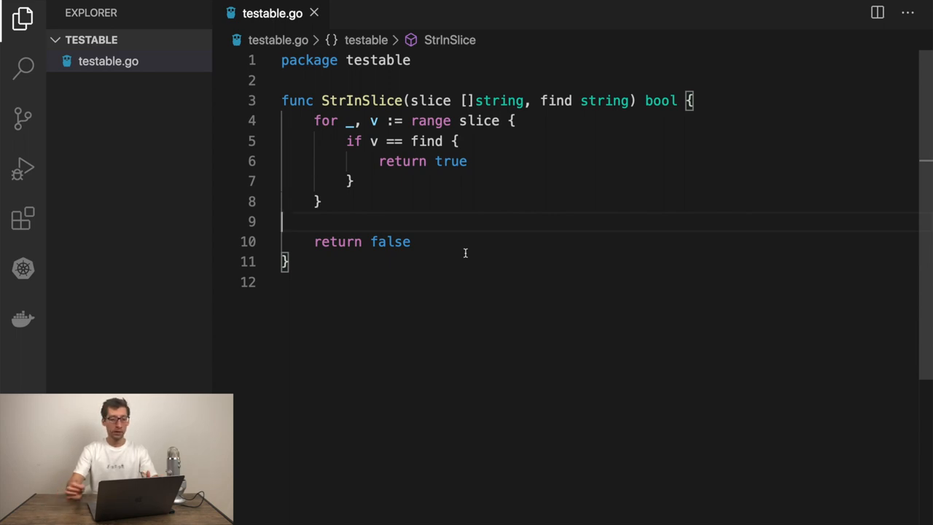
Create testable_test.go with func TestStrInSlice(t *testing.T).
{"action": "left_click", "coordinate": [120, 40]}
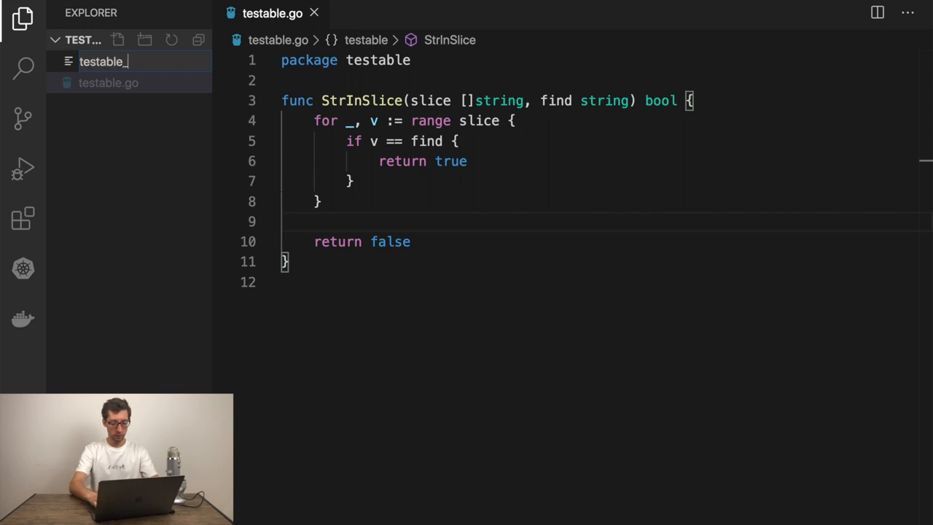
{"action": "type", "text": "test."}
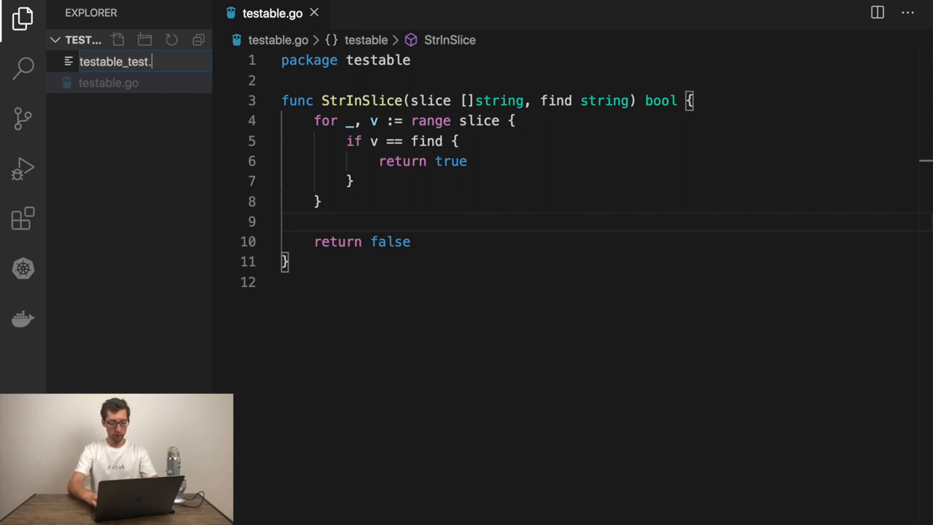
{"action": "key", "text": "Enter"}
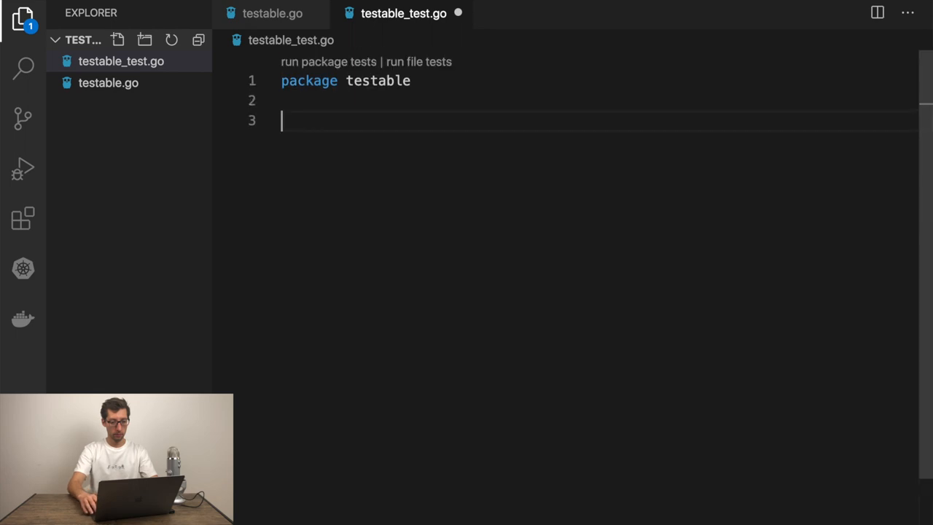
{"action": "type", "text": "func"}
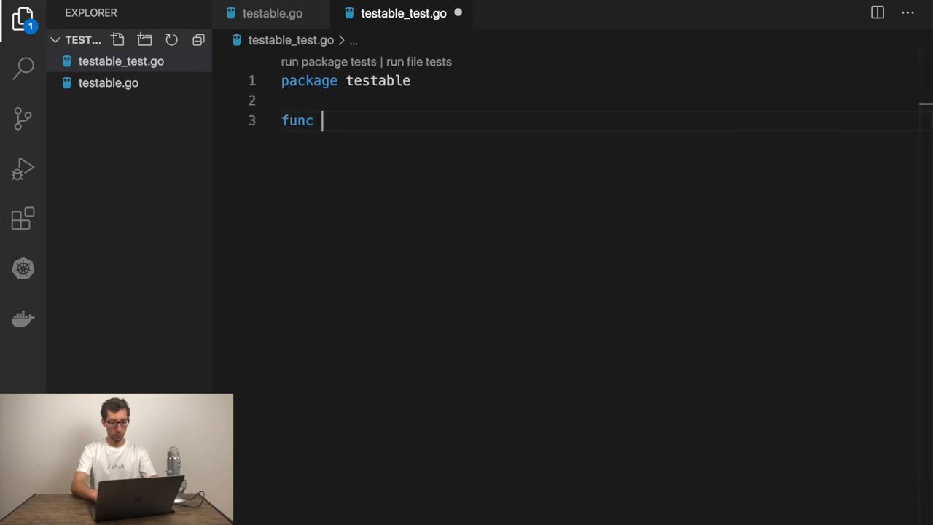
{"action": "type", "text": "TestStr"}
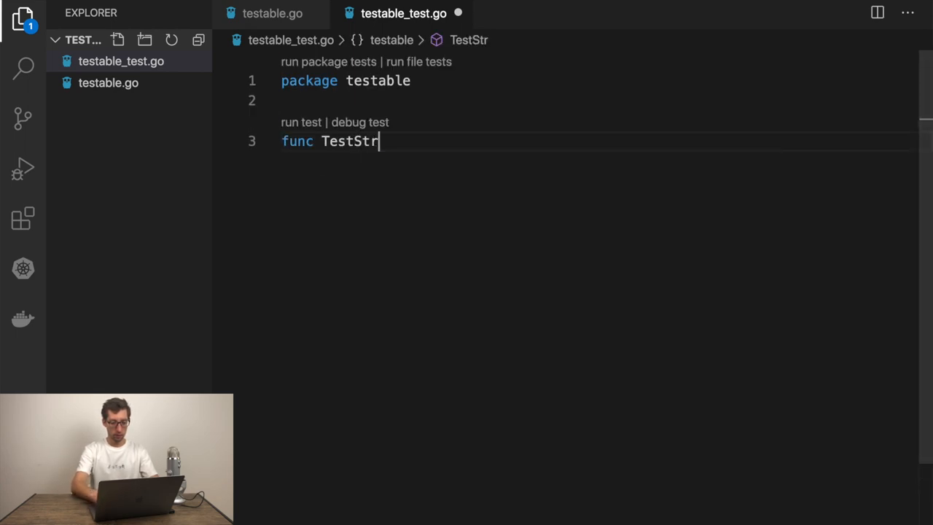
{"action": "type", "text": "InSlice("}
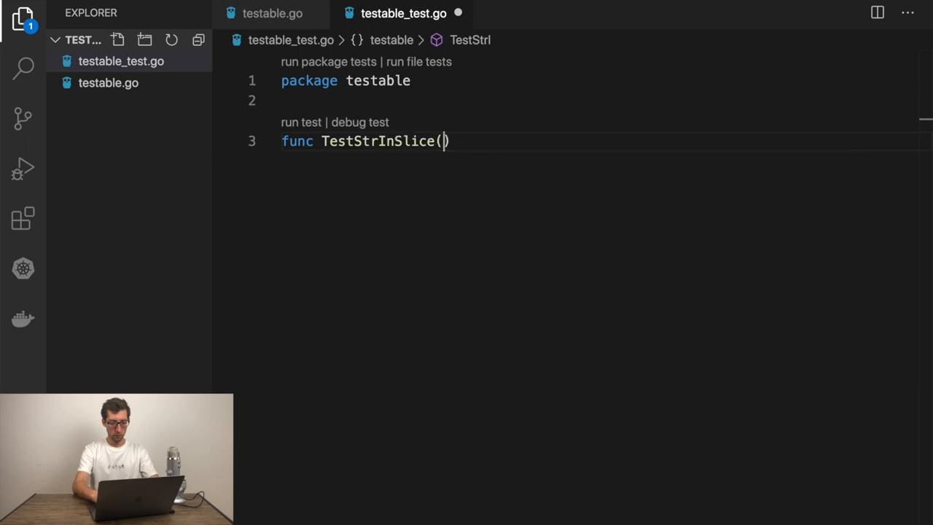
{"action": "type", "text": "t *te"}
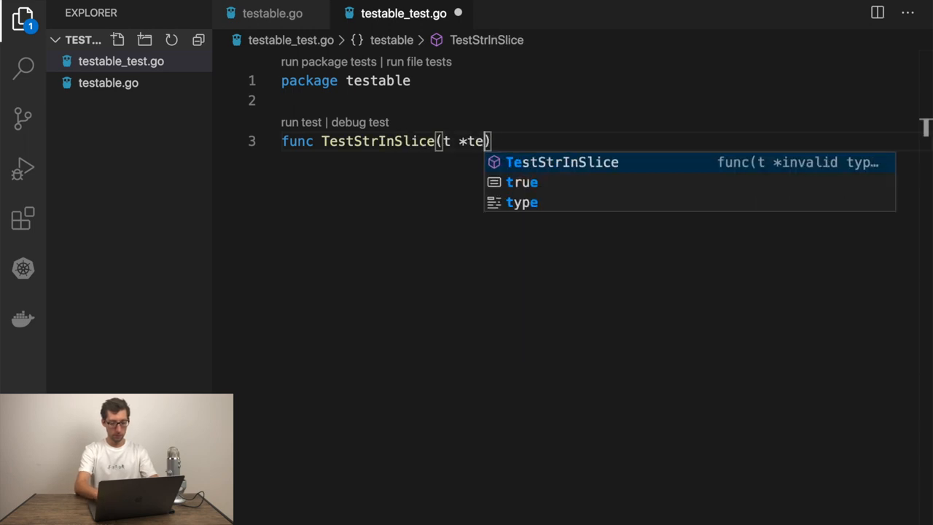
{"action": "type", "text": "sting.T"}
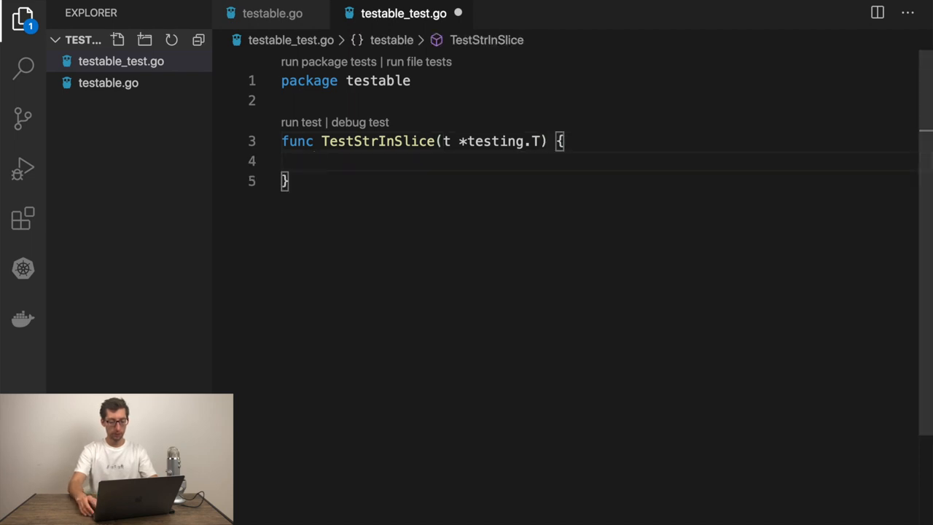
Assign got := StrInSlice([]string{"a", "b"}, "c").
{"action": "type", "text": "got :="}
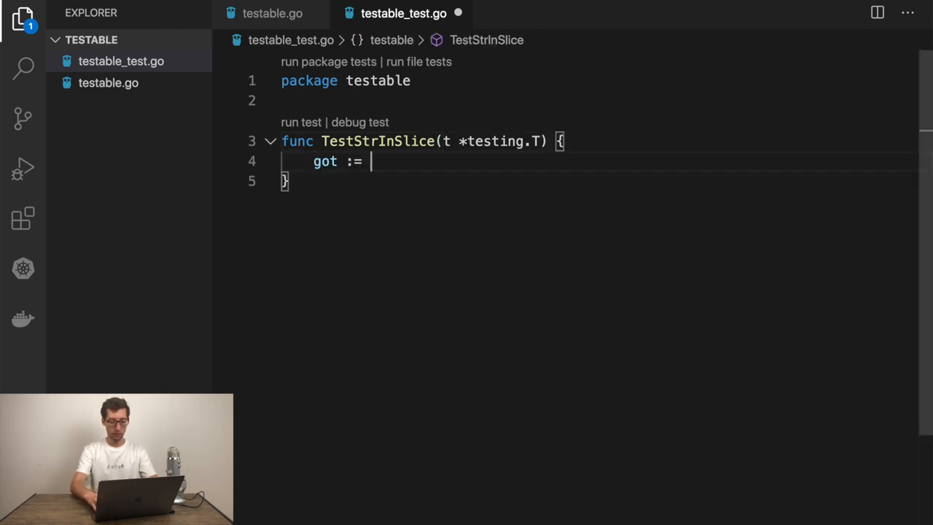
{"action": "type", "text": "StrInSlice([]string"}
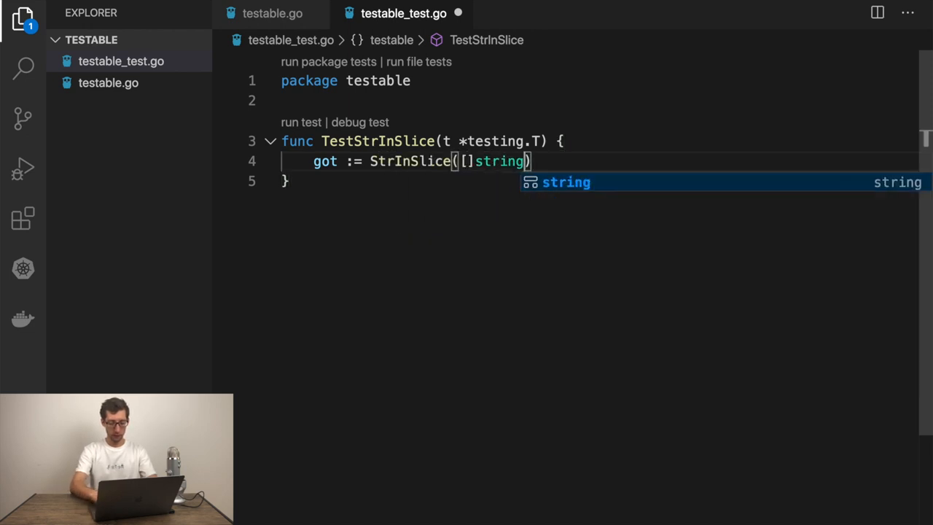
{"action": "type", "text": "{\"a\""}
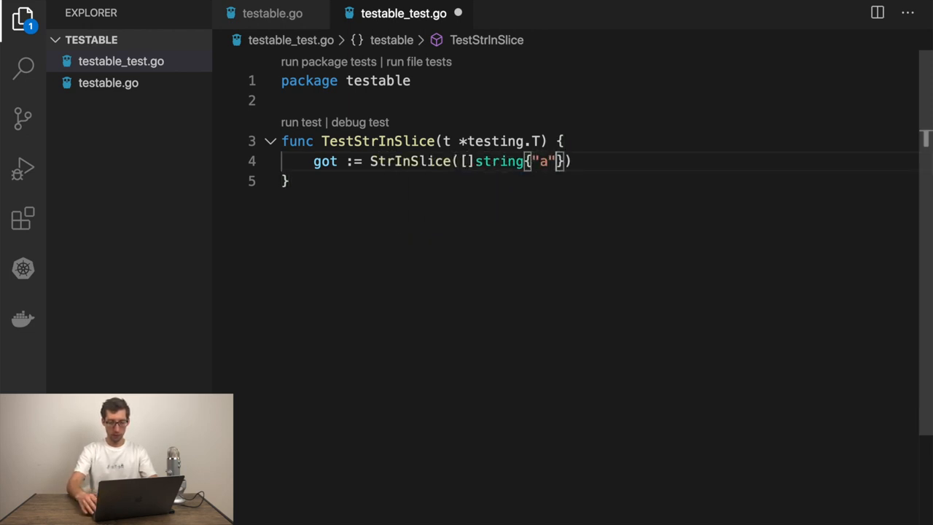
{"action": "type", "text": ", \"\""}
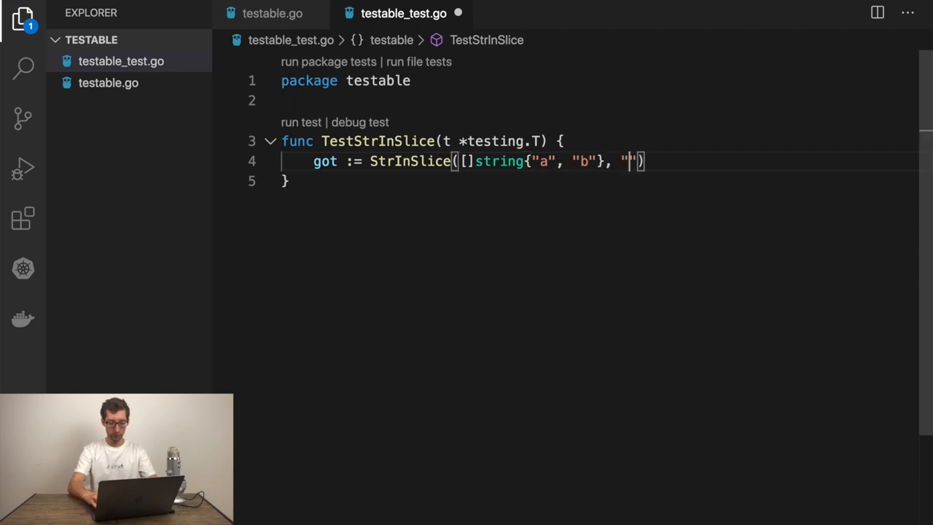
{"action": "type", "text": "c"}
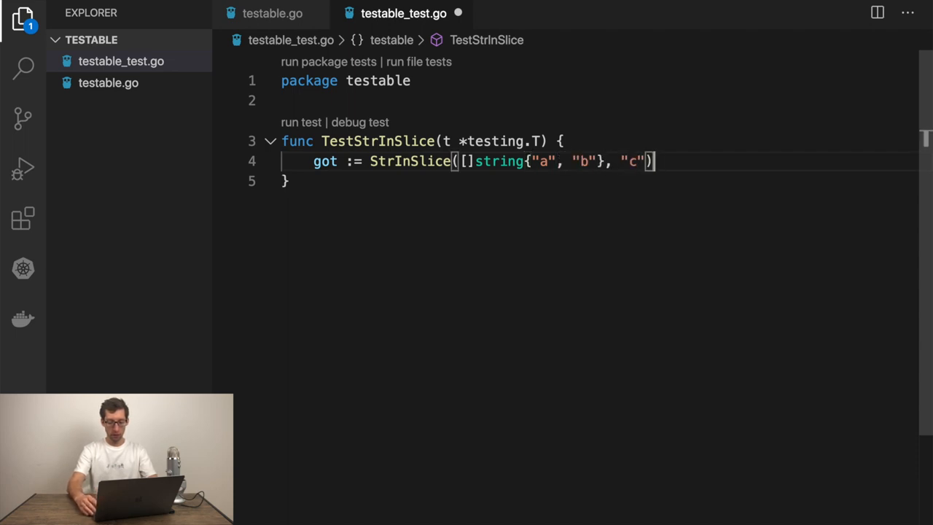
{"action": "key", "text": "Enter"}
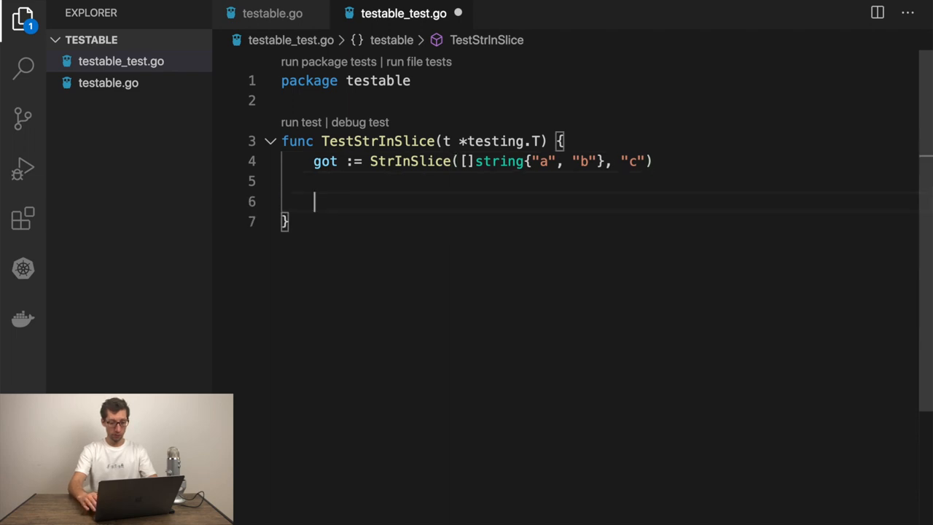
If got is true, call t.Errorf("expecting false, got true").
{"action": "type", "text": "if got == true {"}
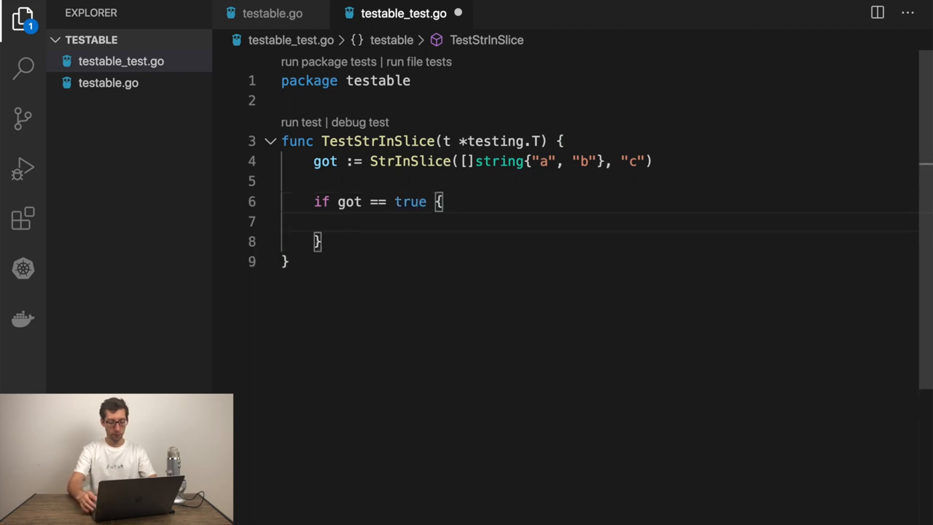
{"action": "type", "text": "t.Err"}
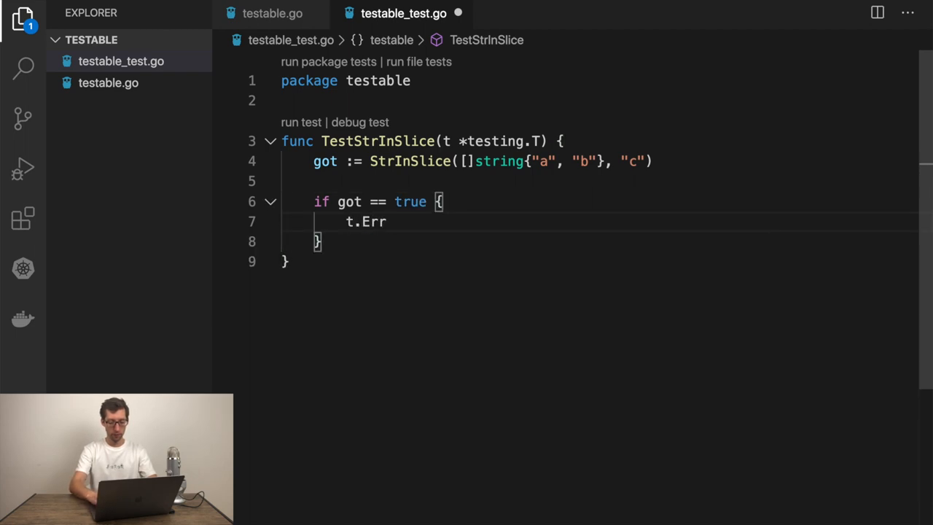
{"action": "type", "text": "orf()"}
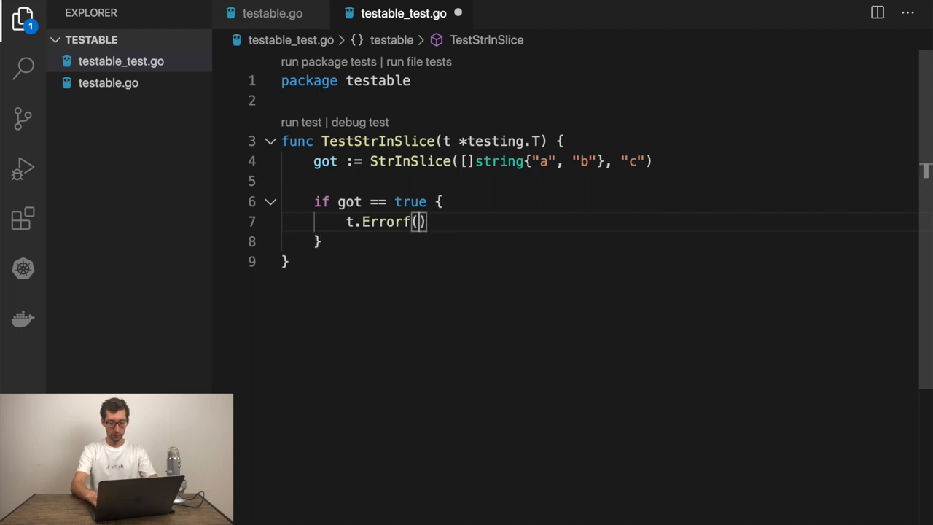
{"action": "type", "text": "\"expecting \""}
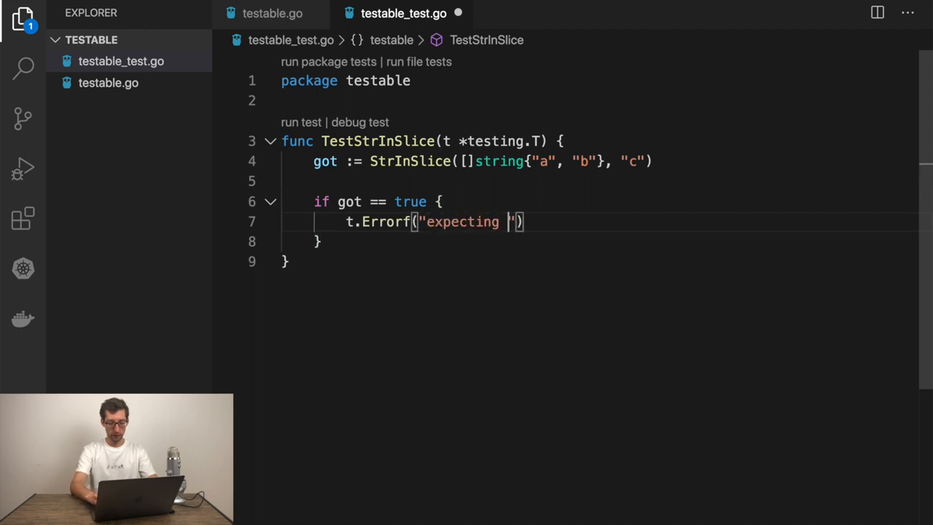
{"action": "type", "text": "false, got"}
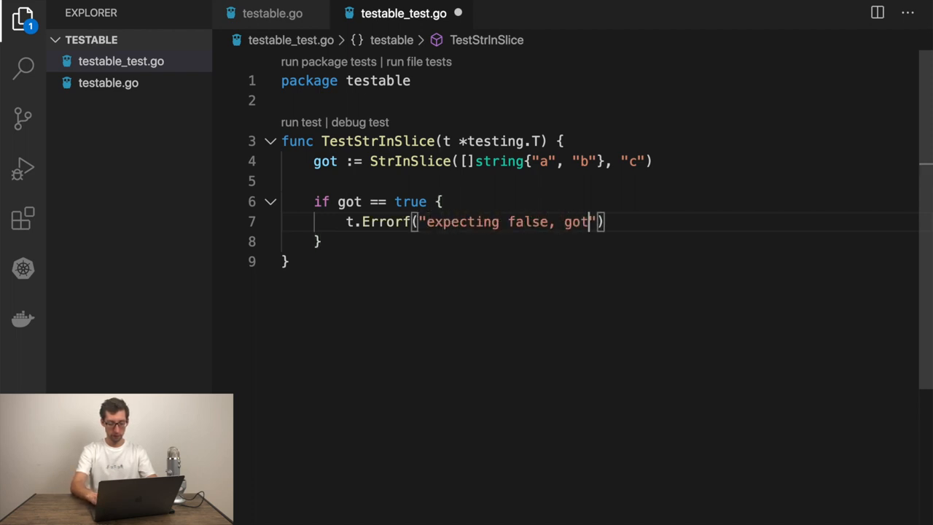
{"action": "type", "text": "true"}
{"action": "type", "text": "va"}
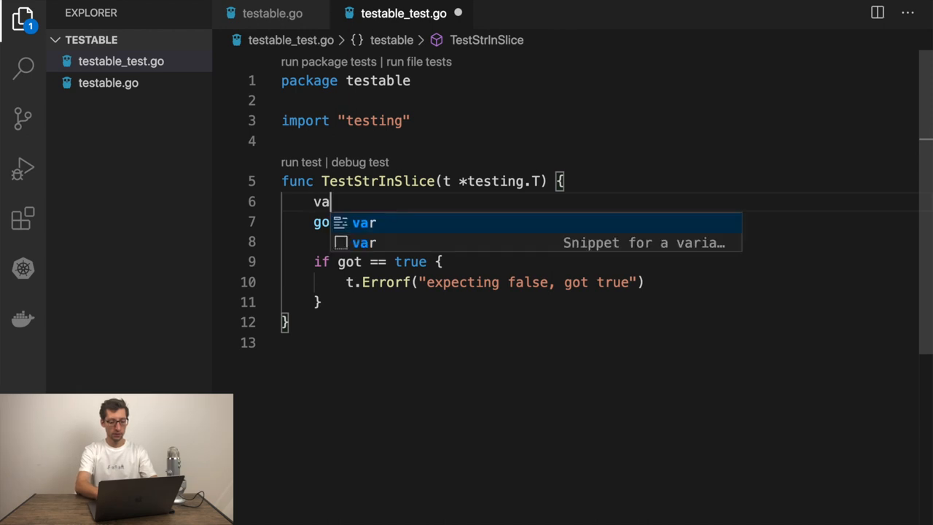
Declare var tests = []struct{slice []string; find string; want bool}.
{"action": "type", "text": "tests ="}
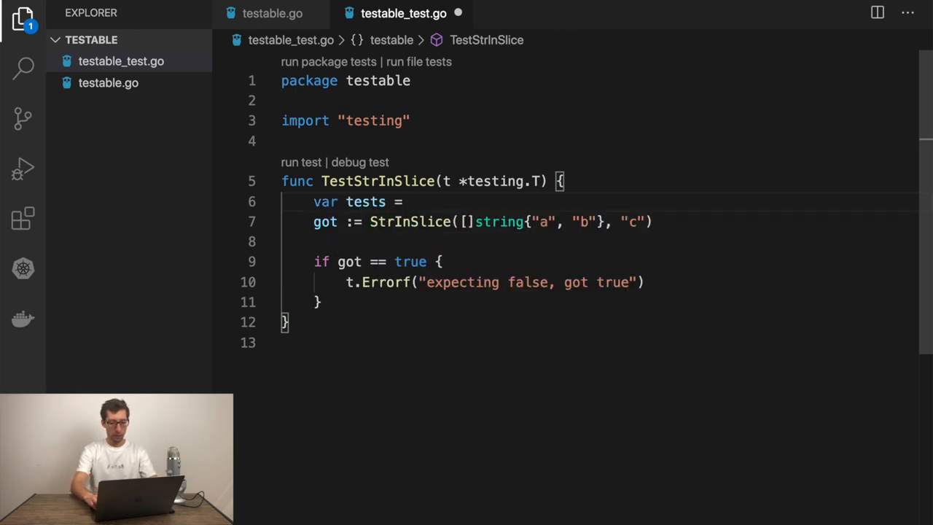
{"action": "type", "text": "[]struct{"}
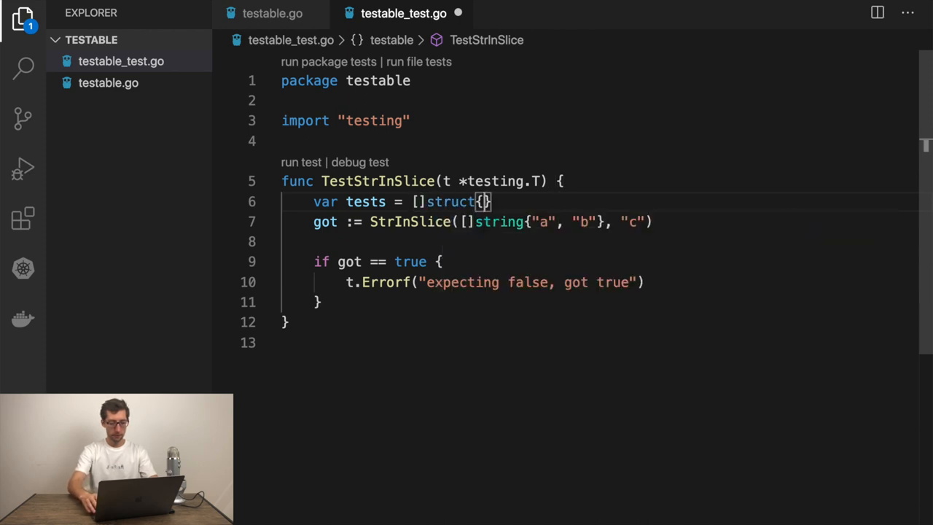
{"action": "key", "text": "Enter"}
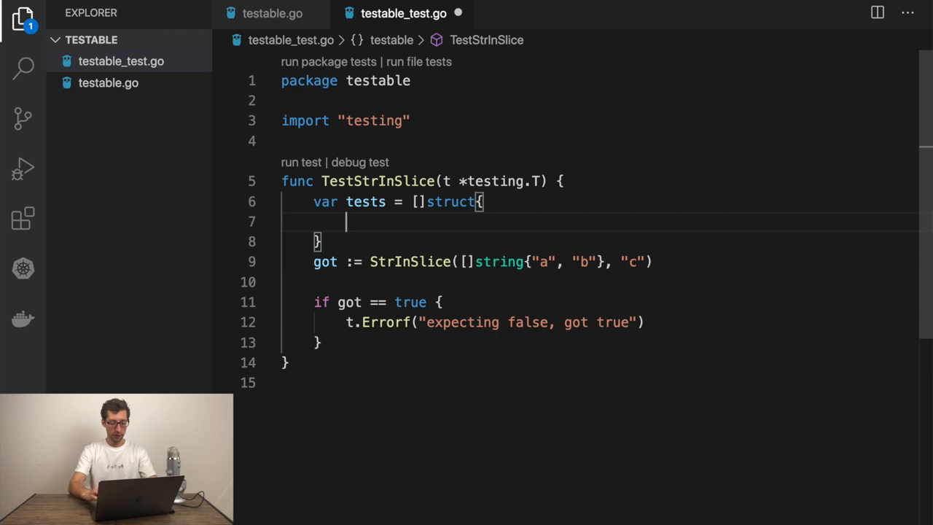
{"action": "type", "text": "slice []string"}
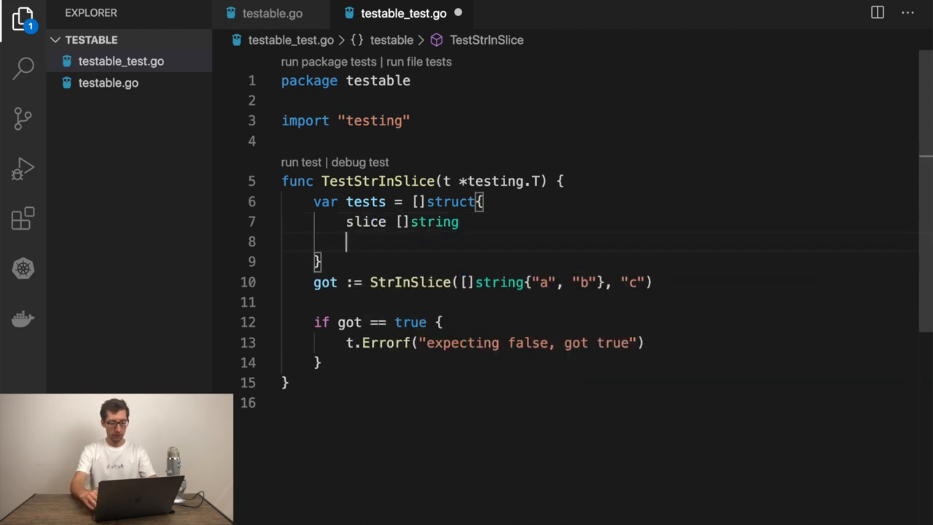
{"action": "type", "text": "find string"}
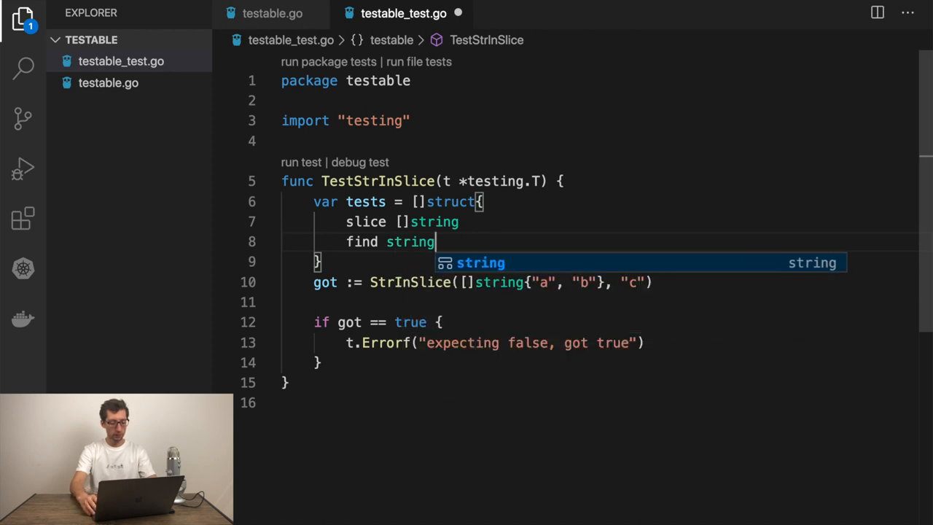
{"action": "type", "text": "want"}
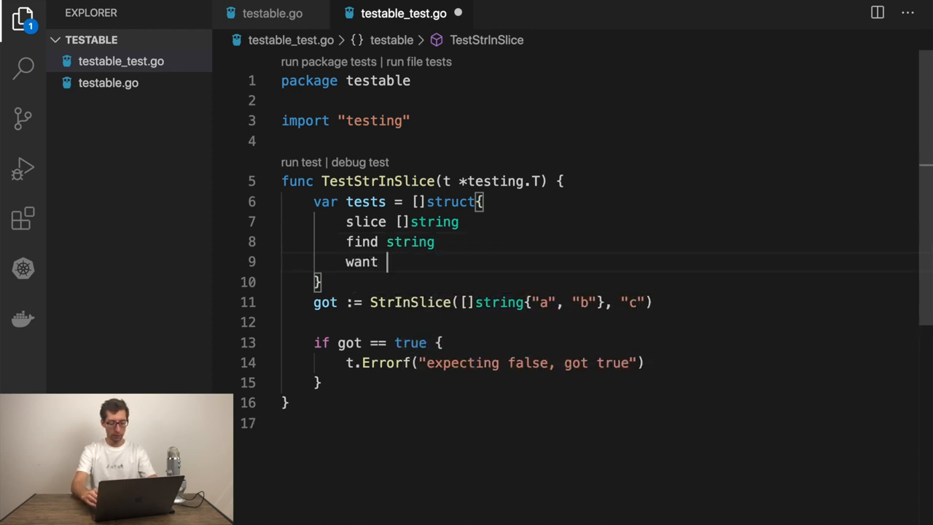
{"action": "type", "text": "bool"}
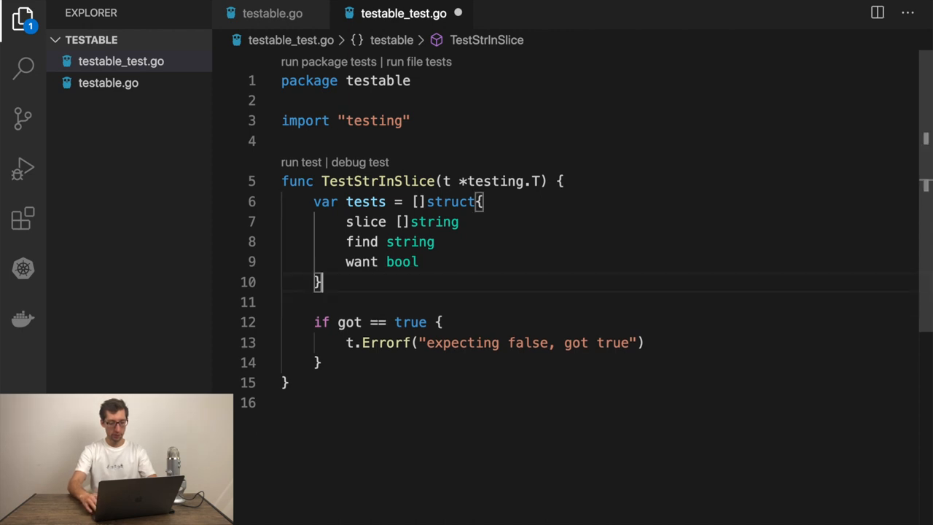
Add two cases: {a, b} find c wants false, find b wants true.
{"action": "type", "text": "[]string{\"a\", \"b\"}, \"c\", }"}
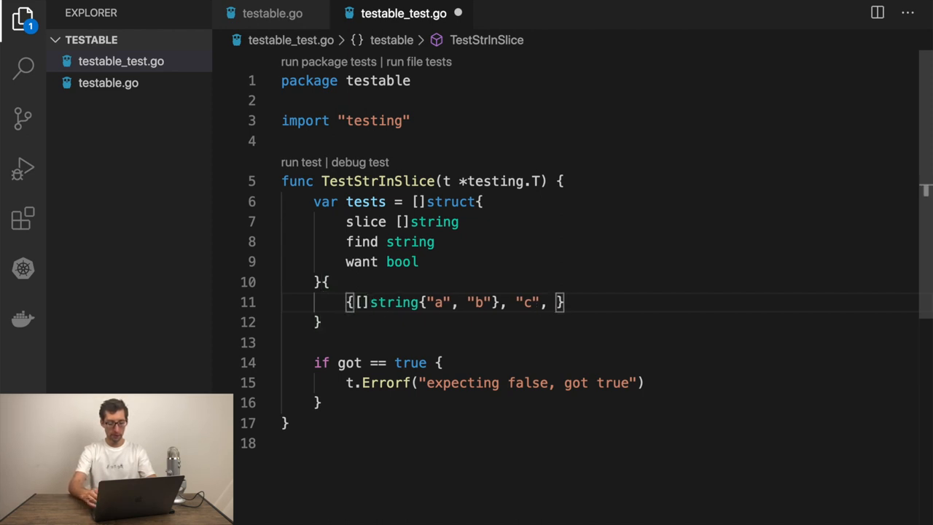
{"action": "type", "text": "false},"}
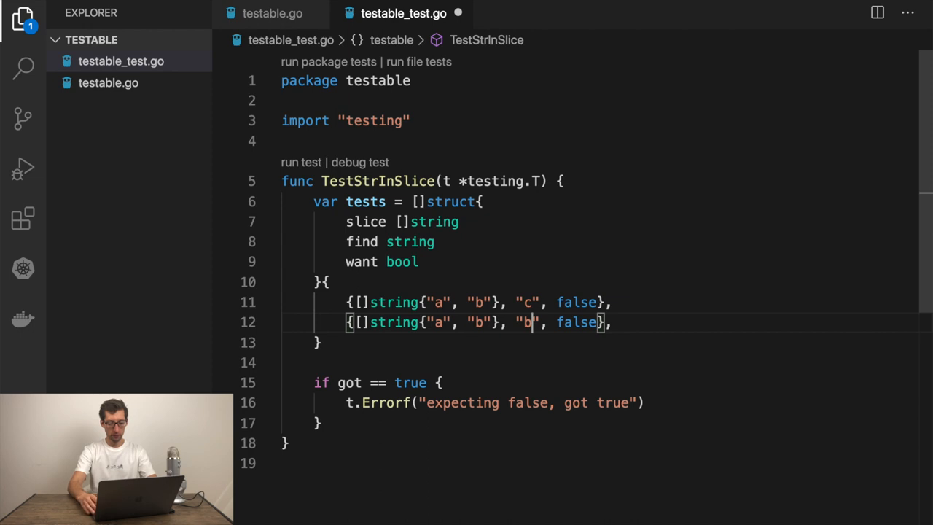
{"action": "type", "text": "tr"}
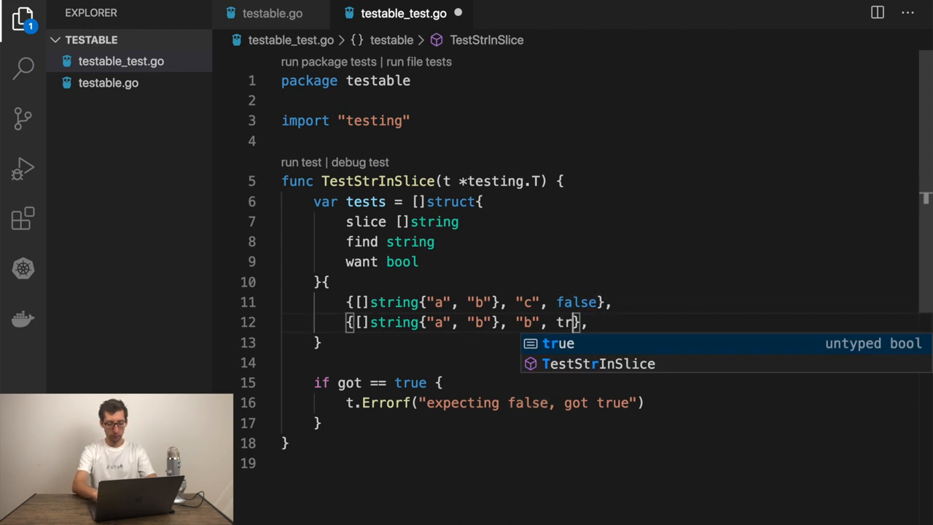
{"action": "key", "text": "Tab"}
{"action": "type", "text": "for"}
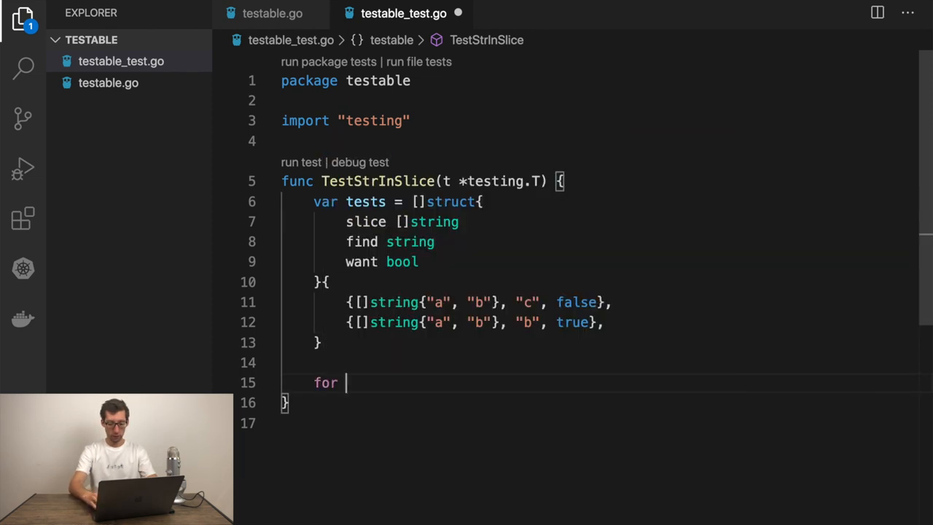
Range over tests calling t.Run(tt.find, func(t *testing.T) {...}) for each case.
{"action": "type", "text": "_, t :="}
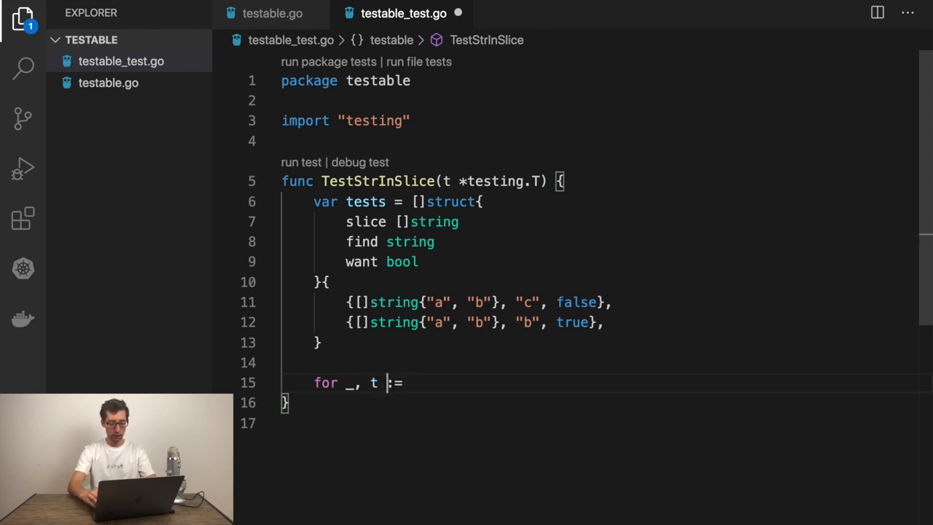
{"action": "type", "text": "t := range tests {"}
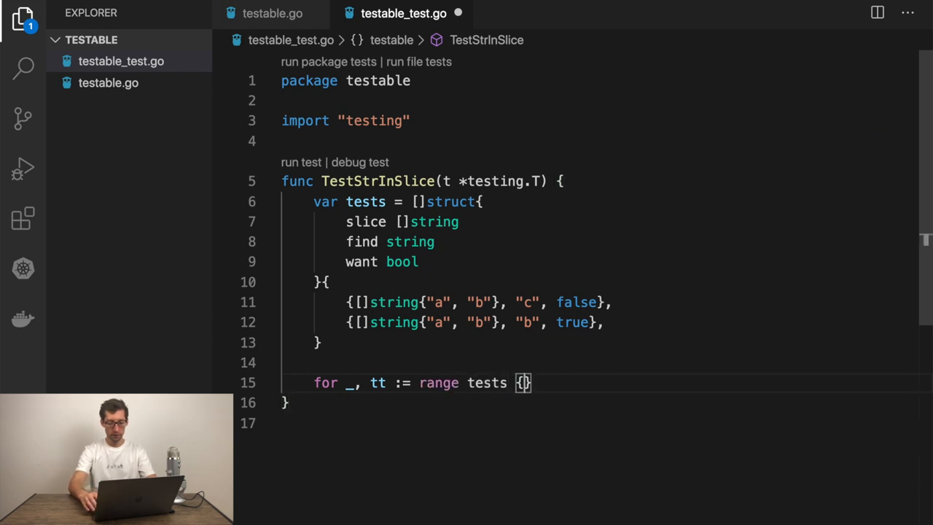
{"action": "key", "text": "enter"}
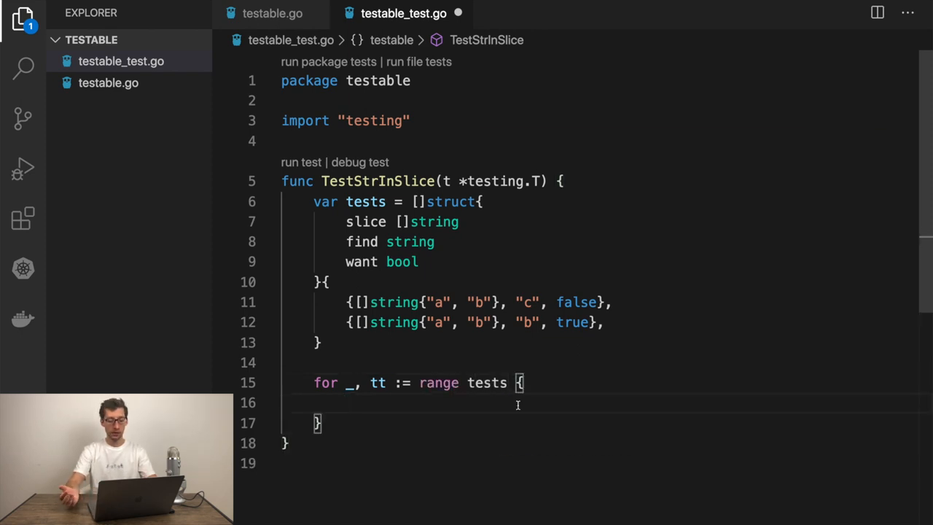
{"action": "type", "text": "t"}
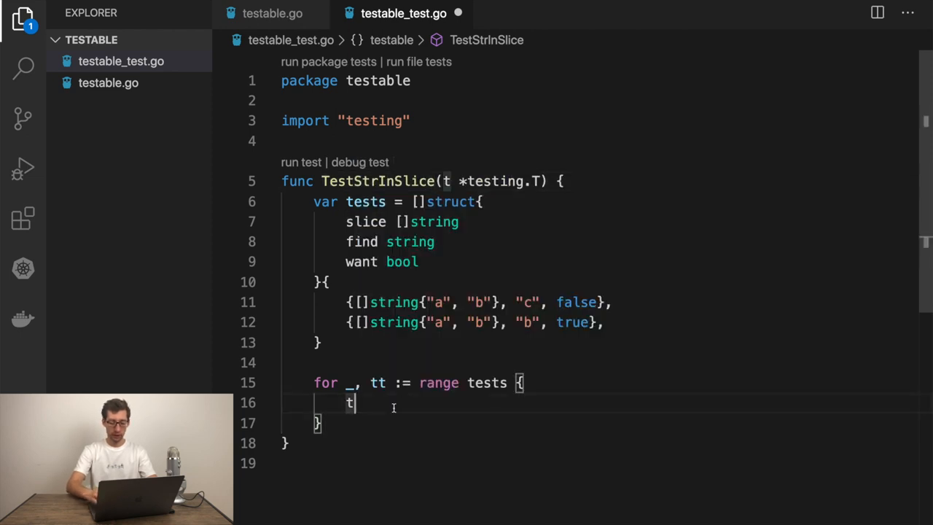
{"action": "type", "text": ".Run(tt.find,"}
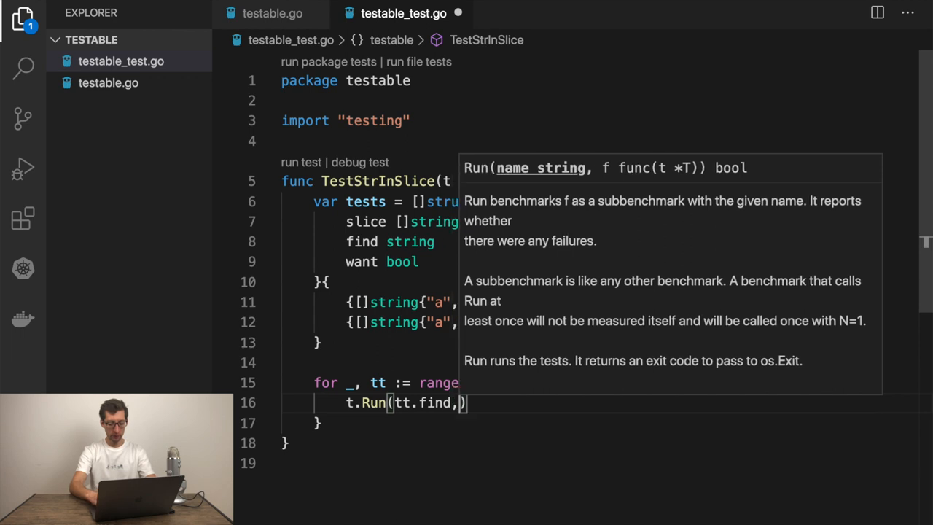
{"action": "type", "text": "func(t *testing.T"}
{"action": "type", "text": "got :="}
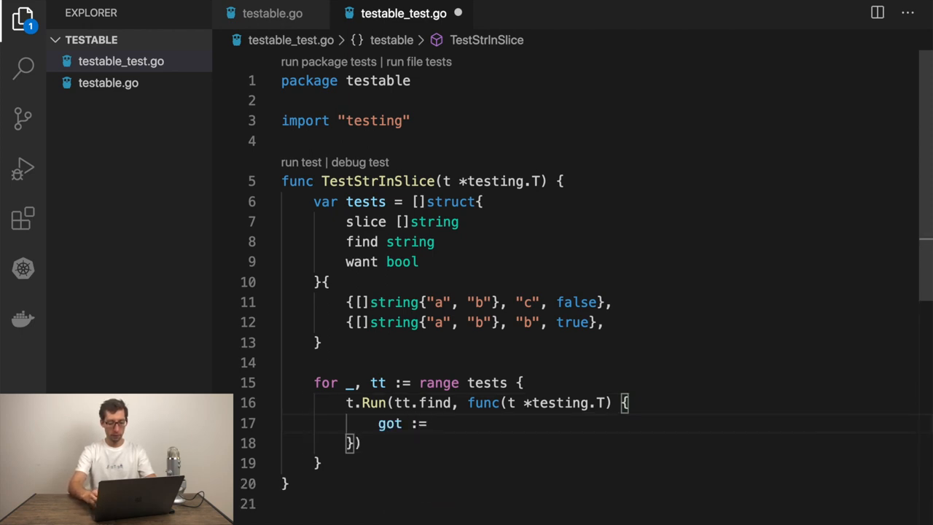
In each subtest set got := StrInSlice(tt.slice, tt.find) and t.Errorf "expecting %t, got %t" when got != tt.want.
{"action": "type", "text": "Str"}
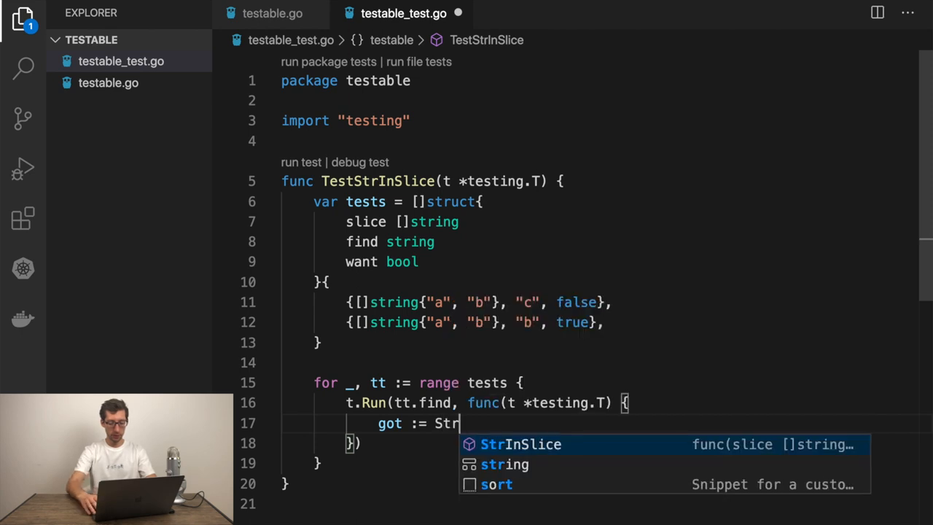
{"action": "type", "text": "InSlice(tt"}
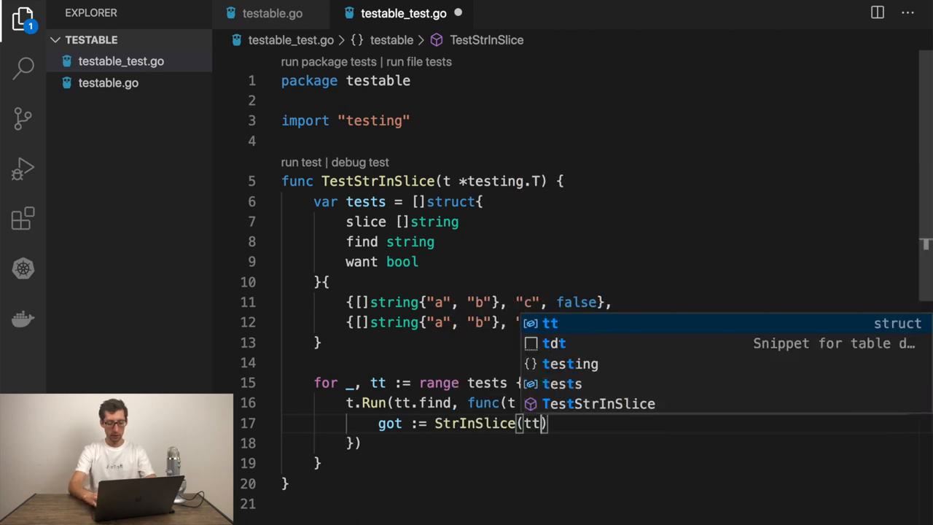
{"action": "type", "text": ".slice, tt.find"}
{"action": "type", "text": "if got"}
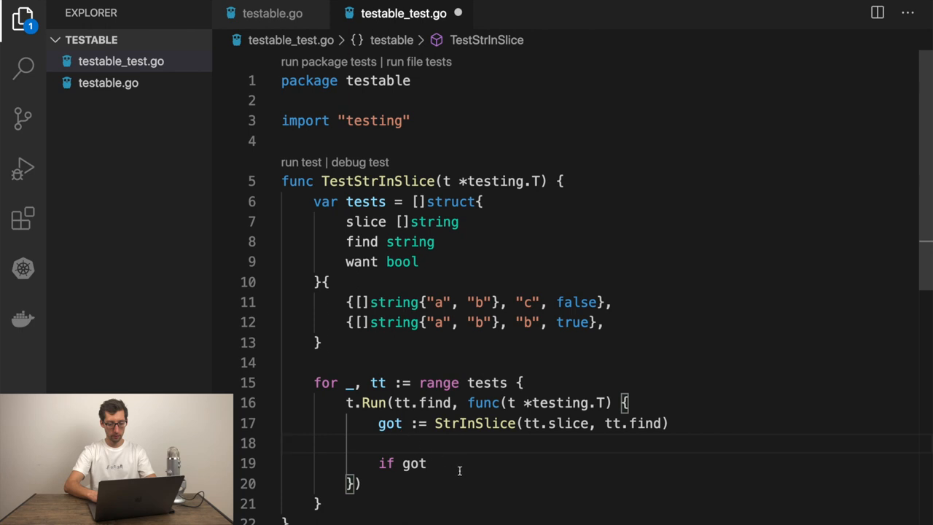
{"action": "type", "text": "!= tt.want {"}
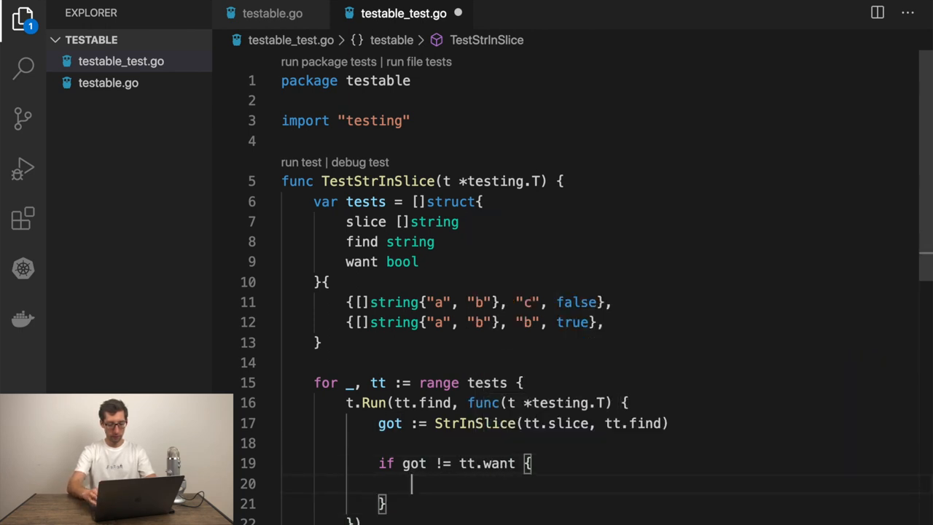
{"action": "type", "text": "t.Errorf"}
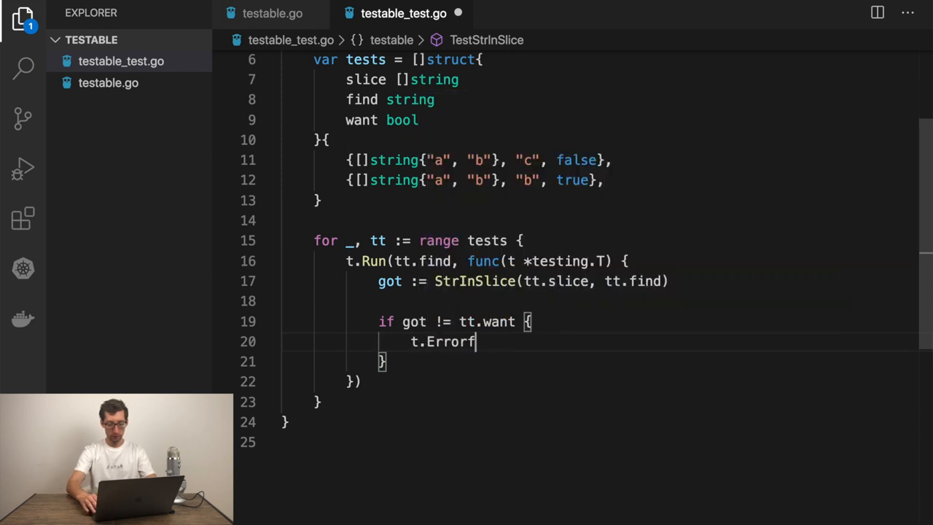
{"action": "type", "text": "(\"expecting"}
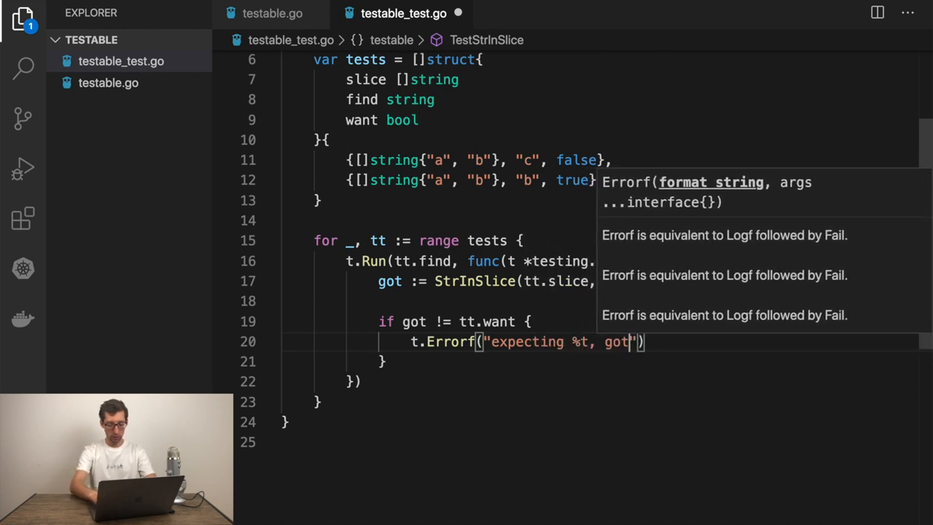
{"action": "type", "text": "%t"}
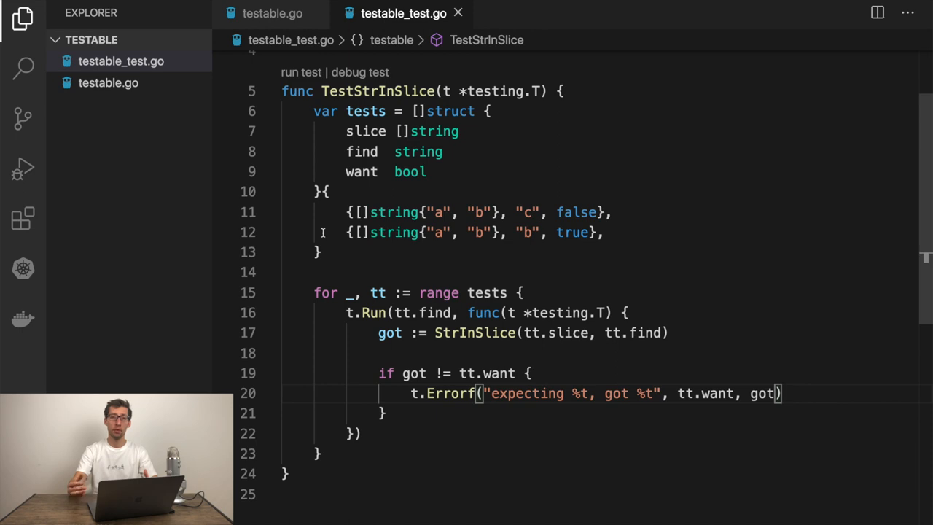
In testable.go declare func GetAverageStarsPerRepo(username string) (float64, error).
{"action": "left_click", "coordinate": [273, 13]}
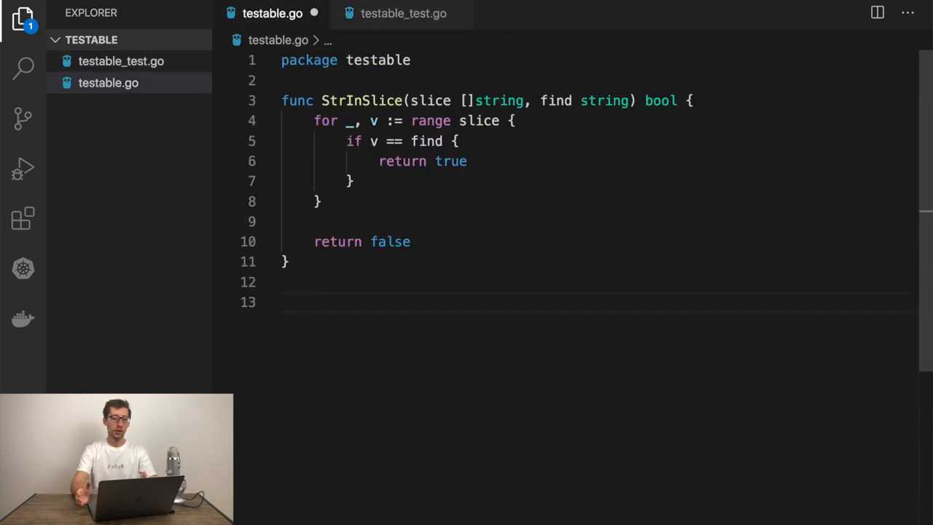
{"action": "type", "text": "fu"}
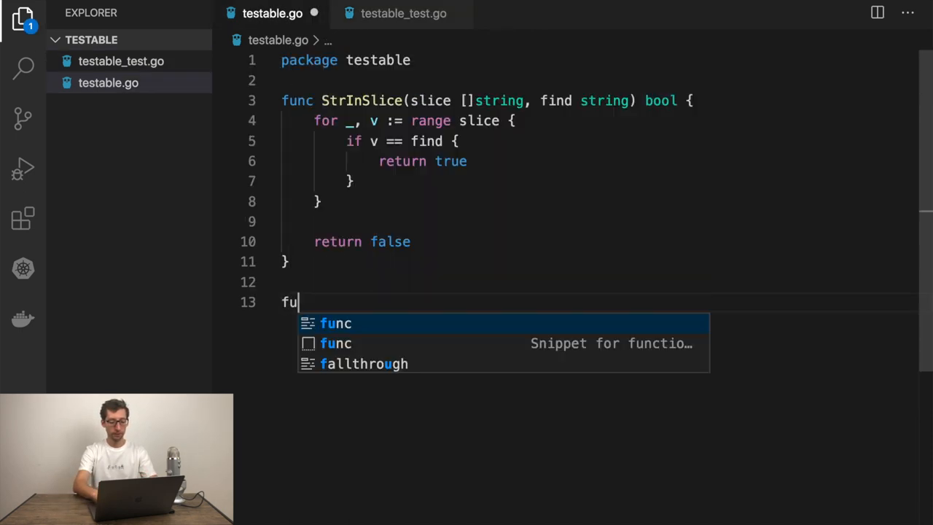
{"action": "type", "text": "nc GetAver"}
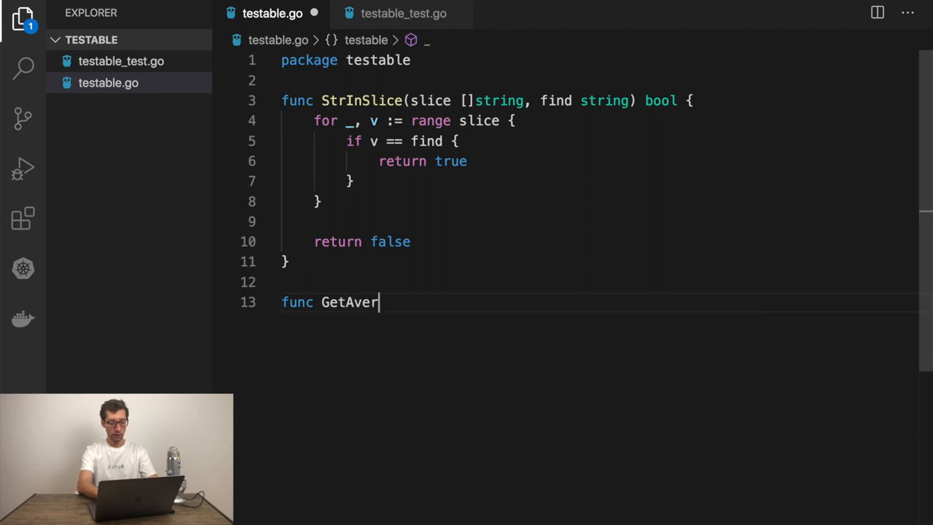
{"action": "type", "text": "ageStars"}
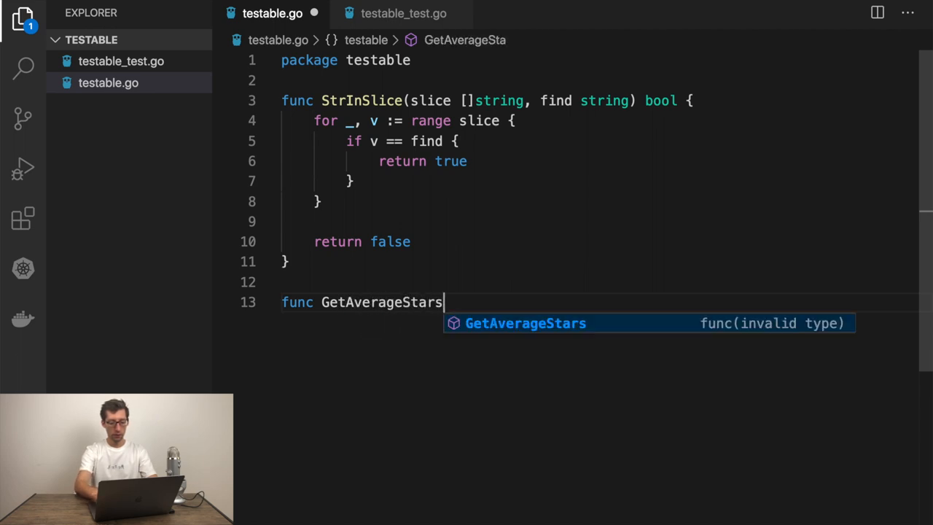
{"action": "type", "text": "PerRep"}
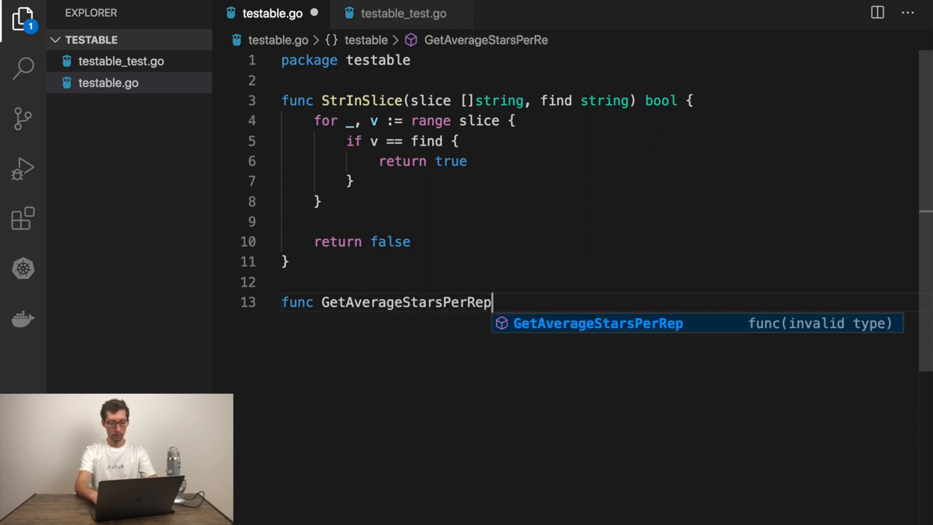
{"action": "type", "text": "o("}
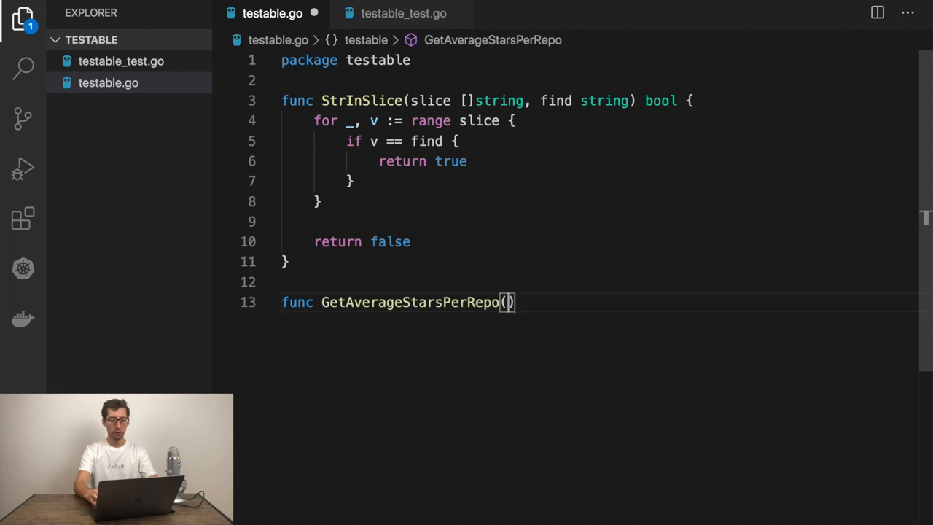
{"action": "type", "text": "username string"}
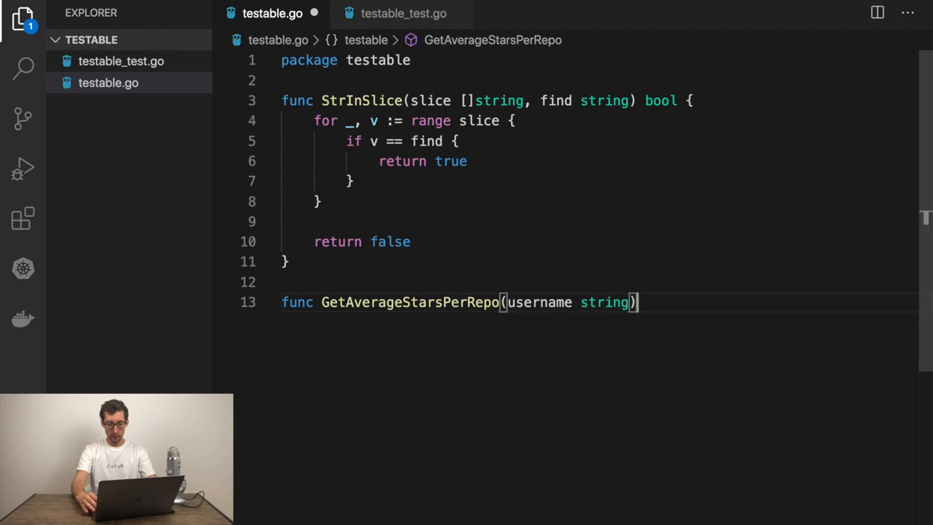
{"action": "type", "text": "(flo"}
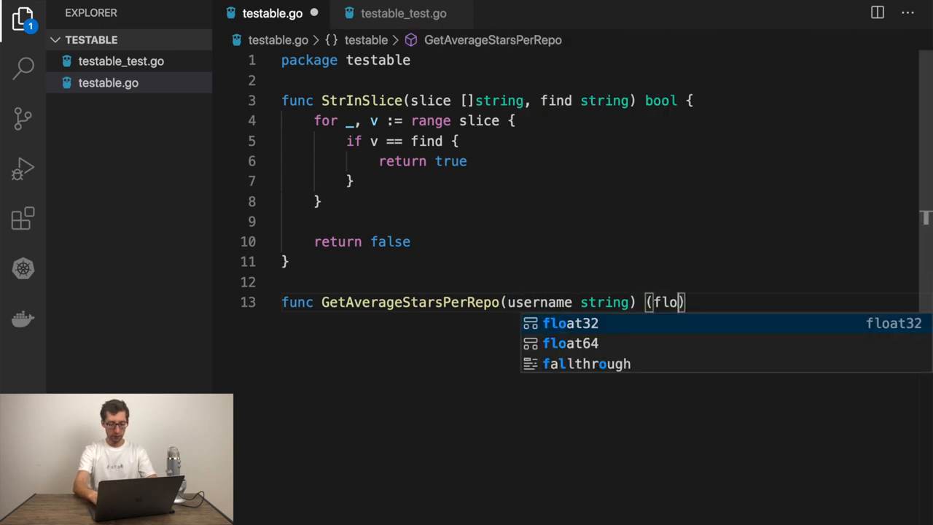
{"action": "type", "text": "at64, error"}
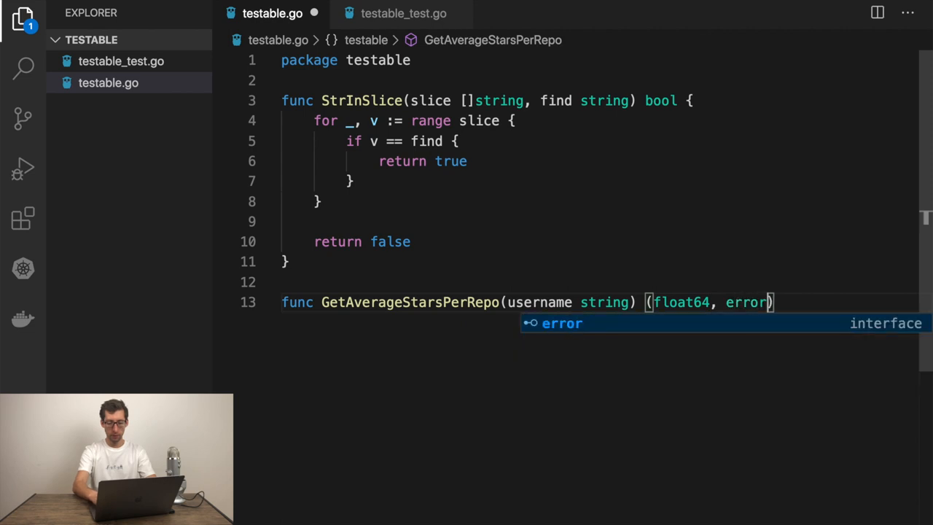
{"action": "type", "text": "{"}
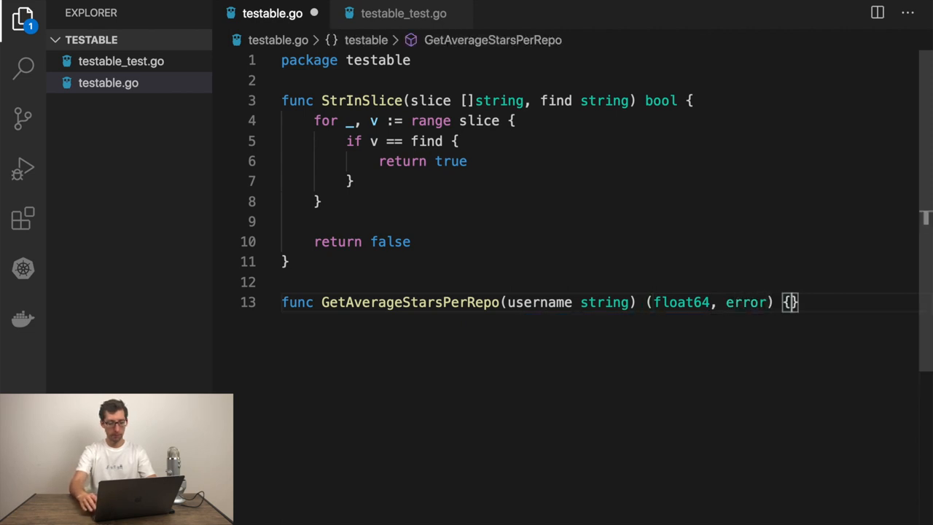
Call http.Get on fmt.Sprintf of the https api users/%s/repos GitHub URL.
{"action": "type", "text": "res, err :="}
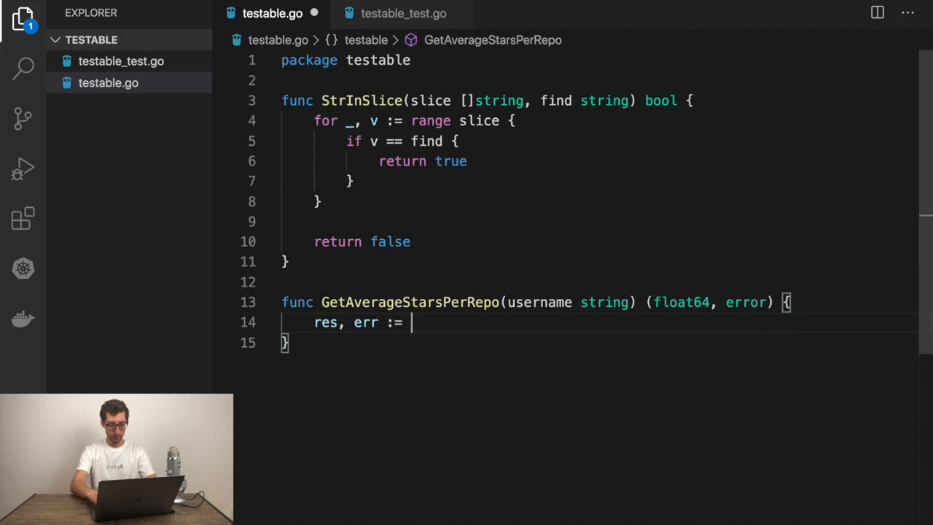
{"action": "type", "text": "http"}
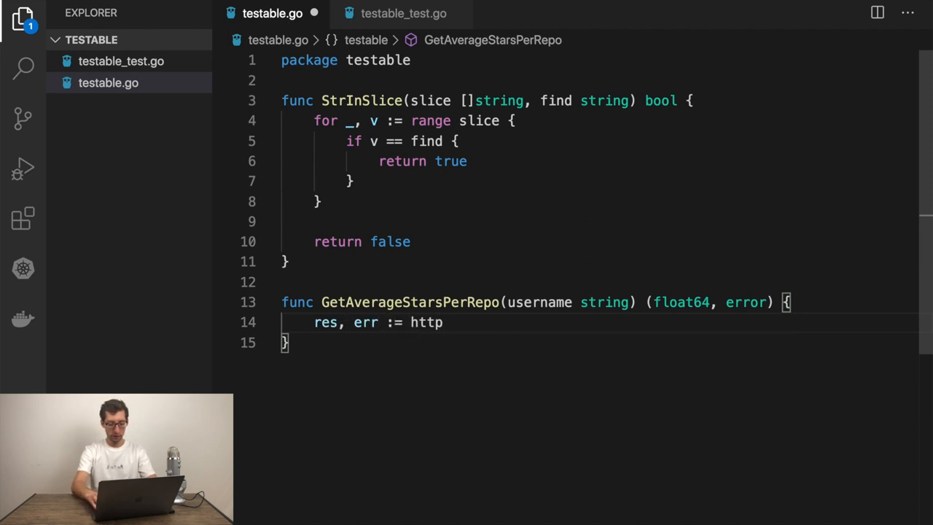
{"action": "type", "text": ".Ge"}
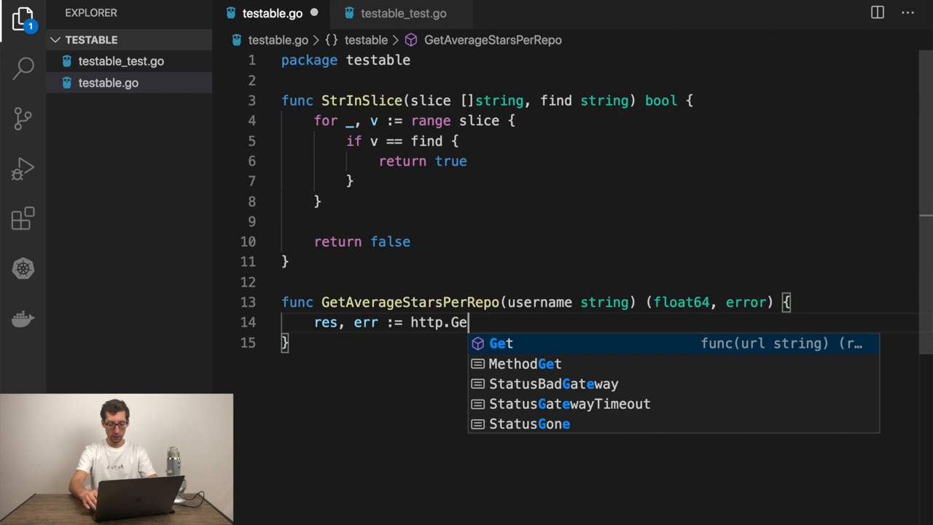
{"action": "type", "text": "(fmt."}
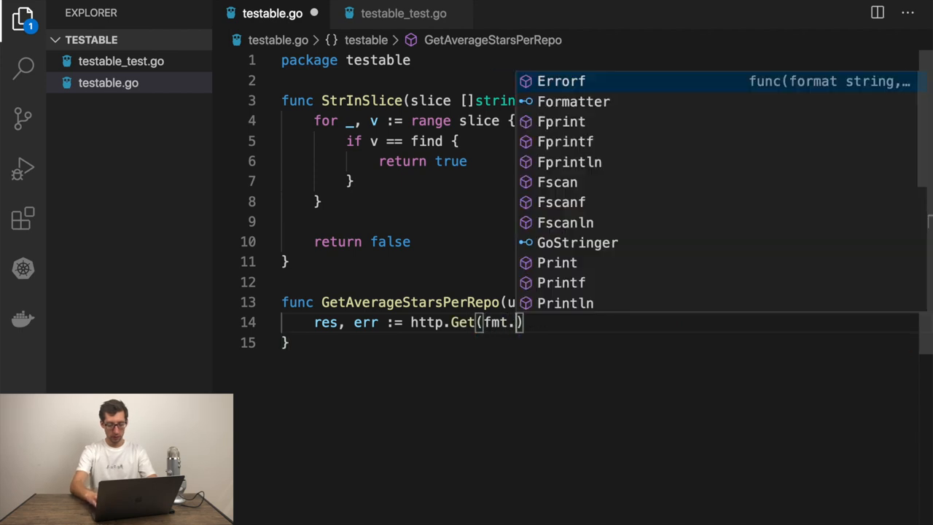
{"action": "type", "text": "Sprintf("}
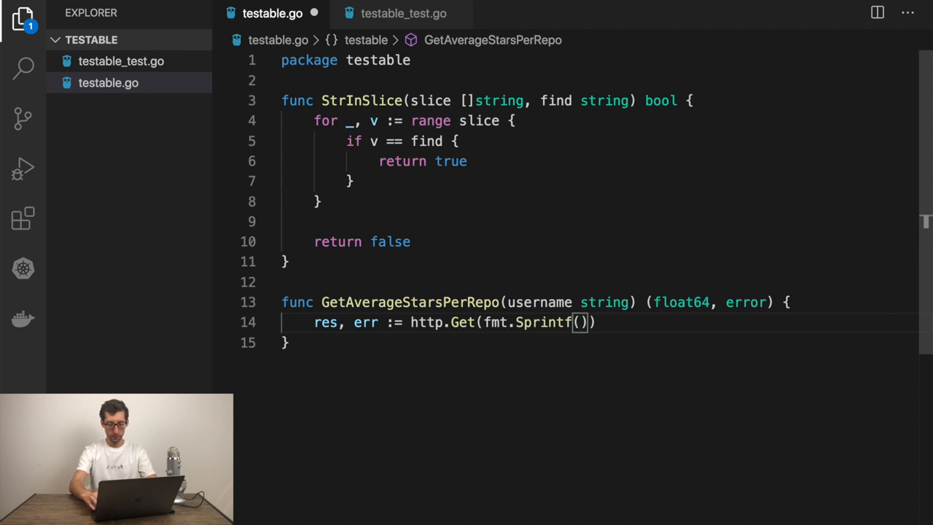
{"action": "type", "text": "\"\""}
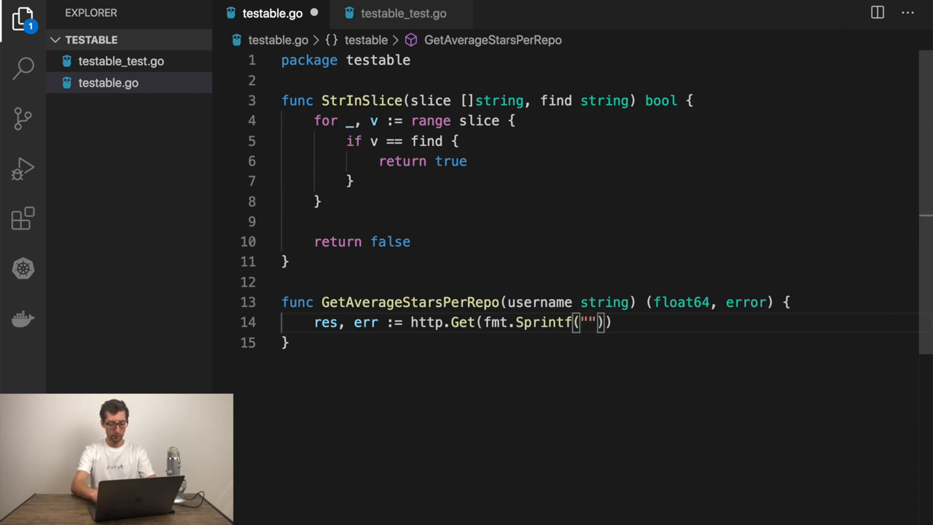
{"action": "type", "text": "https://api.github.com/"}
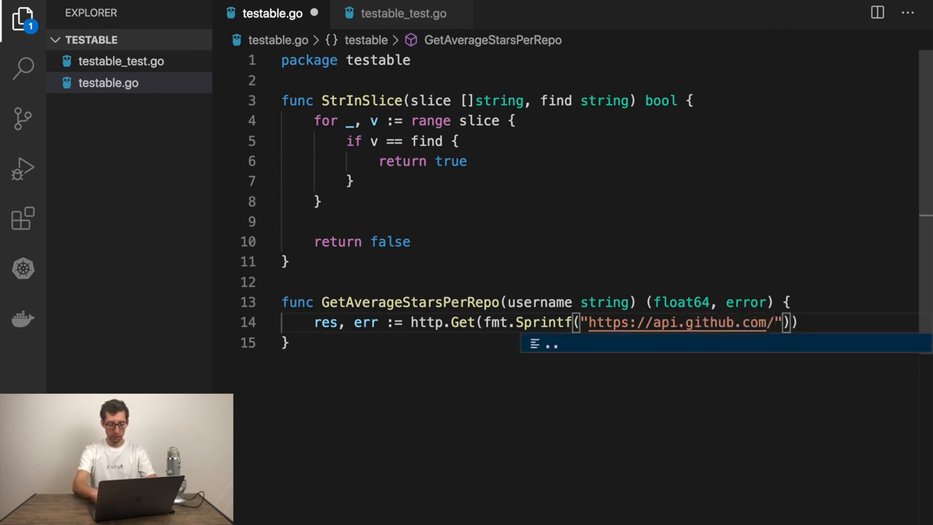
{"action": "type", "text": "users/"}
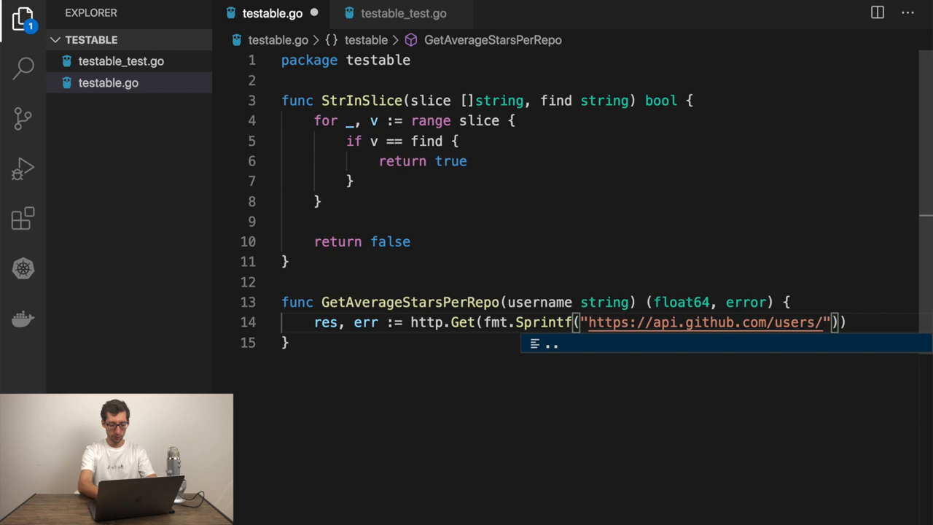
{"action": "type", "text": "%s"}
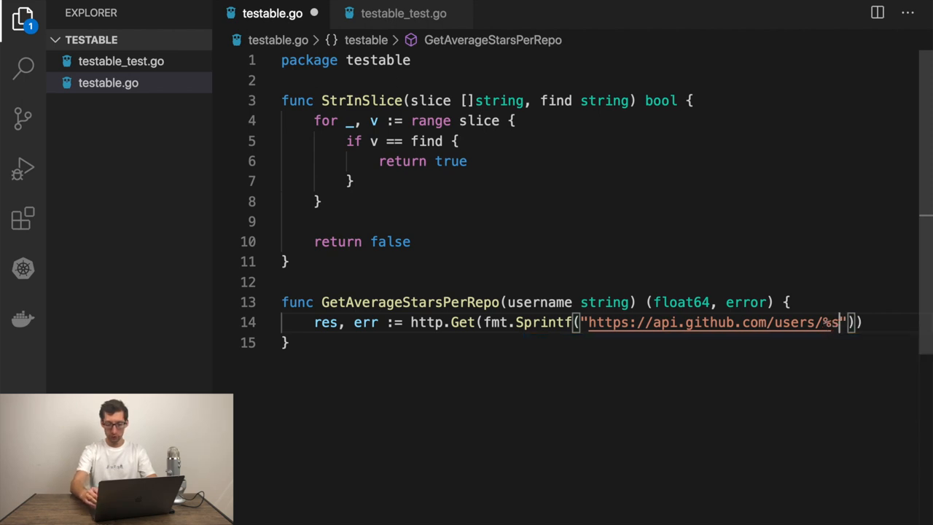
{"action": "type", "text": "/"}
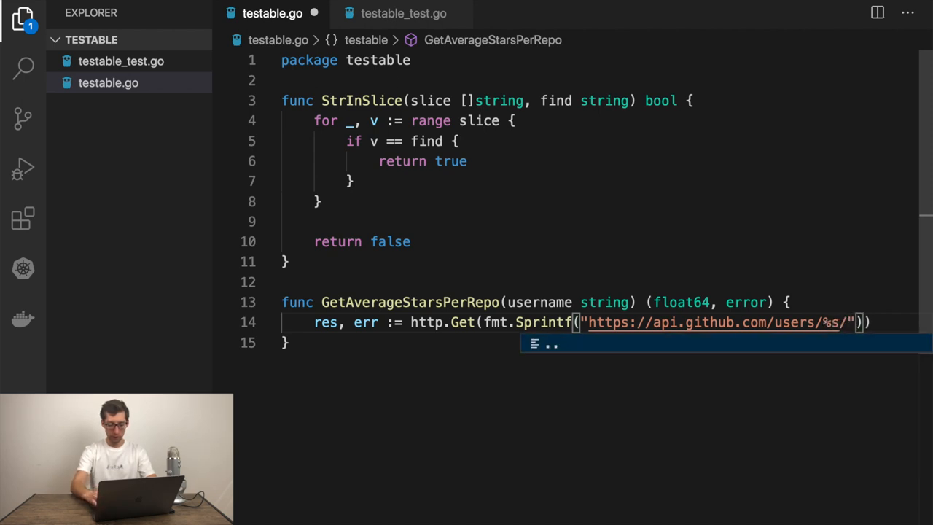
{"action": "type", "text": "/repos"}
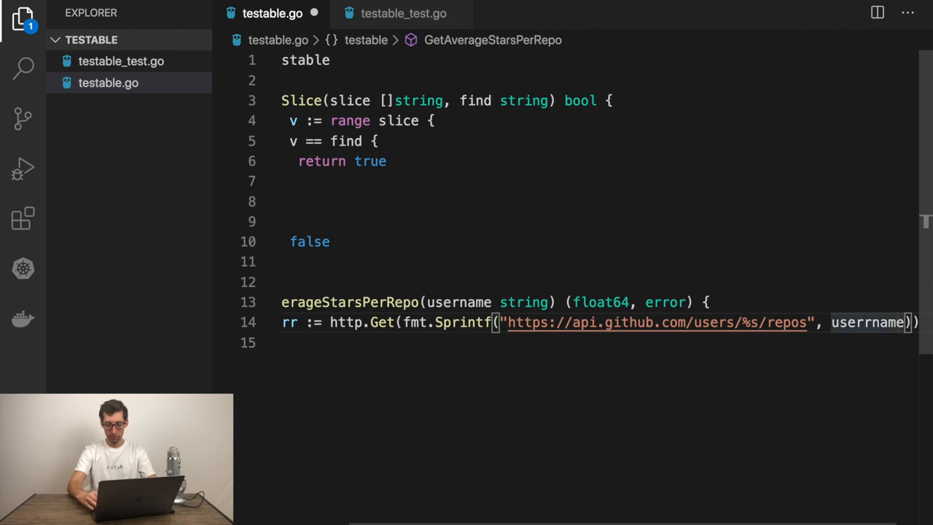
Return 0, err when the request error is non-nil.
{"action": "key", "text": "Backspace"}
{"action": "type", "text": "if err !"}
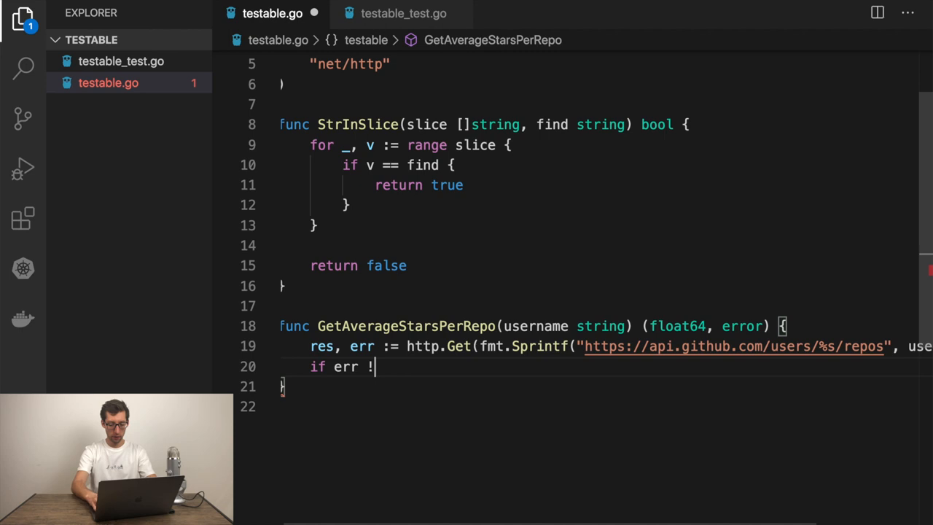
{"action": "type", "text": "= nil {"}
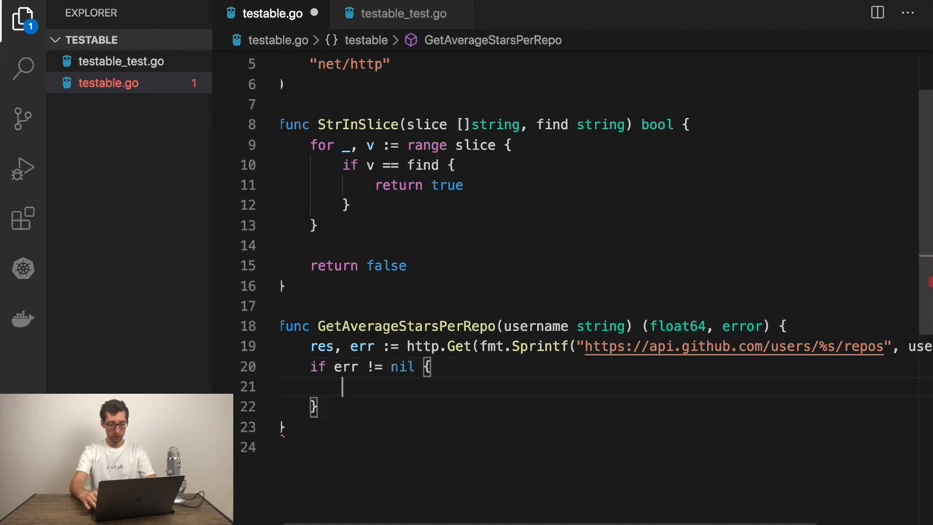
{"action": "type", "text": "return"}
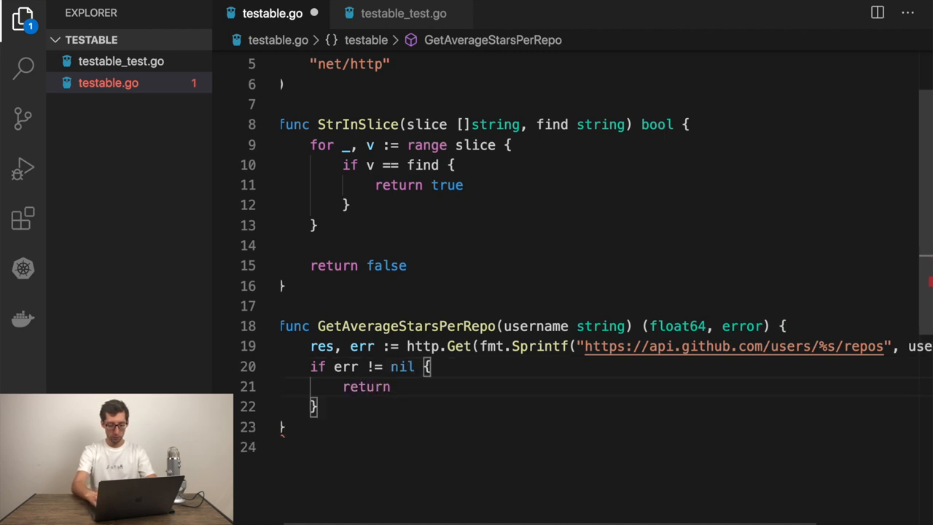
{"action": "type", "text": "0, err"}
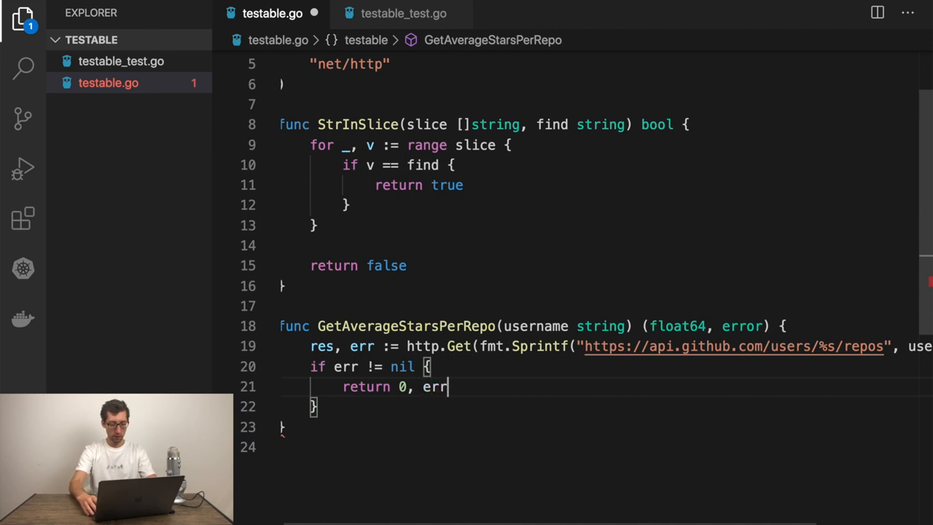
{"action": "key", "text": "Enter"}
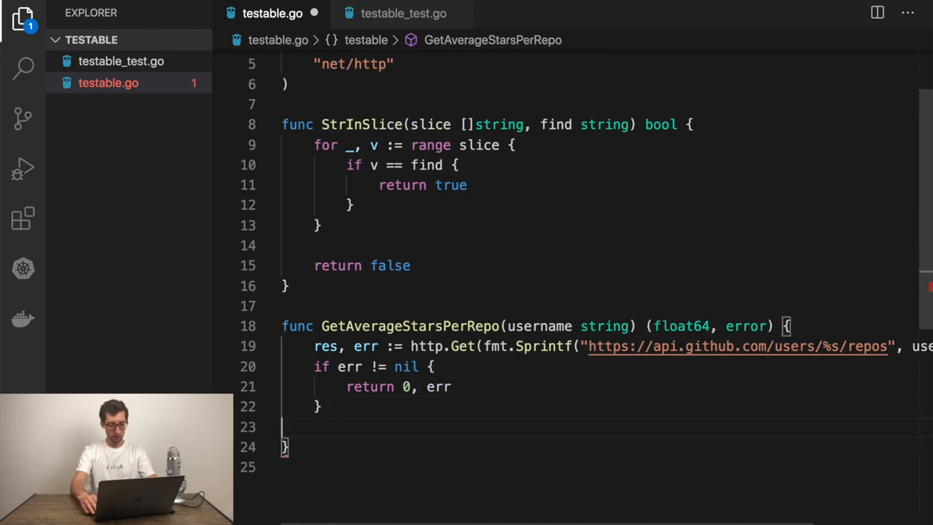
Begin decoding the response with json.NewDecoder(res.Body).Decode().
{"action": "type", "text": "if err := jso"}
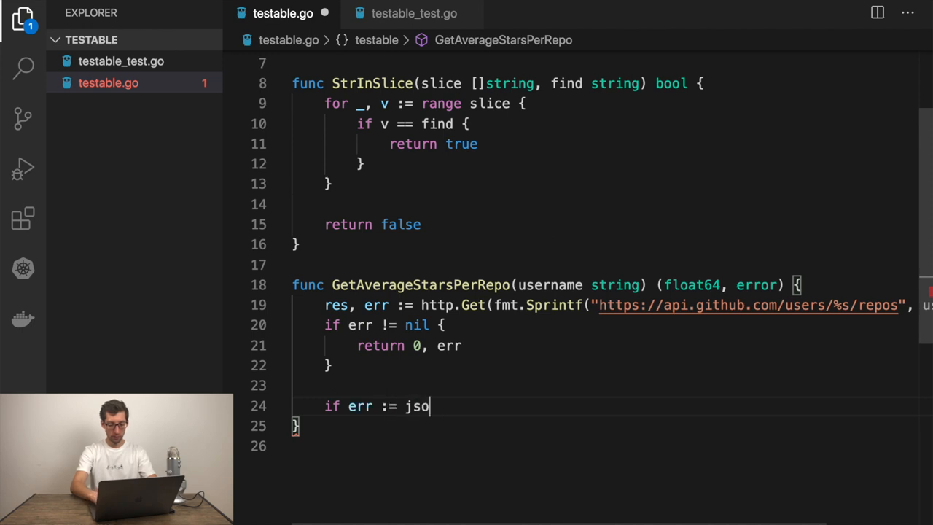
{"action": "type", "text": "n.NewDecoder(res"}
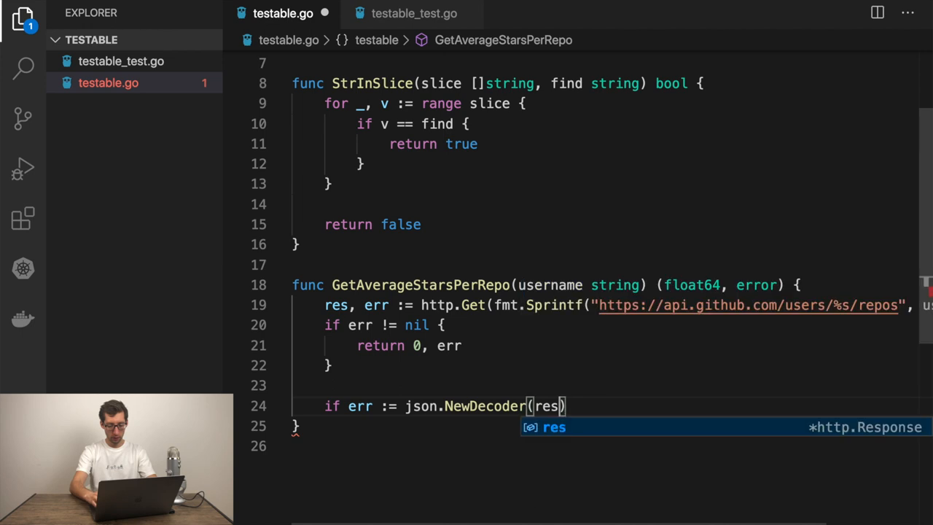
{"action": "type", "text": ".Body"}
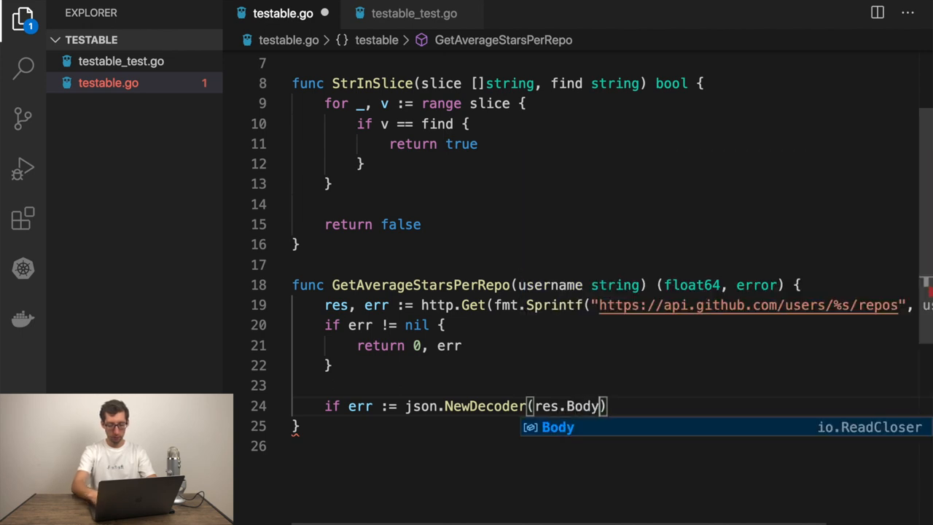
{"action": "type", "text": ".Decode"}
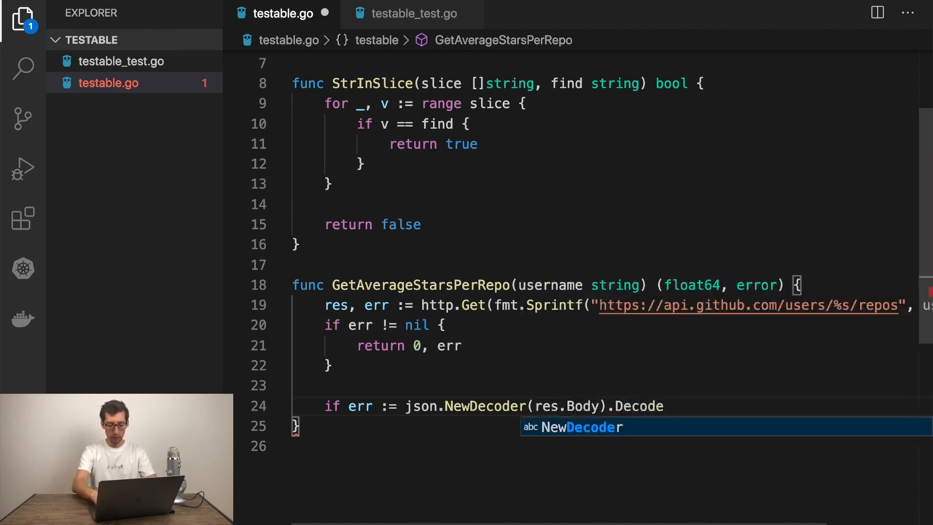
{"action": "type", "text": "()"}
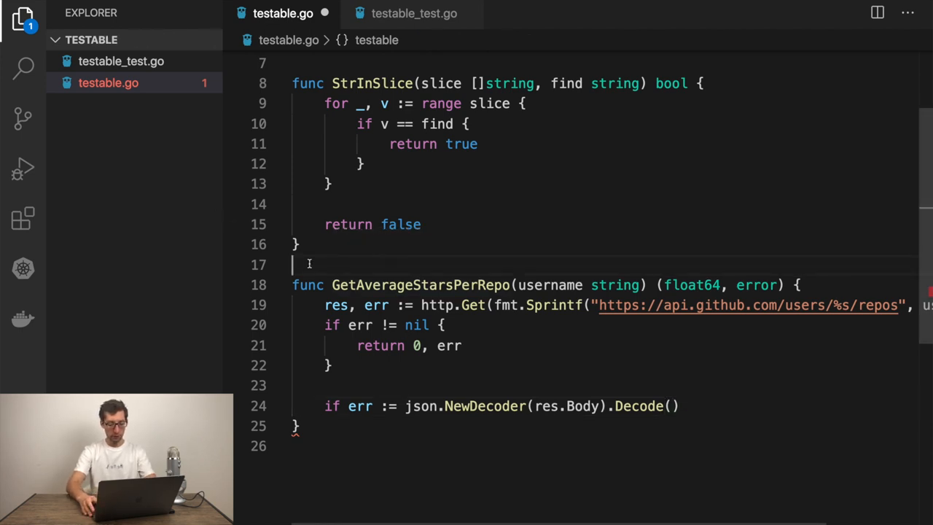
Define type Repo struct with StargazersCount int tagged json:"stargazers_count".
{"action": "type", "text": "type"}
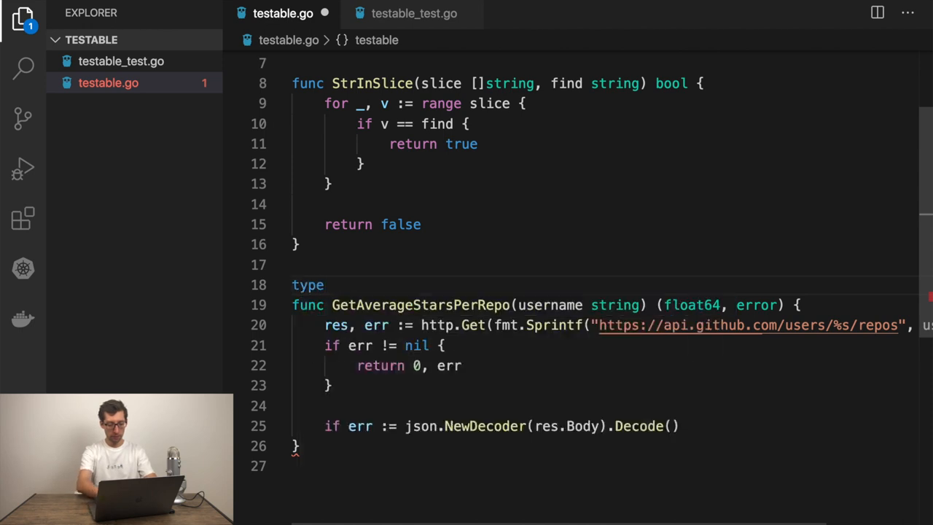
{"action": "type", "text": "R"}
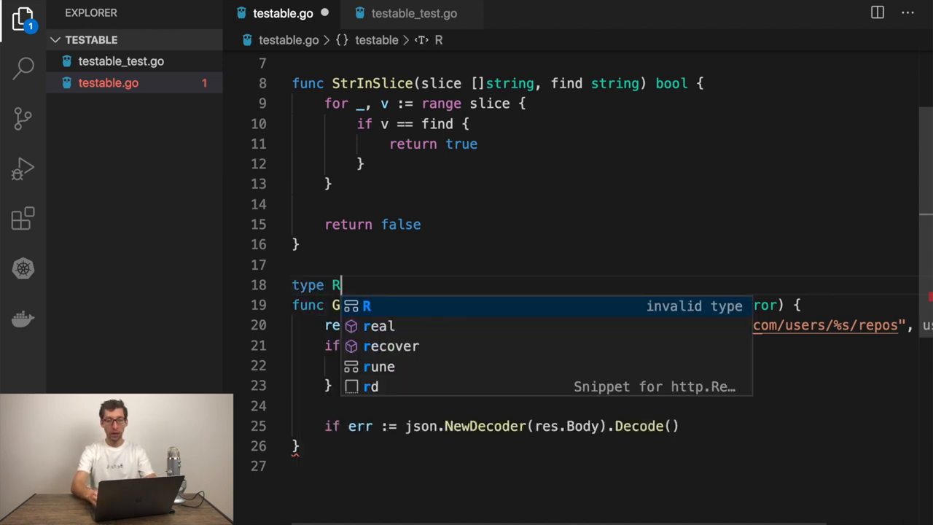
{"action": "type", "text": "epo"}
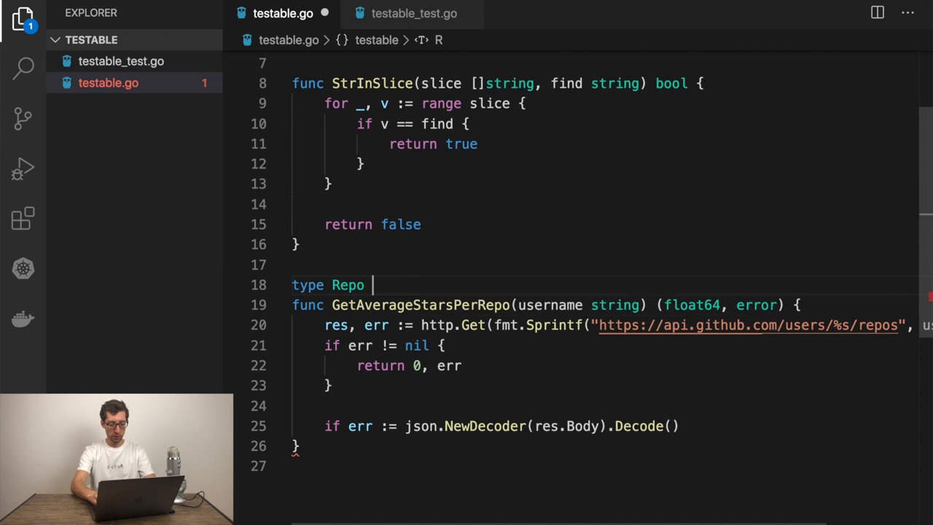
{"action": "type", "text": "struct {}"}
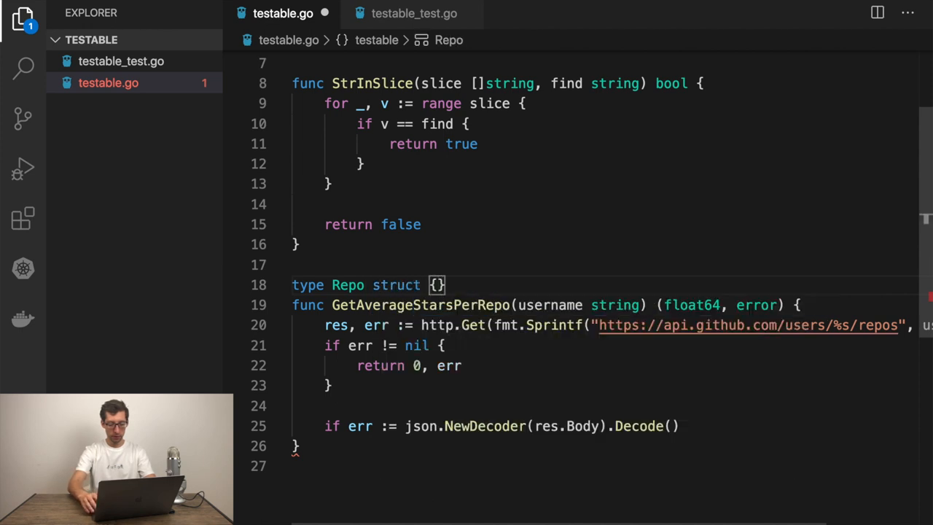
{"action": "key", "text": "Enter"}
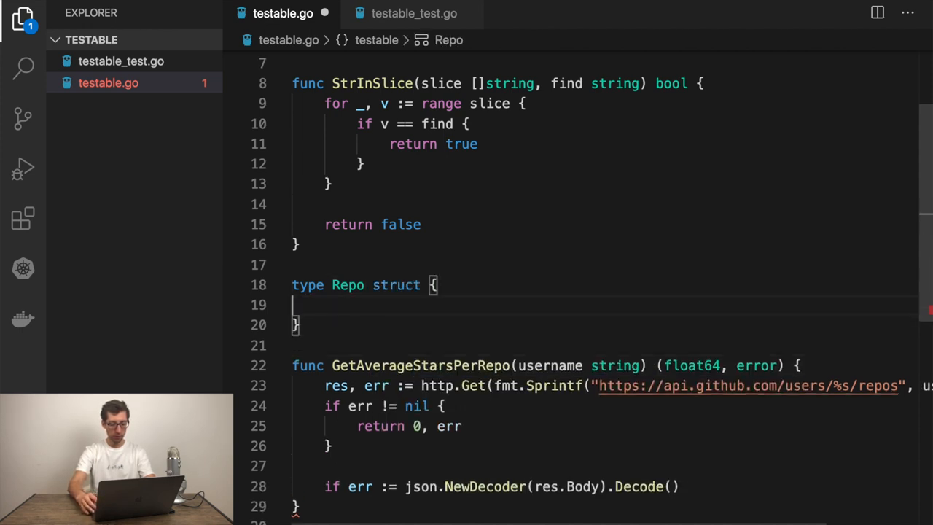
{"action": "type", "text": "StargazersCount int `js"}
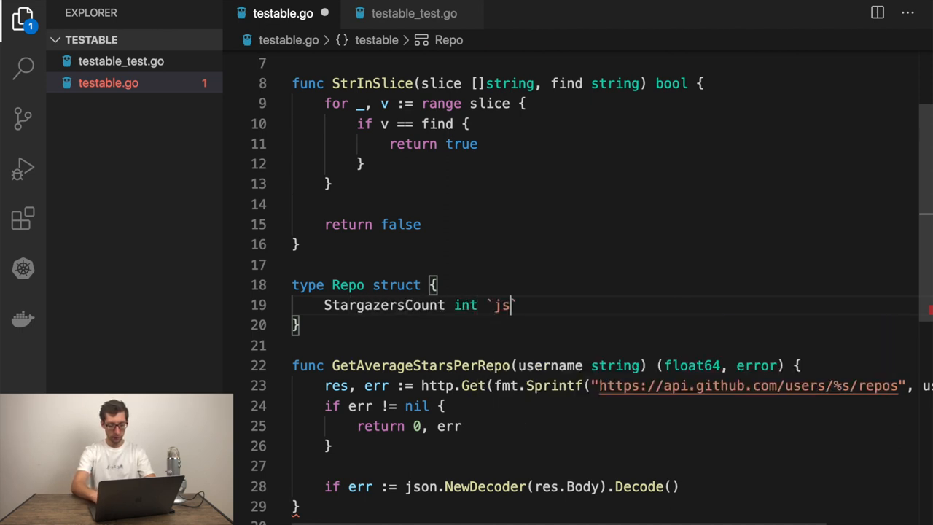
{"action": "type", "text": "on:\"st\"`"}
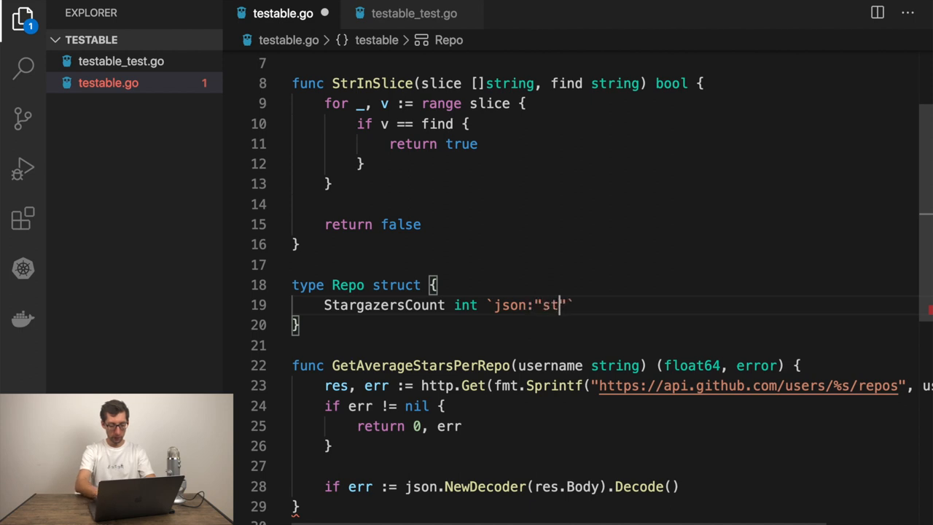
{"action": "type", "text": "argazers"}
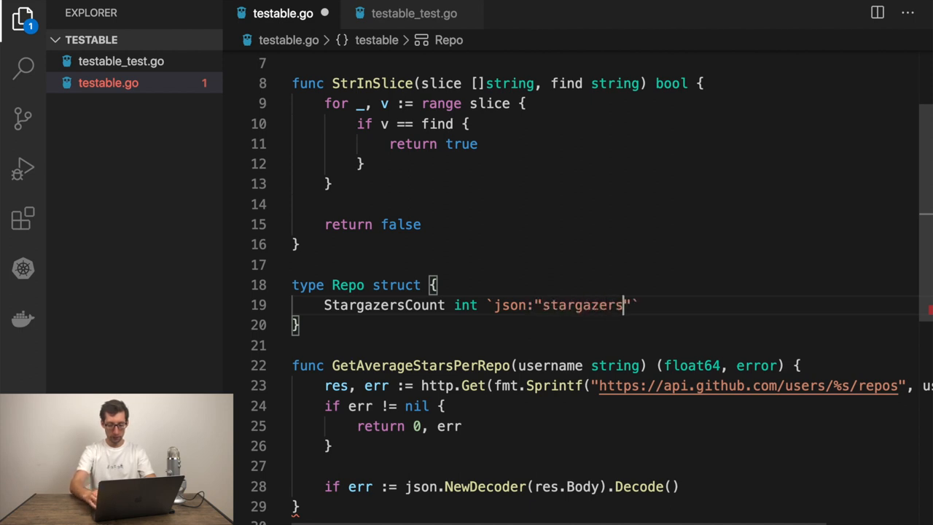
{"action": "type", "text": "_count"}
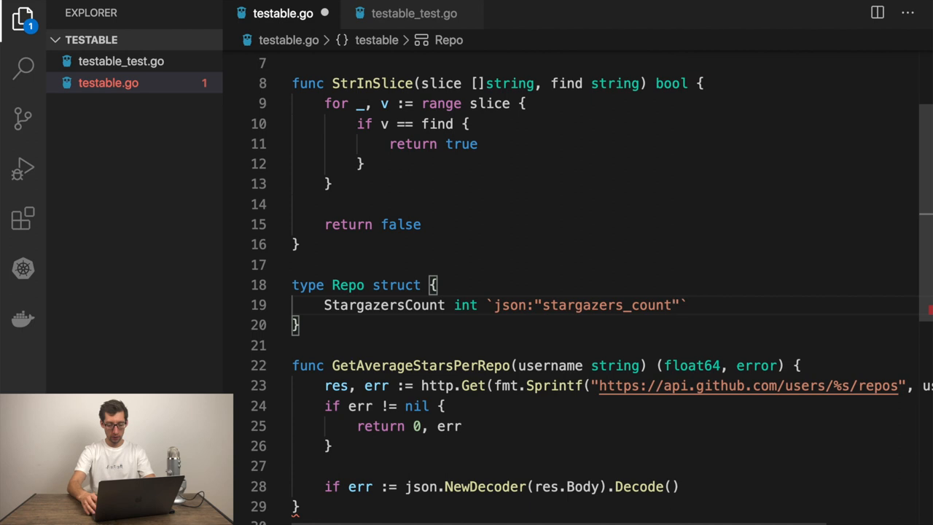
{"action": "scroll", "scroll_direction": "down", "scroll_amount": 3}
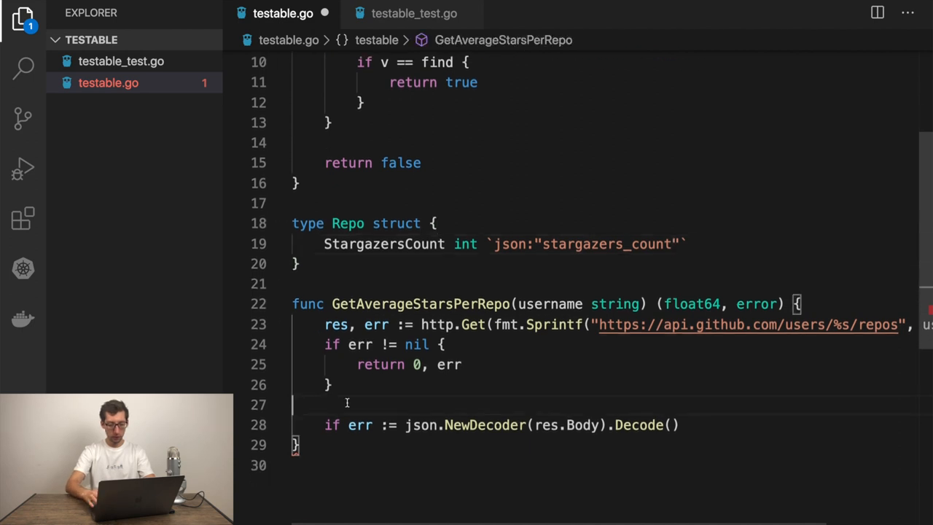
Declare var repos []Repo, decode into &repos, and return 0, nil on decode error.
{"action": "type", "text": "var repo"}
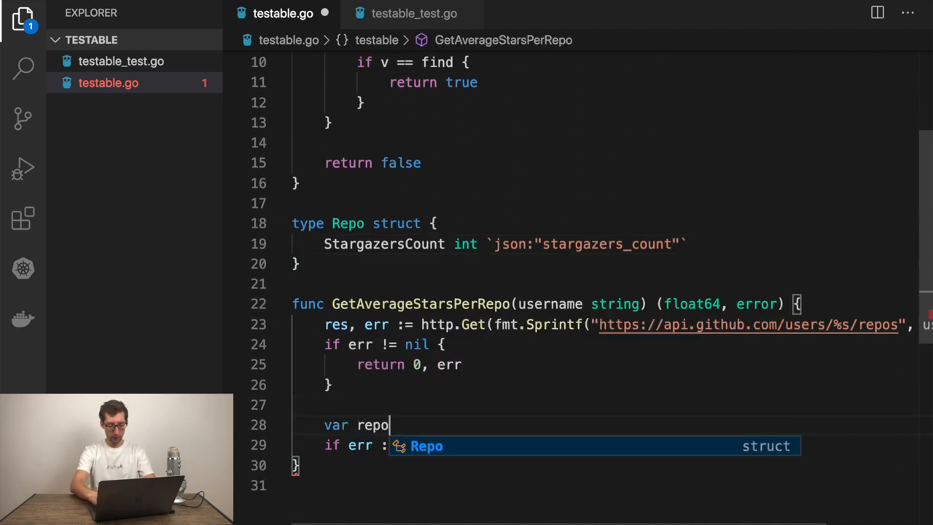
{"action": "type", "text": "s []Repo"}
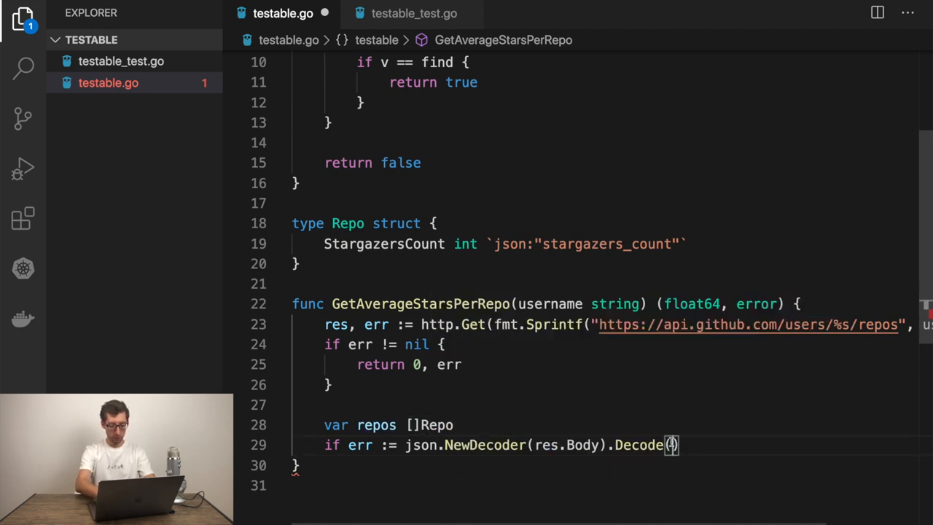
{"action": "type", "text": "&repos"}
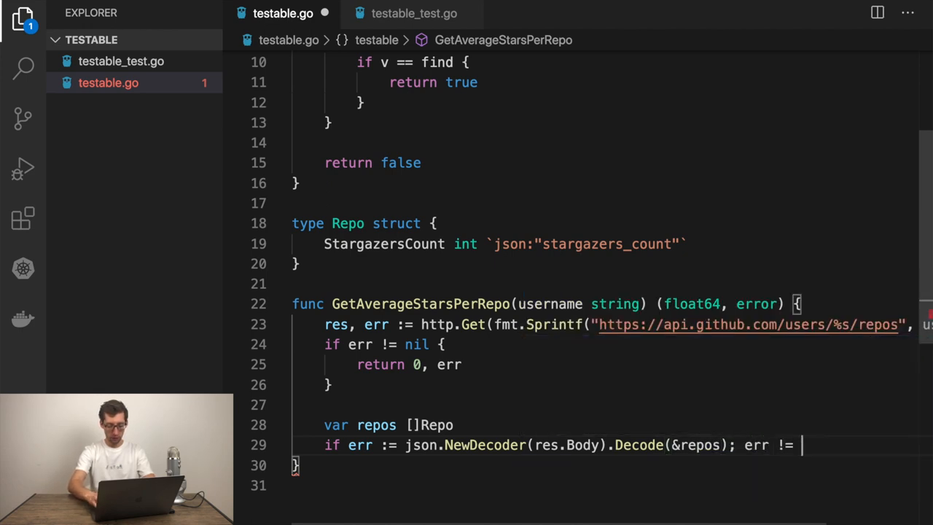
{"action": "type", "text": "nil {"}
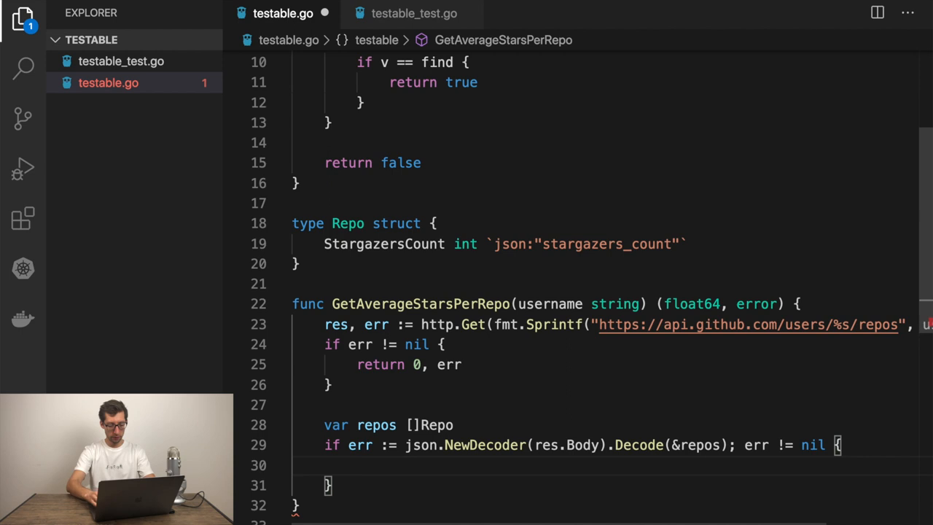
{"action": "type", "text": "retturn 0,"}
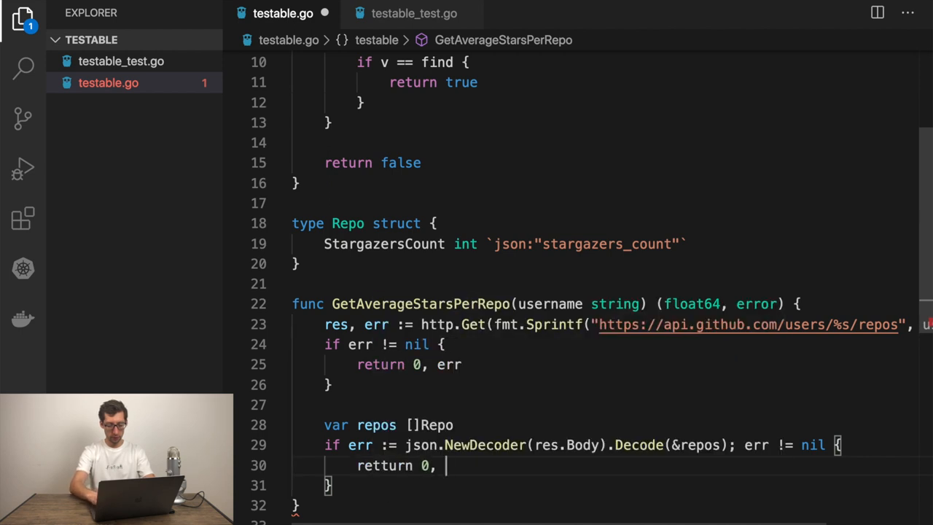
{"action": "type", "text": "nil"}
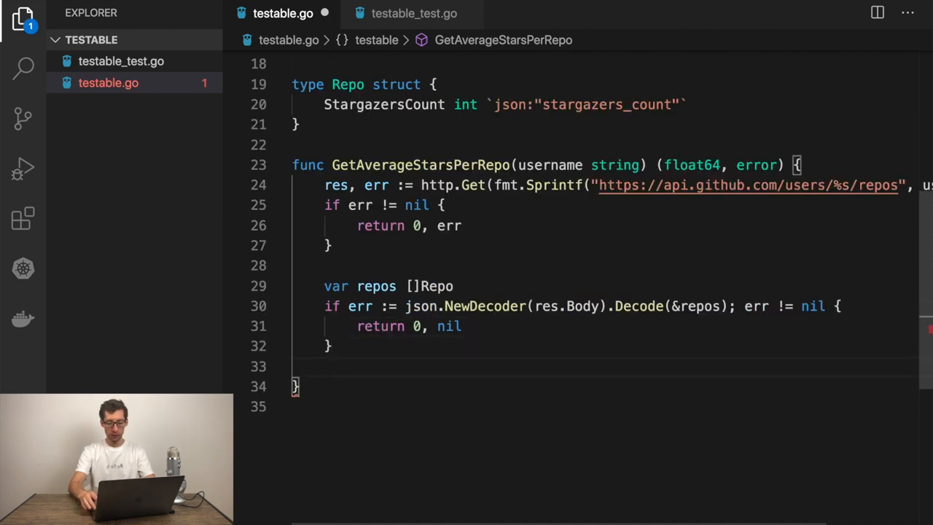
Declare var total int and range over repos adding r.StargazersCount.
{"action": "type", "text": "var"}
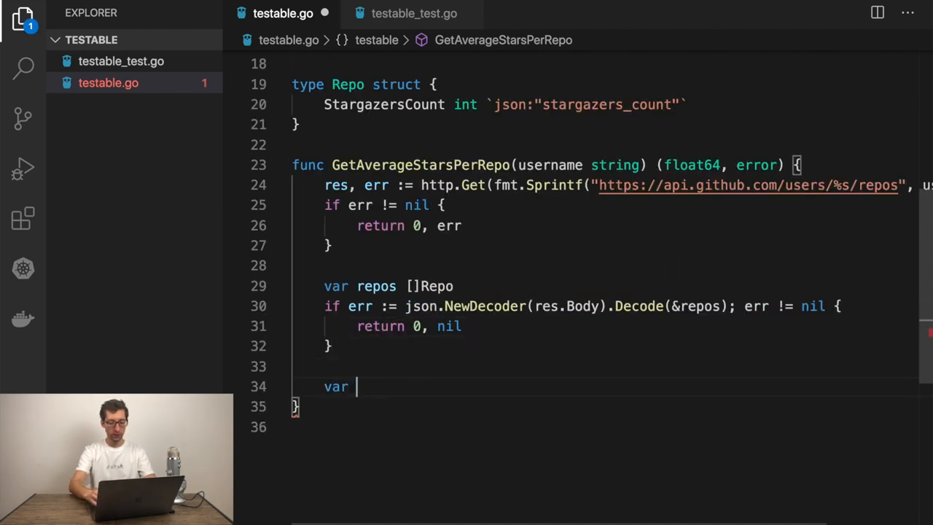
{"action": "type", "text": "total"}
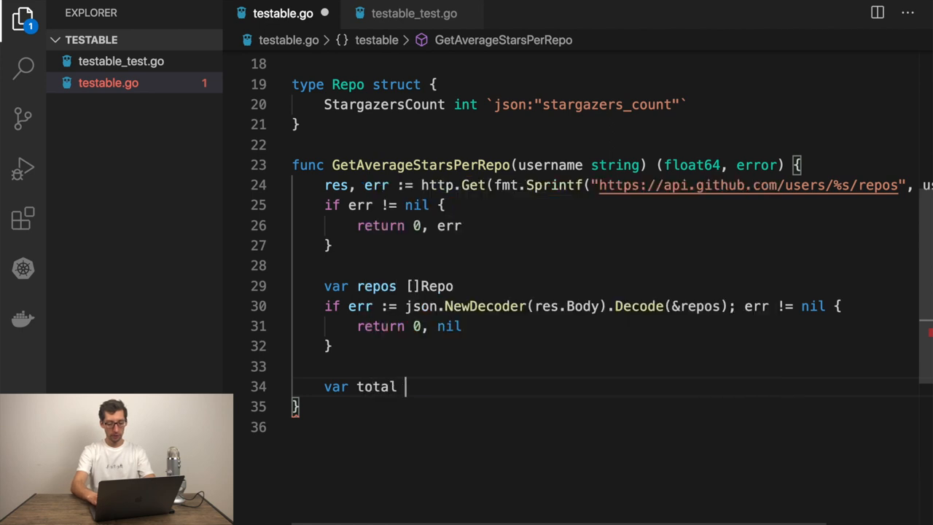
{"action": "type", "text": "int"}
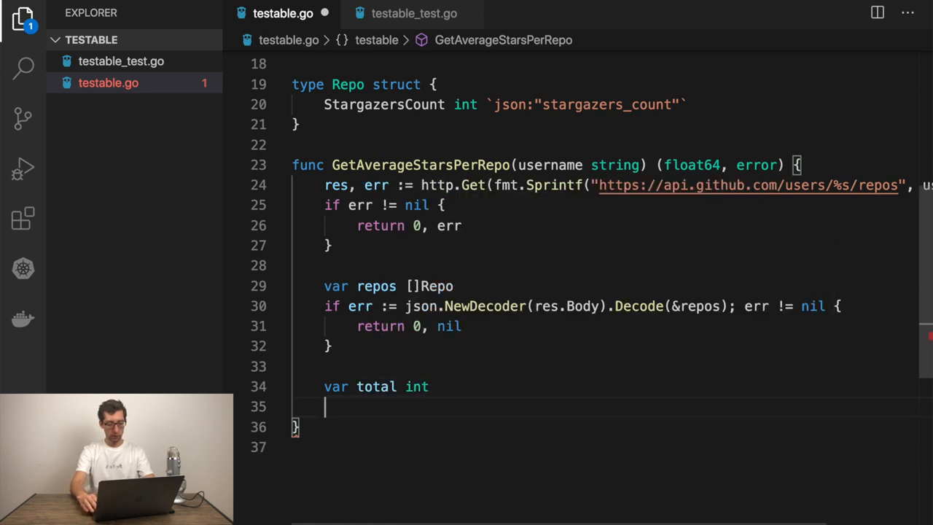
{"action": "type", "text": "for _,"}
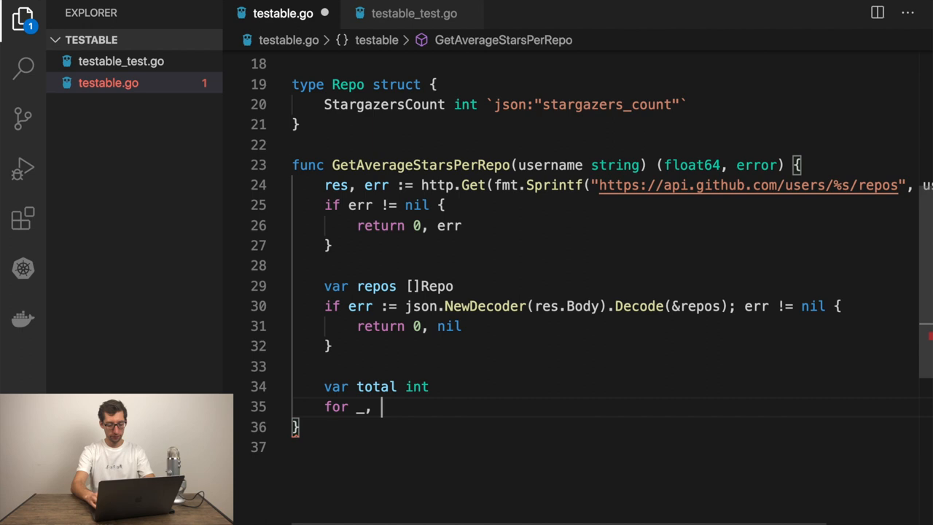
{"action": "type", "text": "r := range"}
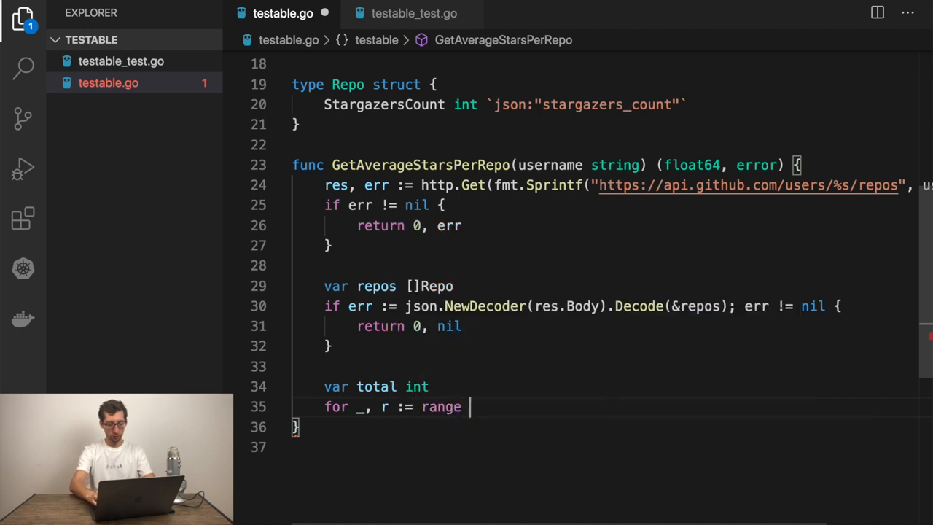
{"action": "type", "text": "repos {"}
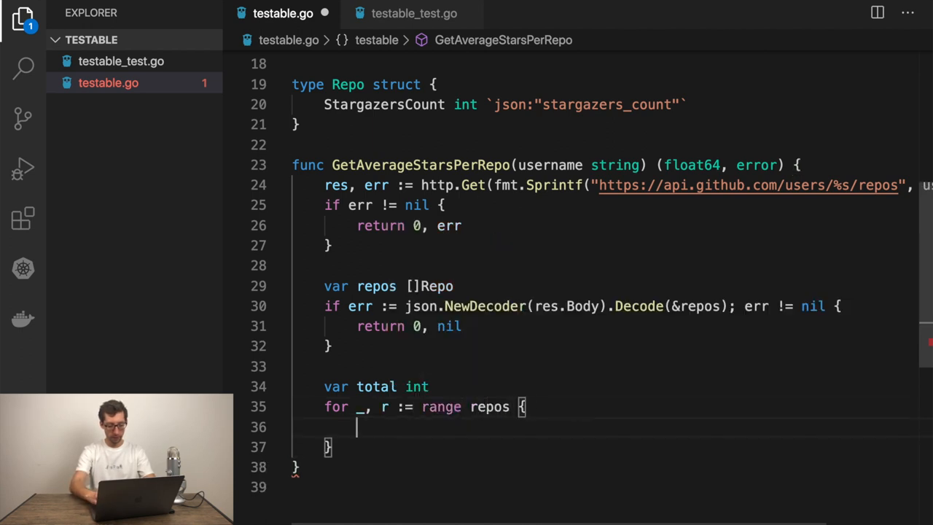
{"action": "type", "text": "total"}
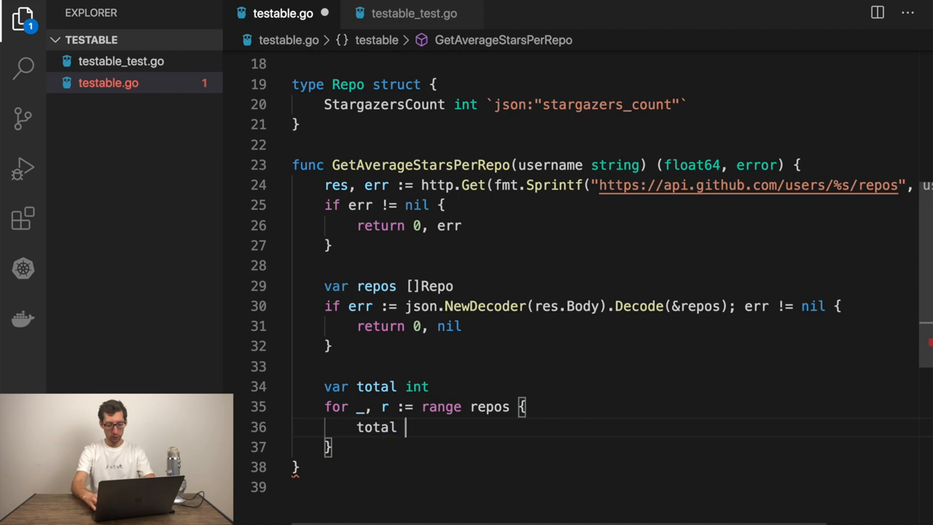
{"action": "type", "text": "+="}
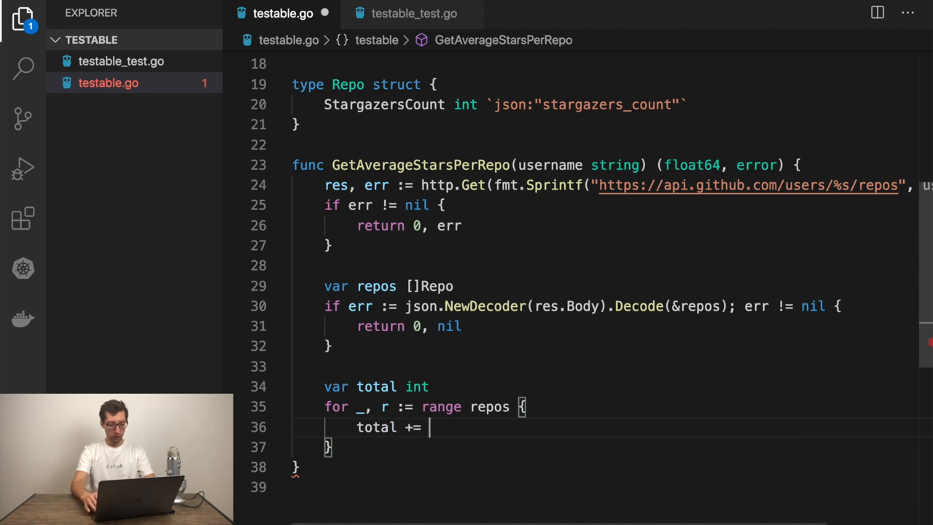
{"action": "type", "text": "r.StargazersCount"}
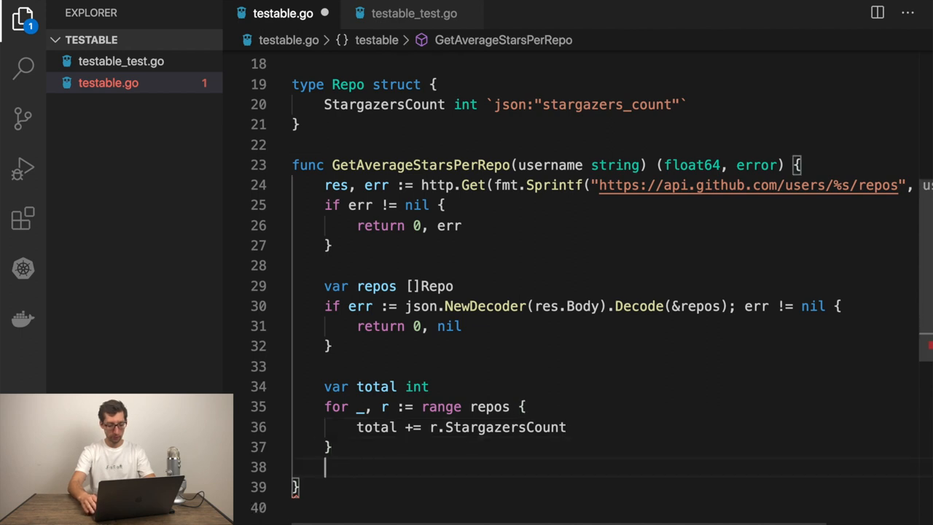
Return float64(total) / float64(len(repos)), nil.
{"action": "type", "text": "ret"}
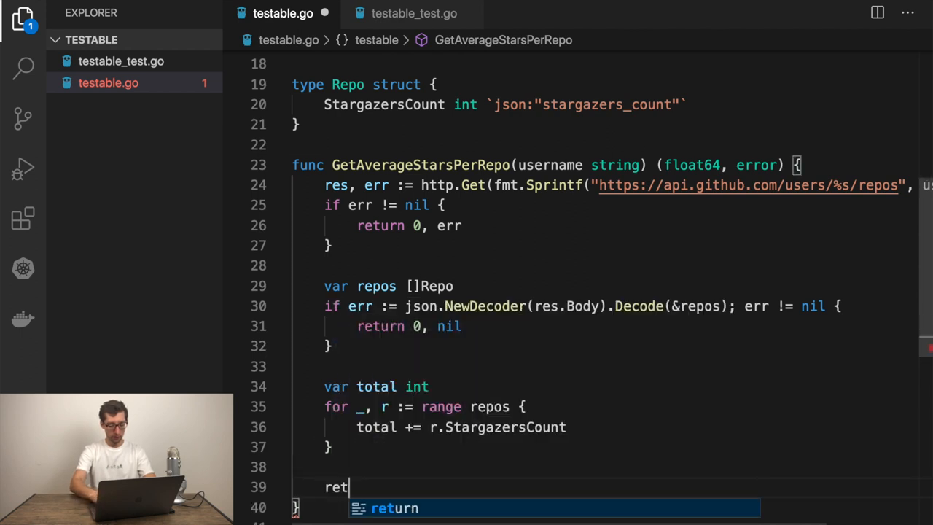
{"action": "type", "text": "urn float64("}
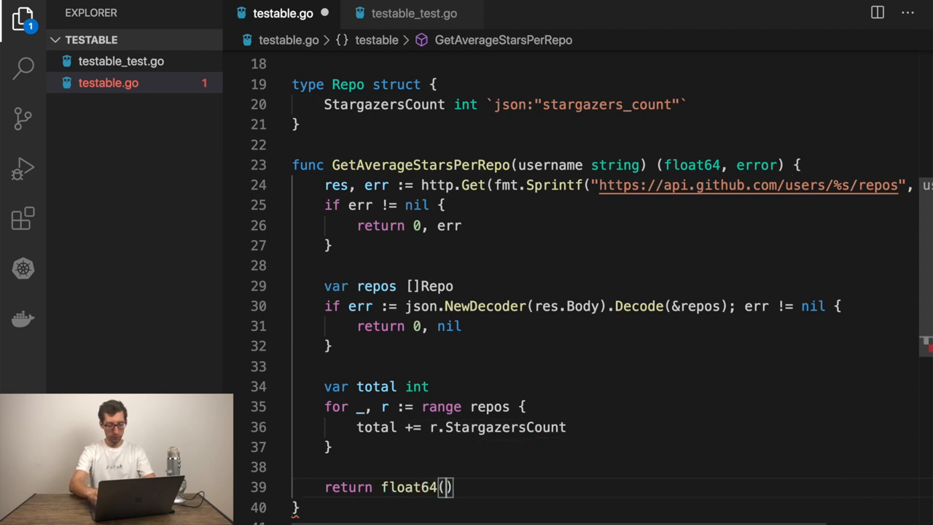
{"action": "type", "text": "total) /"}
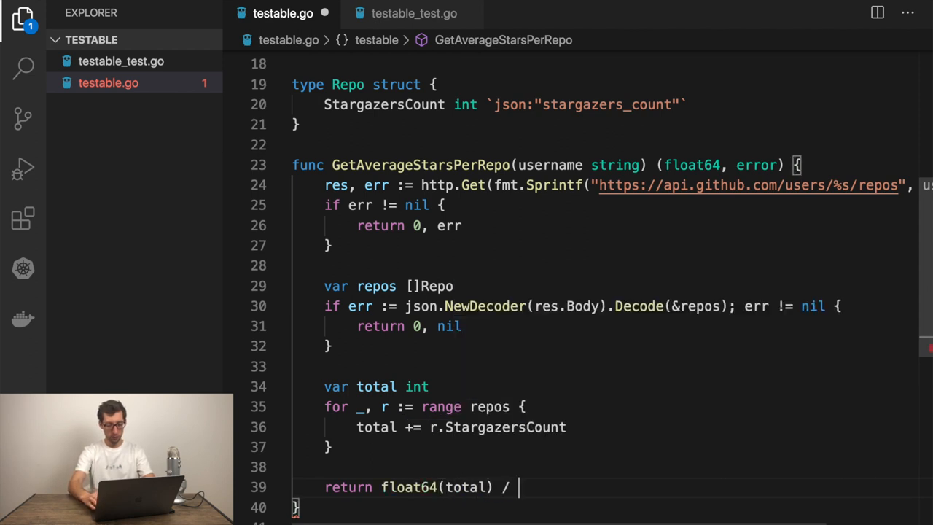
{"action": "type", "text": "float64"}
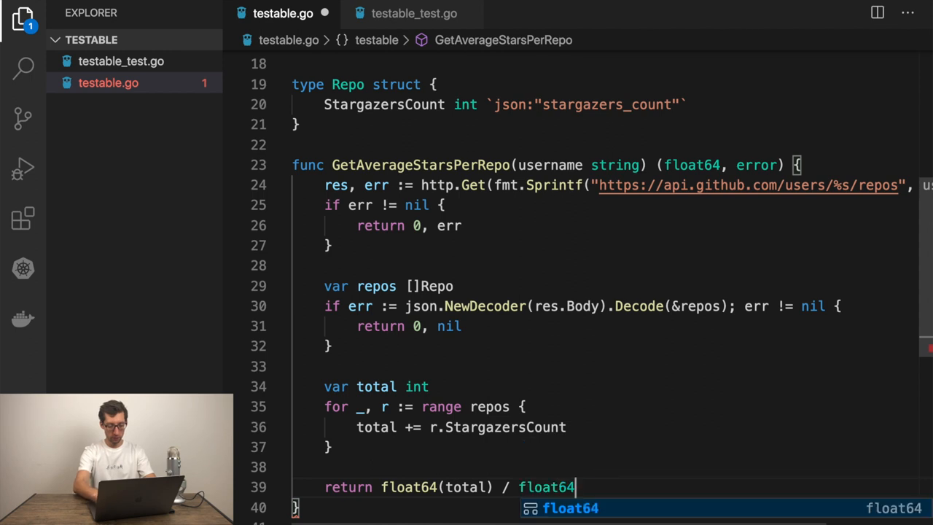
{"action": "type", "text": "(len())"}
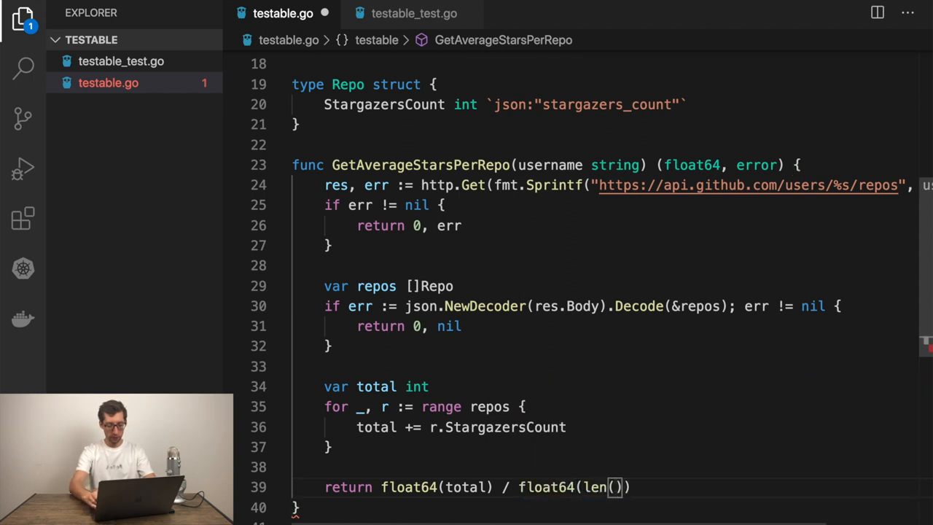
{"action": "type", "text": "repos"}
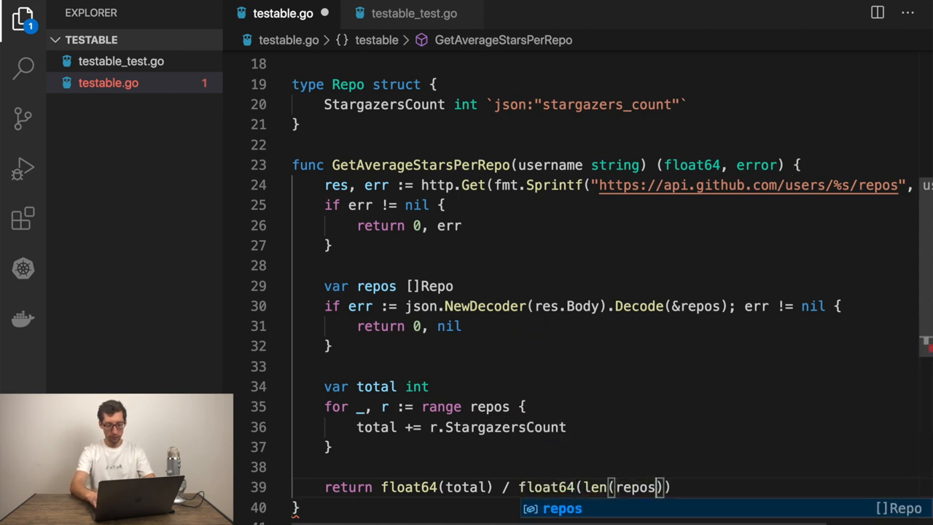
{"action": "type", "text": ". nil"}
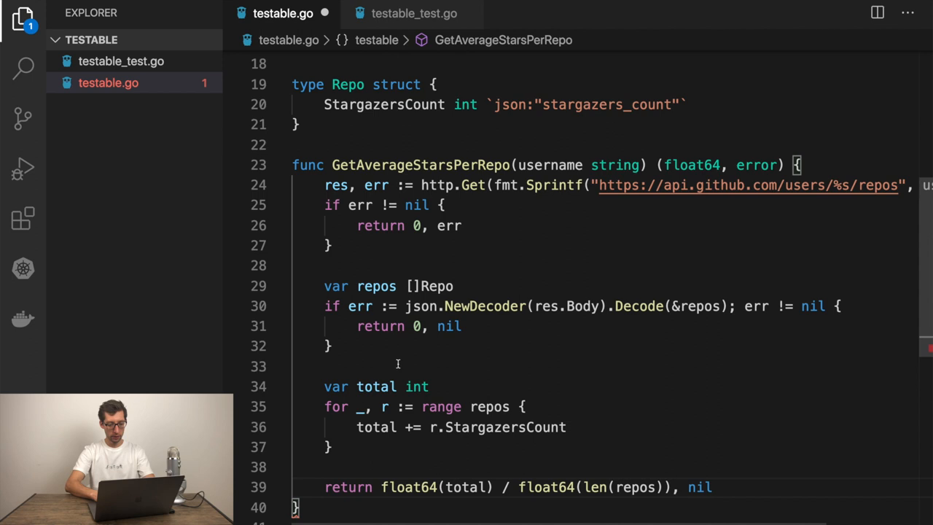
{"action": "type", "text": "if len(repos) == 0 {"}
{"action": "type", "text": "return 0,"}
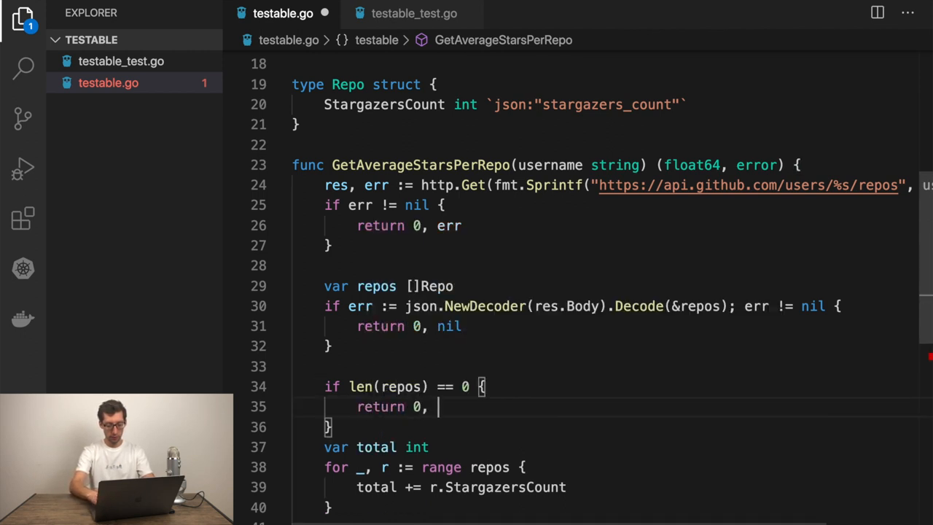
Guard with if len(repos) == 0 { return 0, nil } before the loop.
{"action": "type", "text": "nil"}
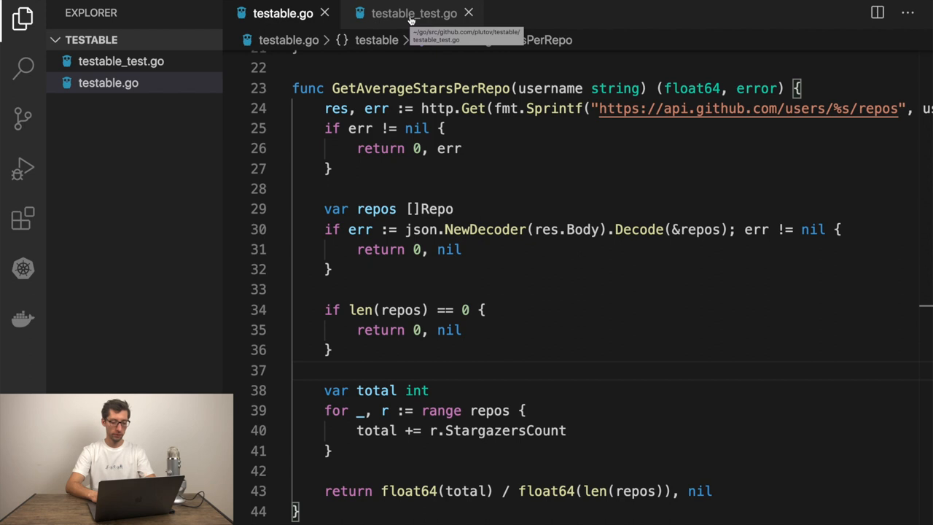
Rename the copied test to TestGetAverageStarsPerRepo with table fields username string and want float64.
{"action": "left_click", "coordinate": [414, 13]}
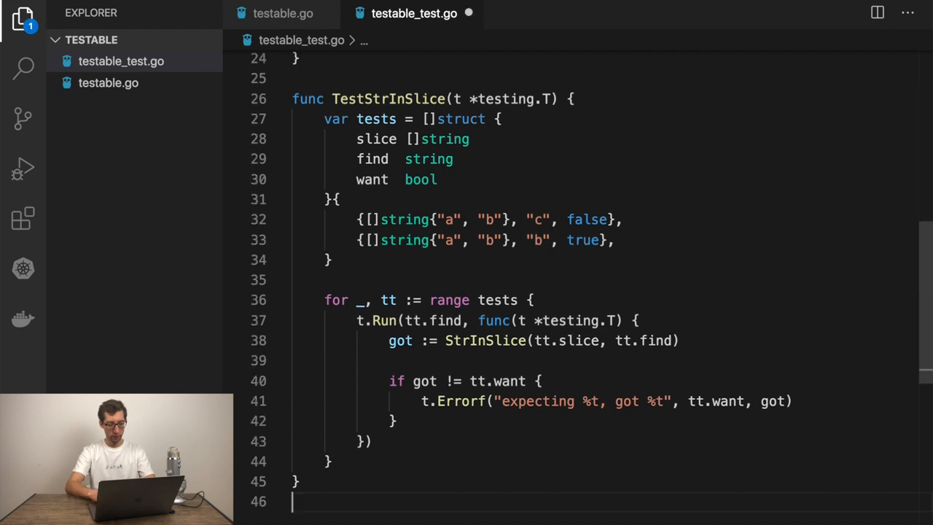
{"action": "left_click", "coordinate": [282, 13]}
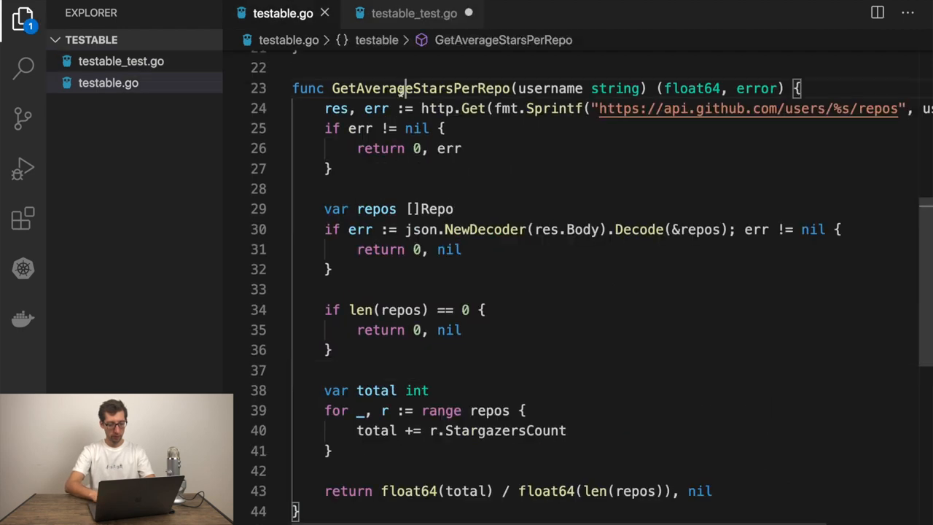
{"action": "left_click", "coordinate": [414, 13]}
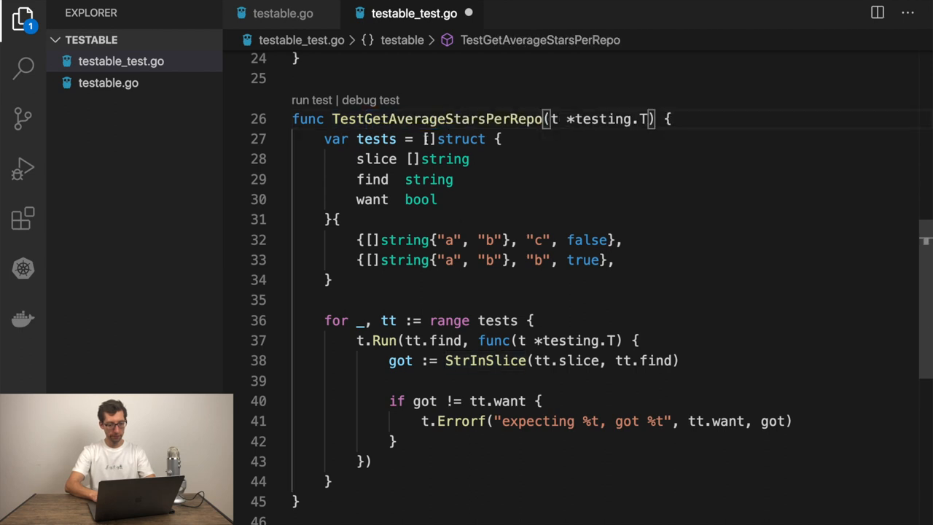
{"action": "scroll", "scroll_direction": "down", "scroll_amount": 3}
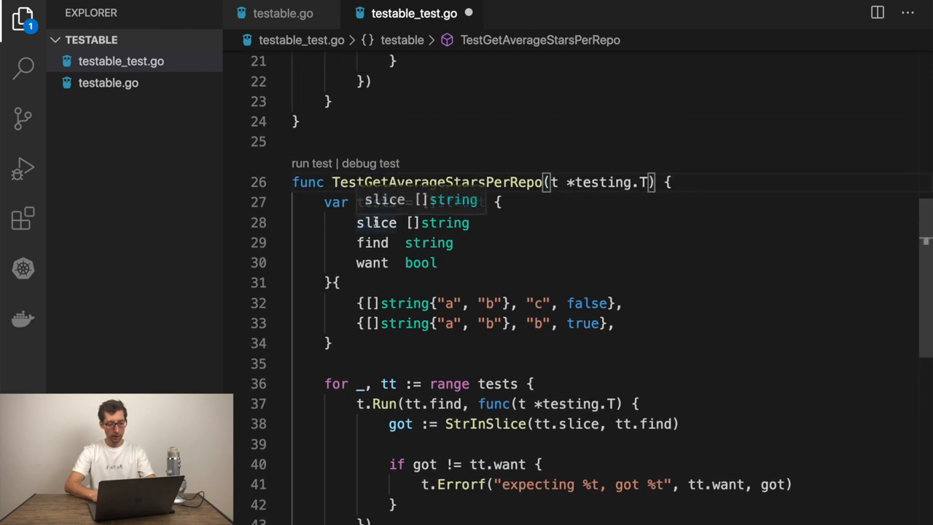
{"action": "type", "text": "username"}
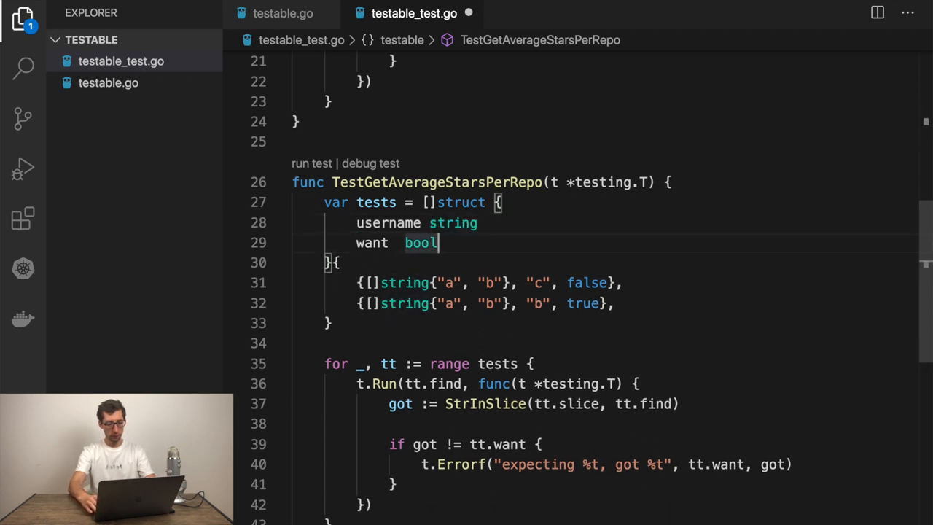
{"action": "type", "text": "fo"}
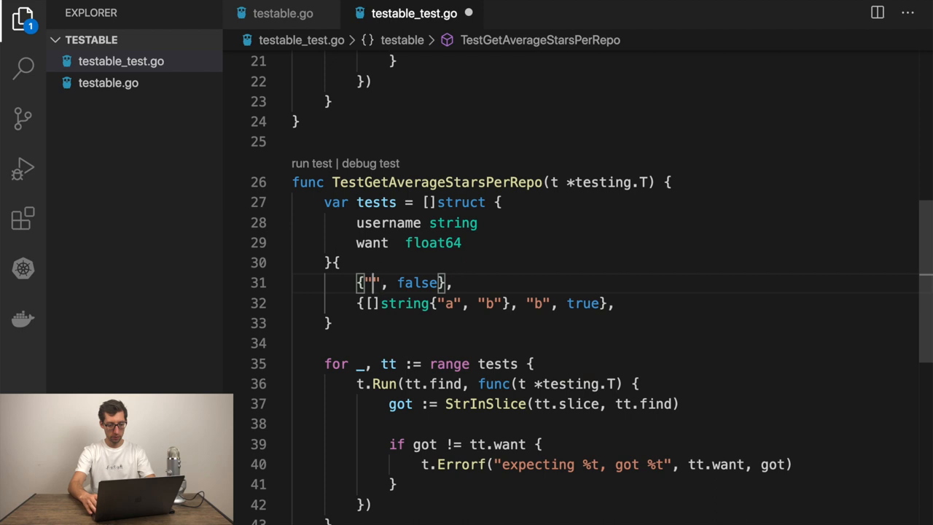
Replace the cases with {"octocat", 12} and {"plutov", 12}.
{"action": "type", "text": "octocat"}
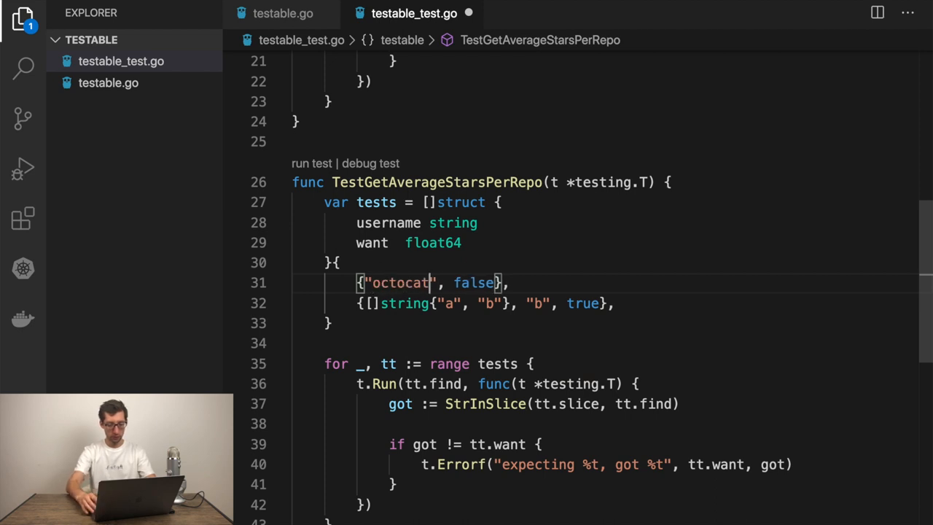
{"action": "double_click", "coordinate": [474, 283]}
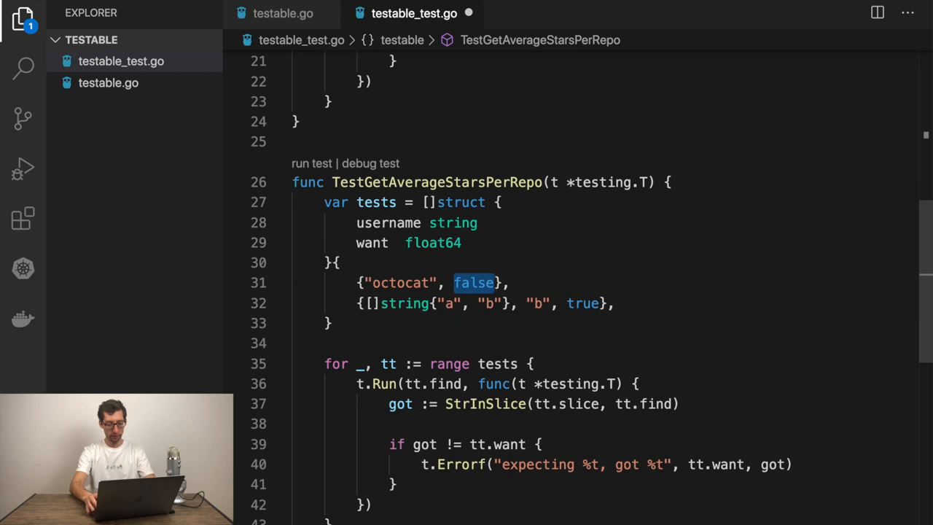
{"action": "type", "text": "1"}
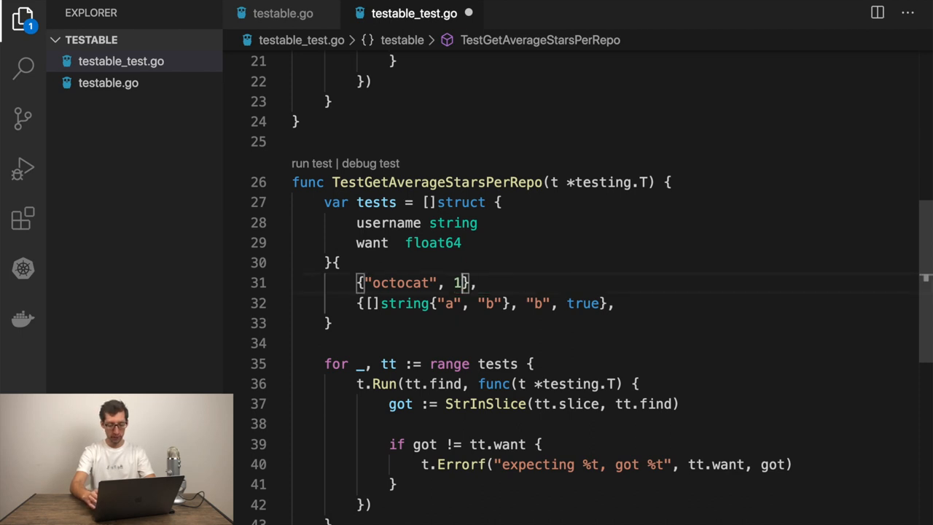
{"action": "type", "text": "2"}
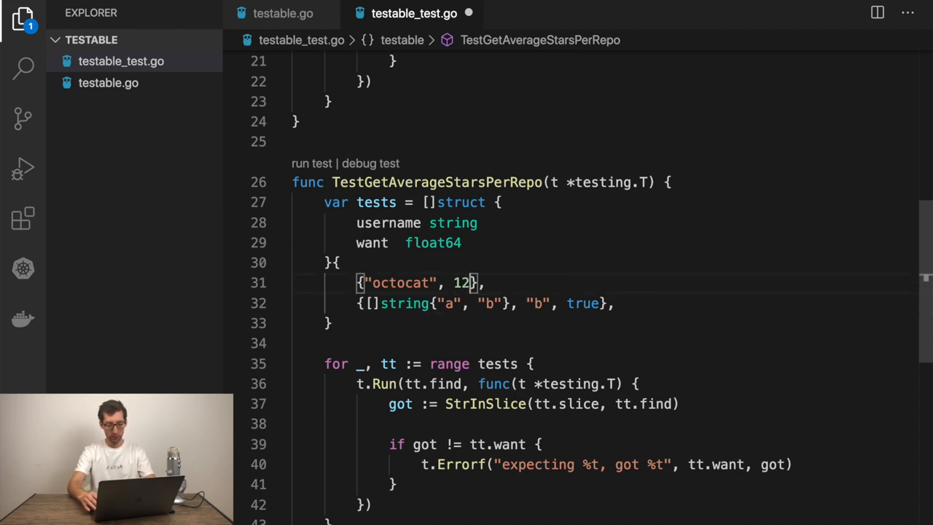
{"action": "type", "text": "{\"octocat\", 12},"}
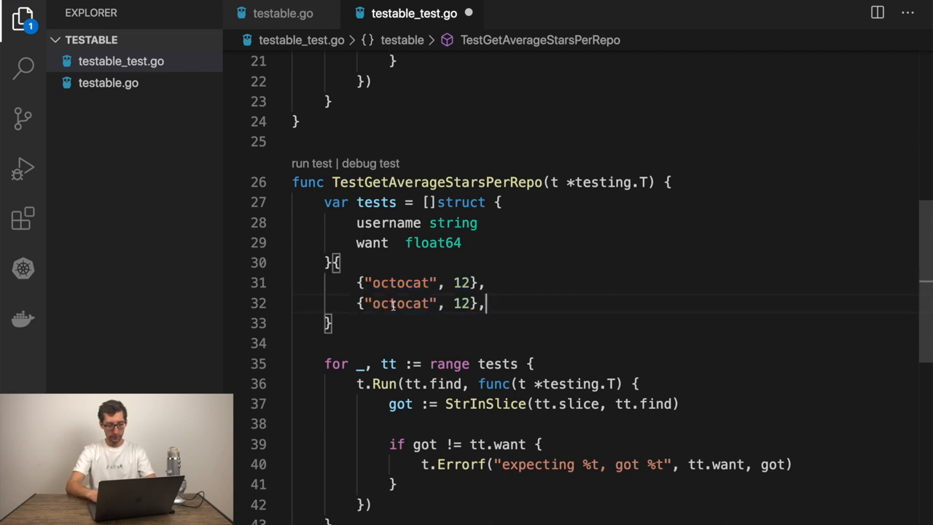
{"action": "type", "text": "plutov"}
{"action": "left_click", "coordinate": [535, 404]}
{"action": "type", "text": "GetAverageStarsPerRepo"}
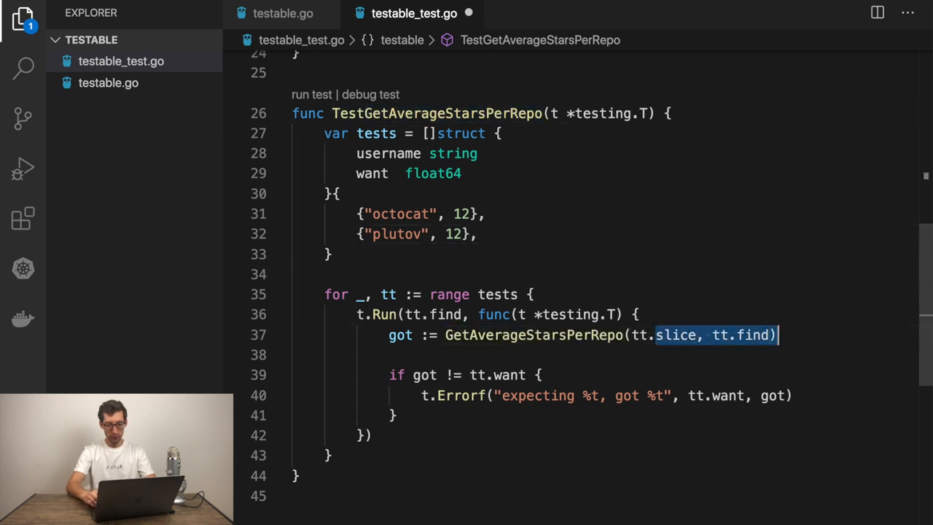
Call GetAverageStarsPerRepo(tt.username) in each subtest, capturing got and err.
{"action": "type", "text": "tt.username"}
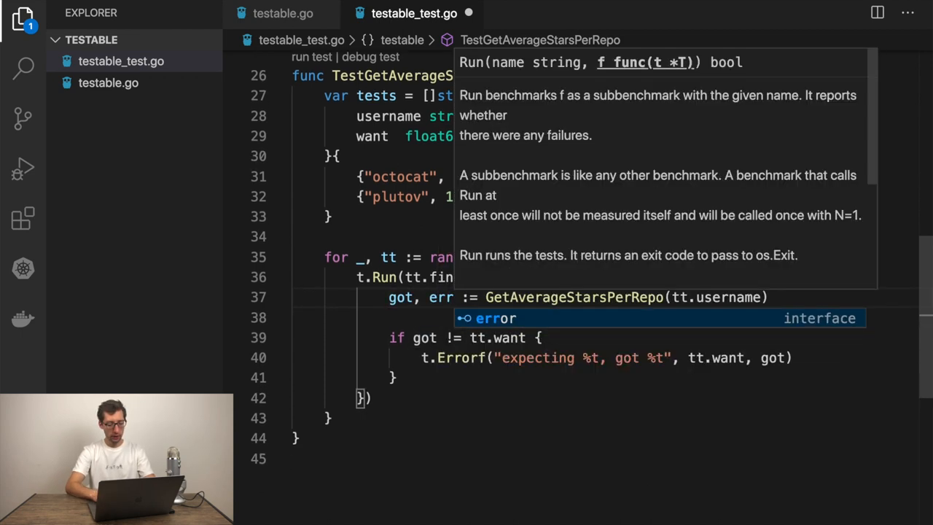
{"action": "key", "text": "Escape"}
{"action": "type", "text": "_"}
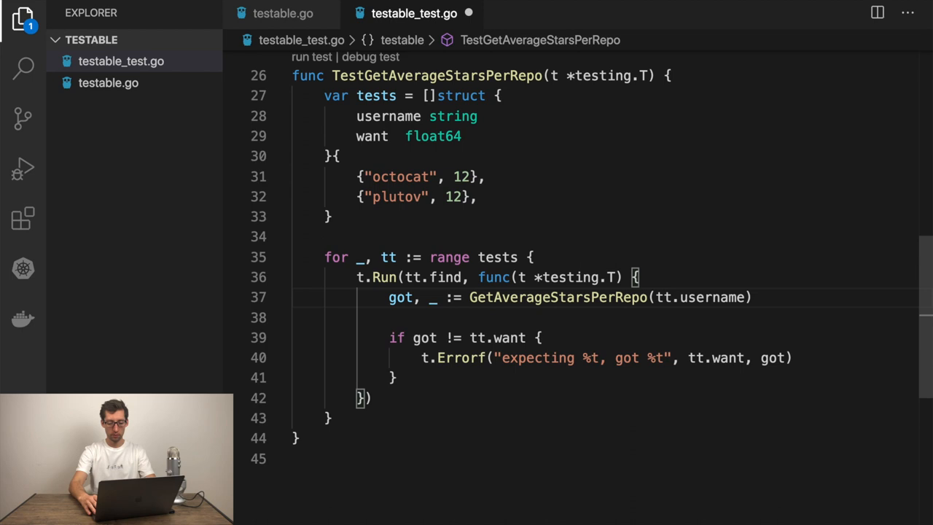
{"action": "type", "text": "err"}
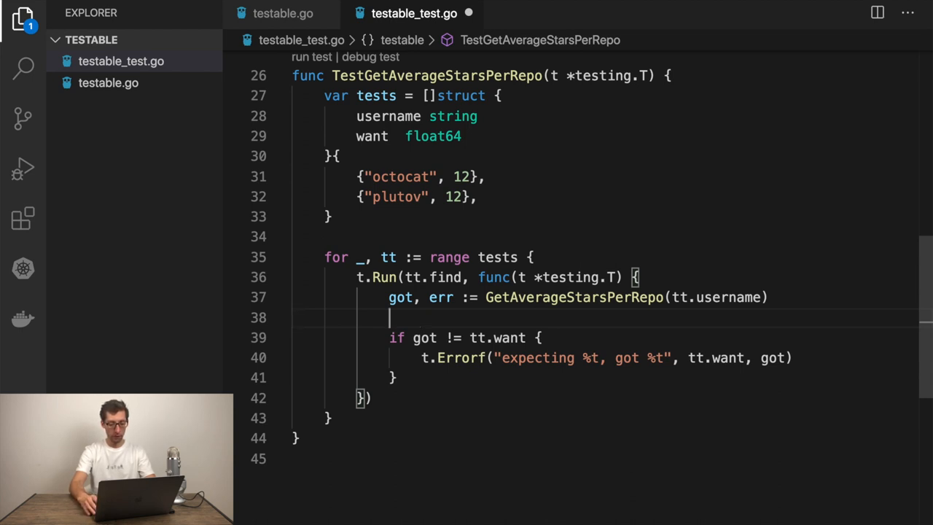
Fail with Errorf on a non-nil err, use %f formats, and name subtests by tt.username.
{"action": "type", "text": "if er"}
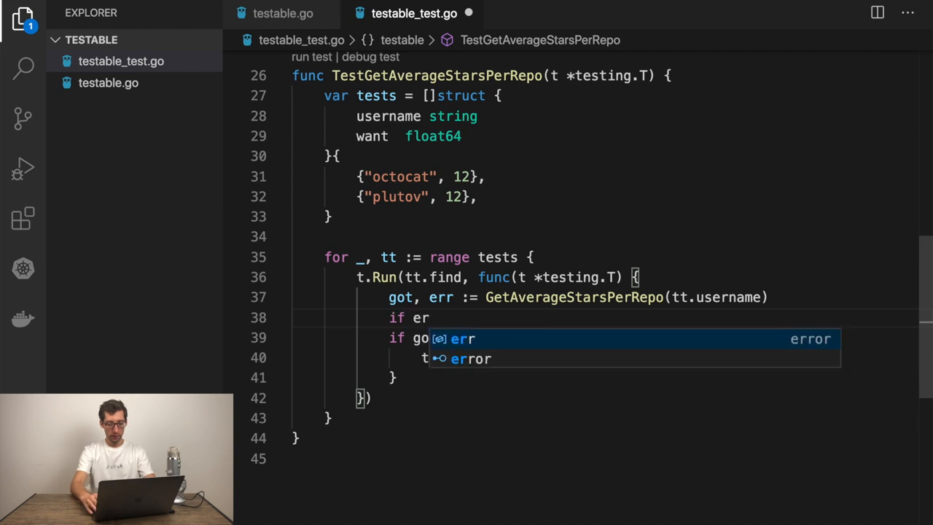
{"action": "type", "text": "t"}
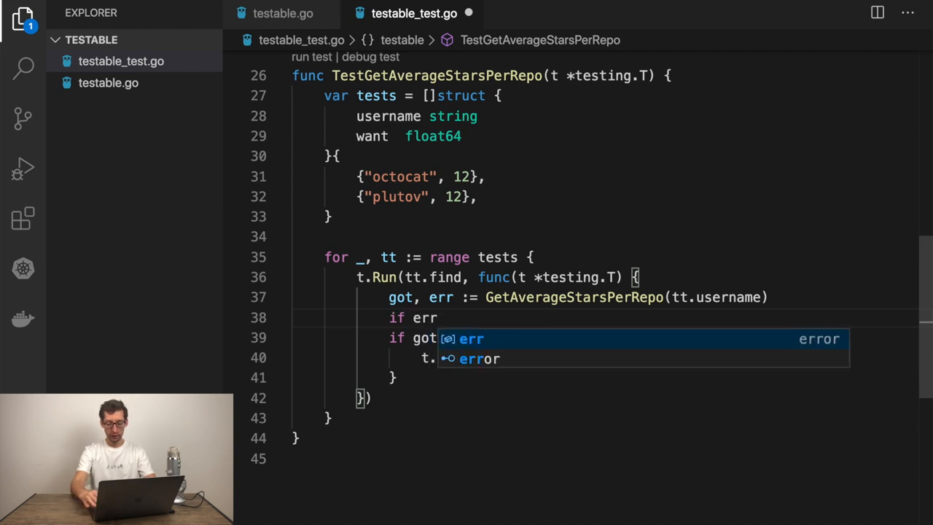
{"action": "type", "text": "!="}
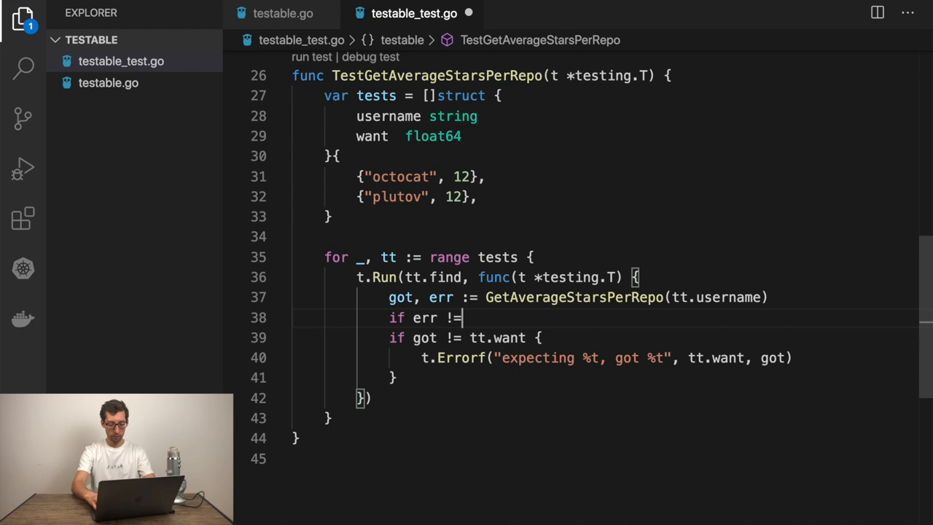
{"action": "type", "text": "nil {"}
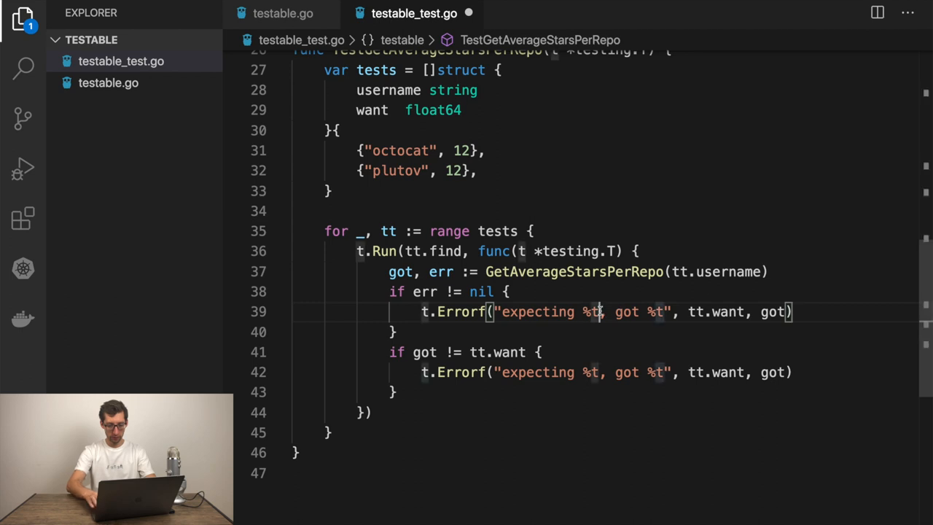
{"action": "type", "text": "nil err"}
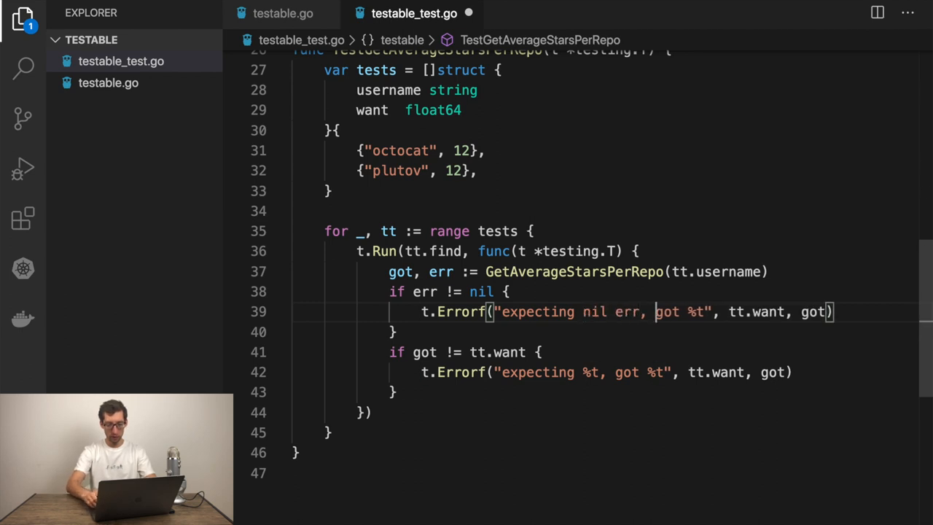
{"action": "type", "text": "v"}
{"action": "left_click", "coordinate": [499, 251]}
{"action": "type", "text": "use"}
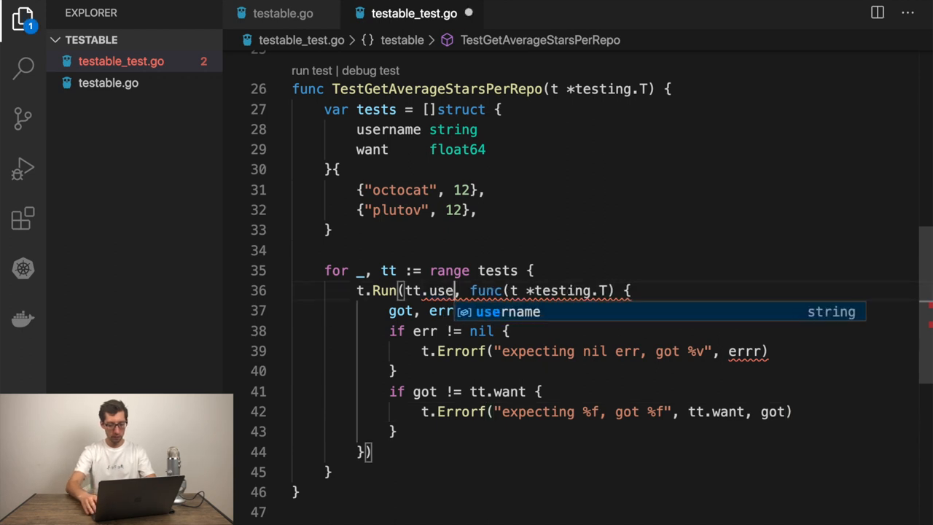
{"action": "key", "text": "Tab"}
{"action": "type", "text": "480.250000"}
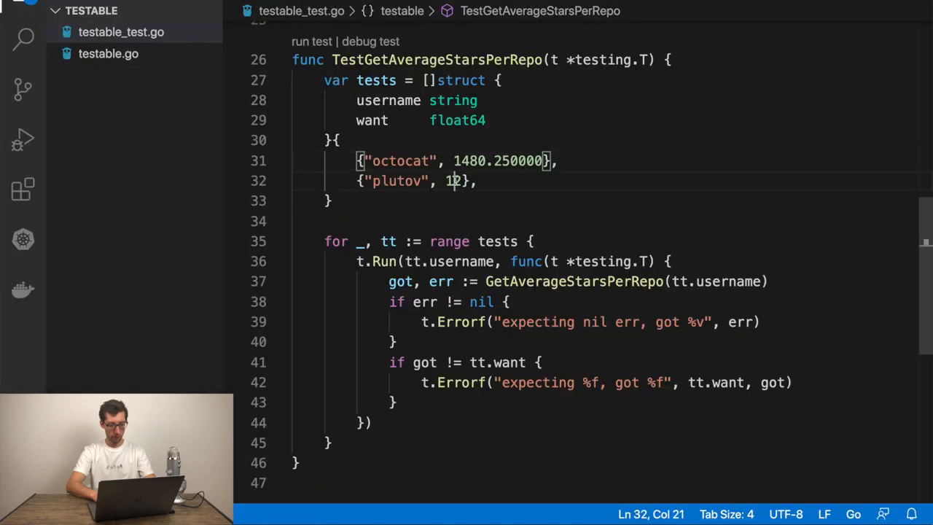
Expect 1480.250000 for octocat and 15.600000 for plutov, then return to testable.go.
{"action": "type", "text": "5.600000"}
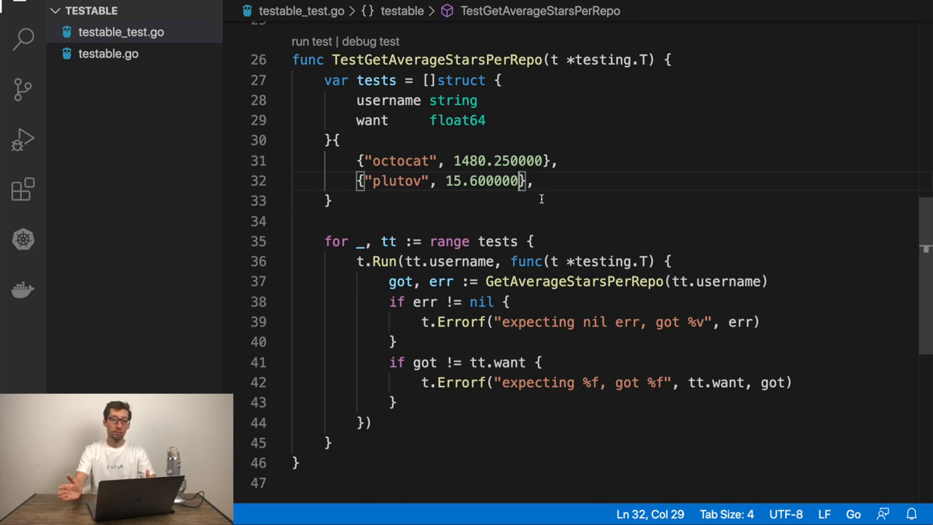
{"action": "left_click", "coordinate": [108, 53]}
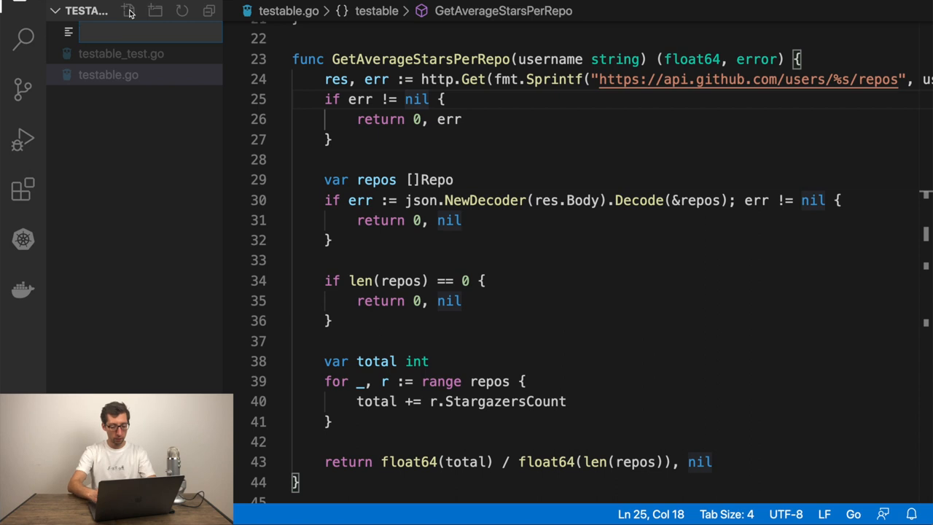
Create github.go in package testable to hold the Repo struct moved out of testable.go.
{"action": "type", "text": "github.go"}
{"action": "type", "text": "pac"}
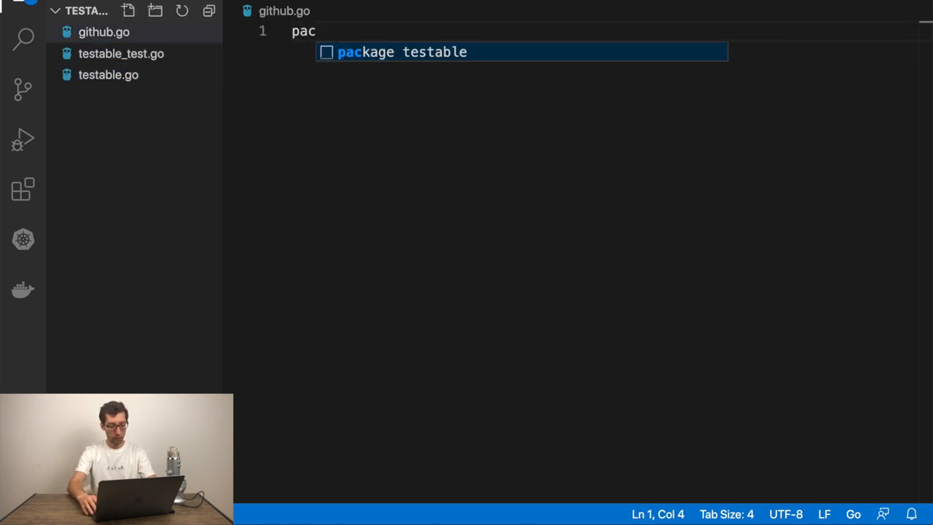
{"action": "key", "text": "Enter"}
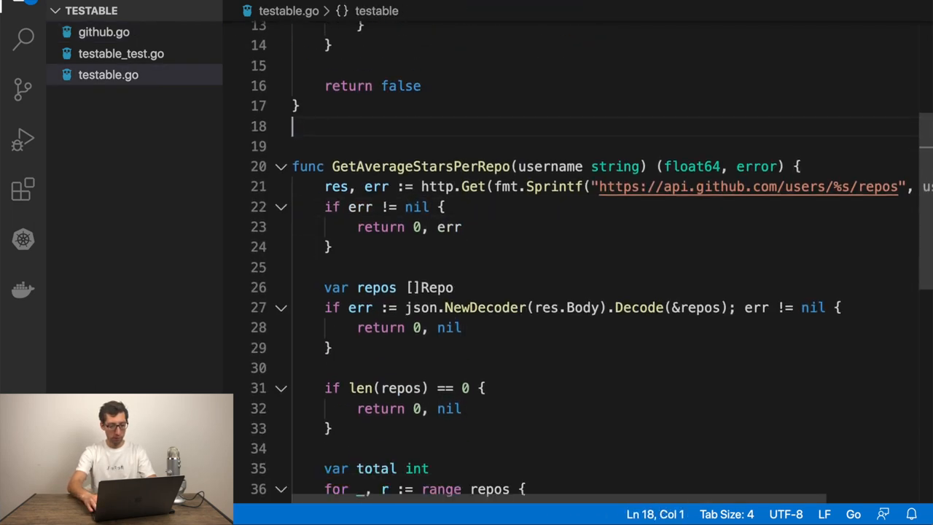
{"action": "left_click", "coordinate": [104, 32]}
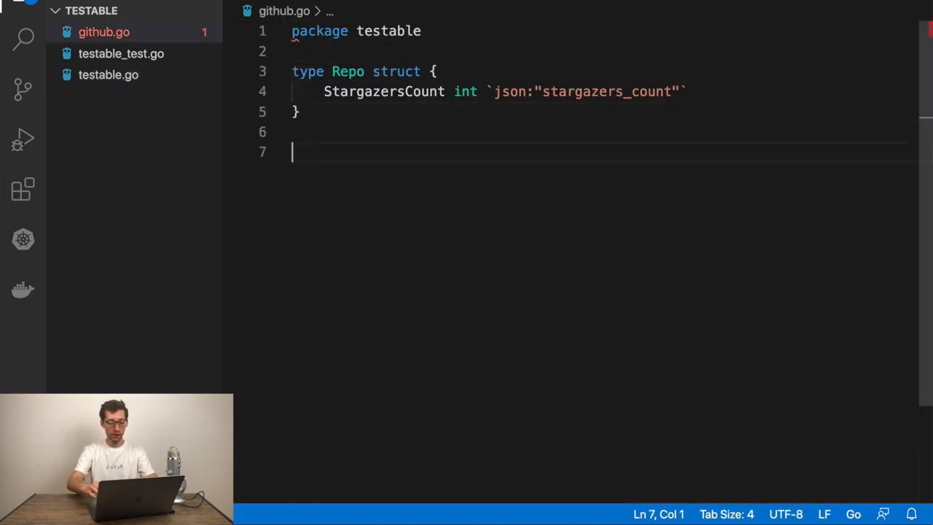
Declare type RepositoriesAPI interface with GetRepos(username string) ([]Repo, error).
{"action": "type", "text": "type"}
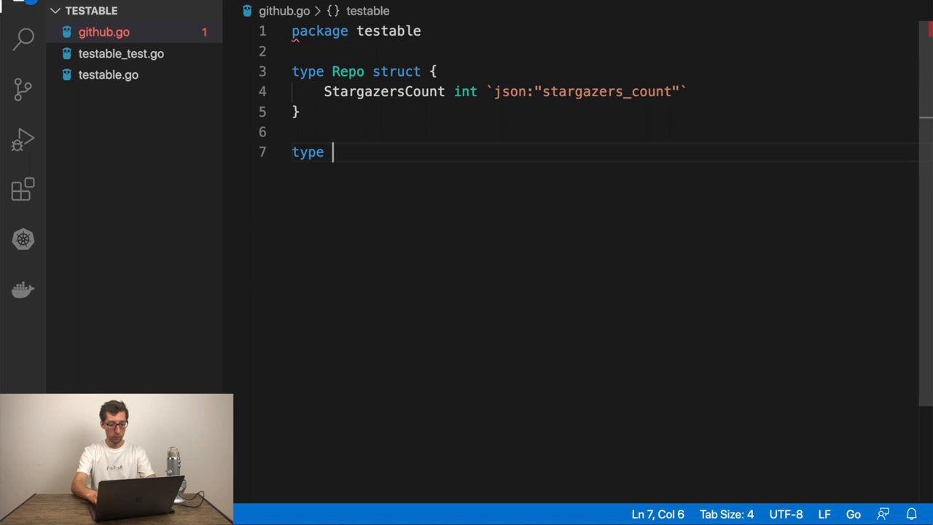
{"action": "type", "text": "Rep"}
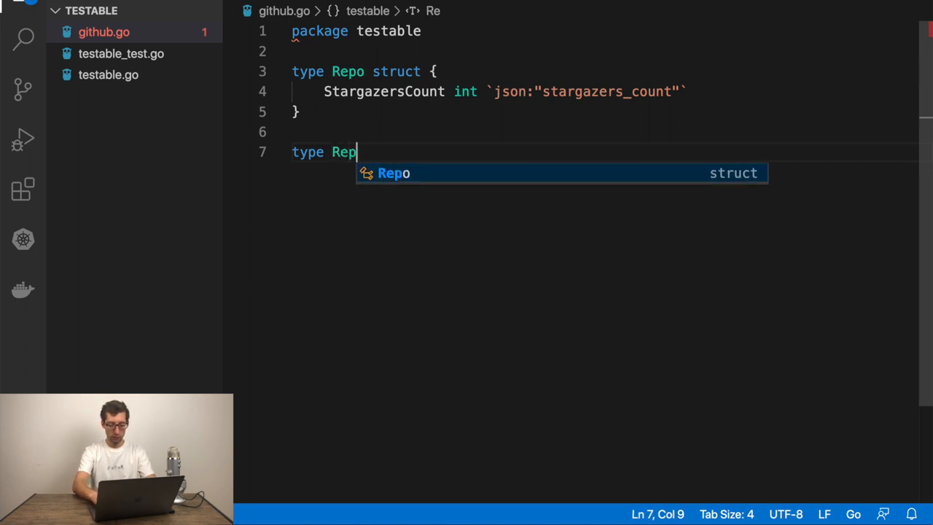
{"action": "type", "text": "ositoriesA"}
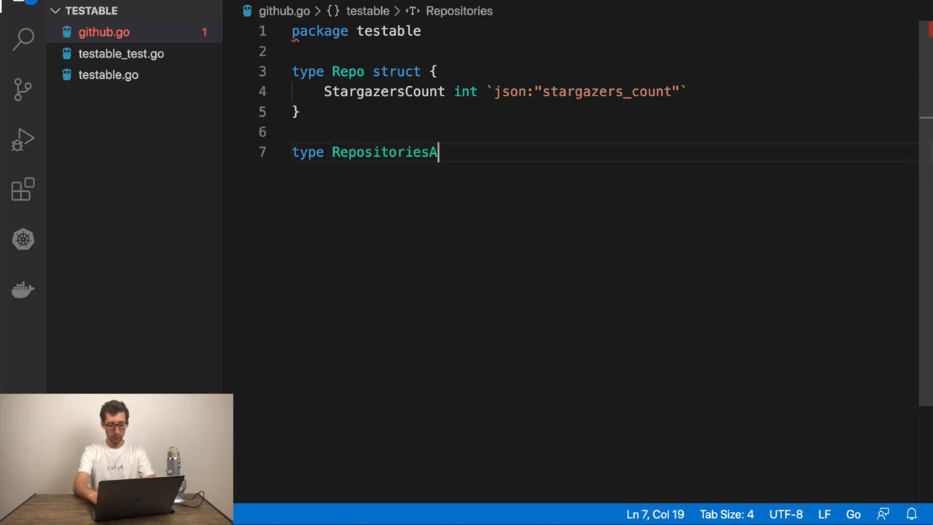
{"action": "type", "text": "PI interface"}
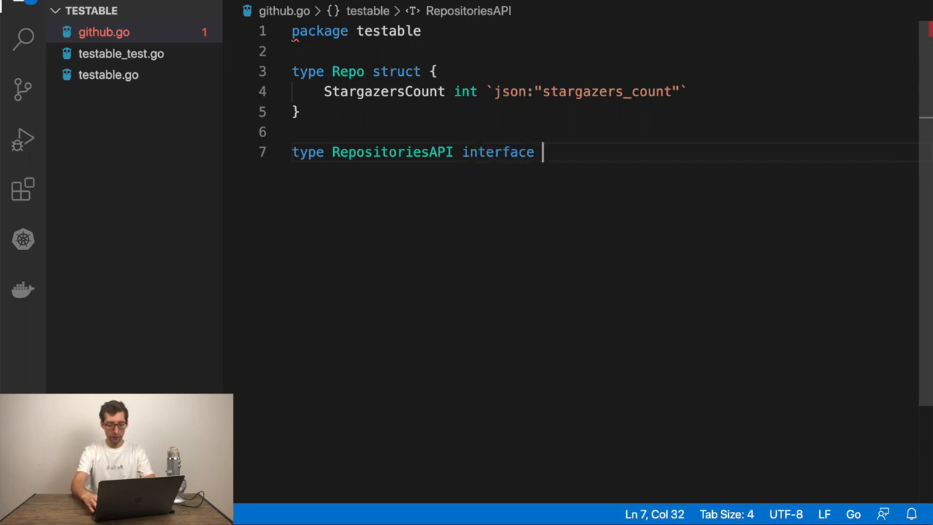
{"action": "type", "text": "{"}
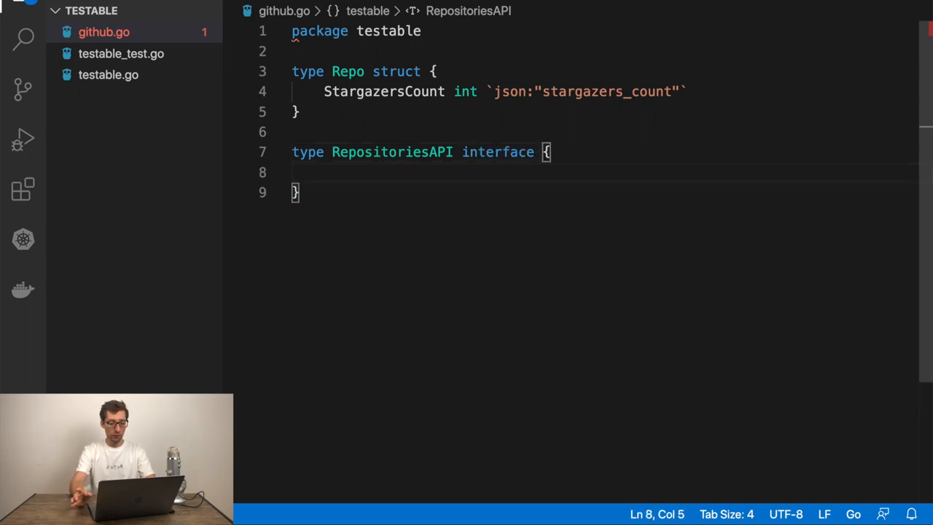
{"action": "type", "text": "Get"}
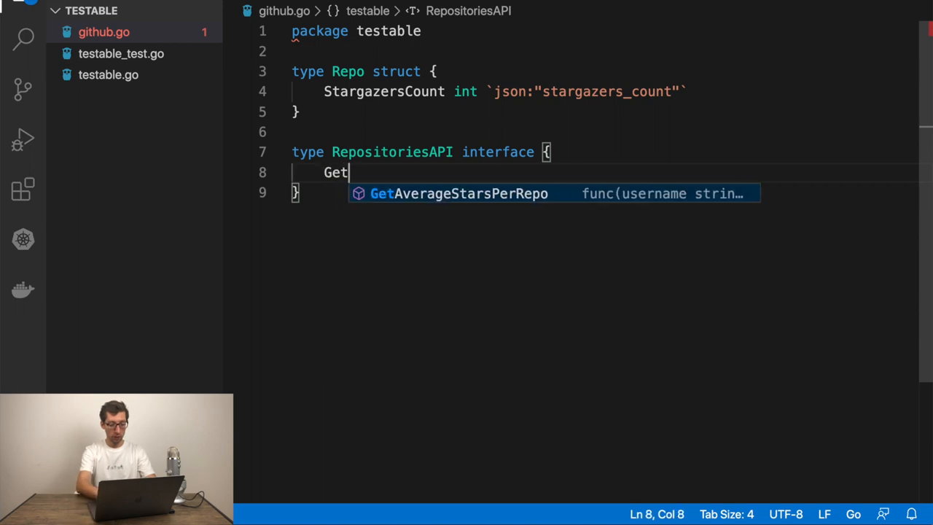
{"action": "type", "text": "Repos()"}
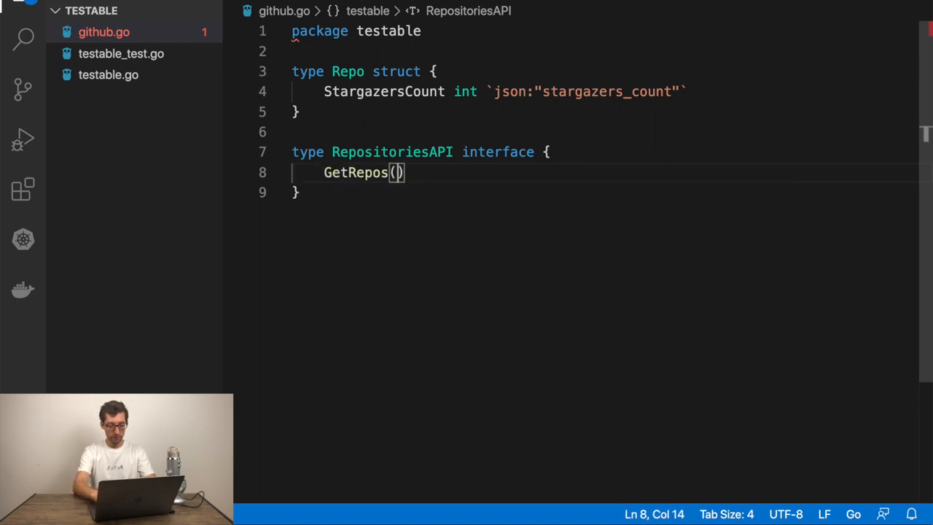
{"action": "type", "text": "userrname string"}
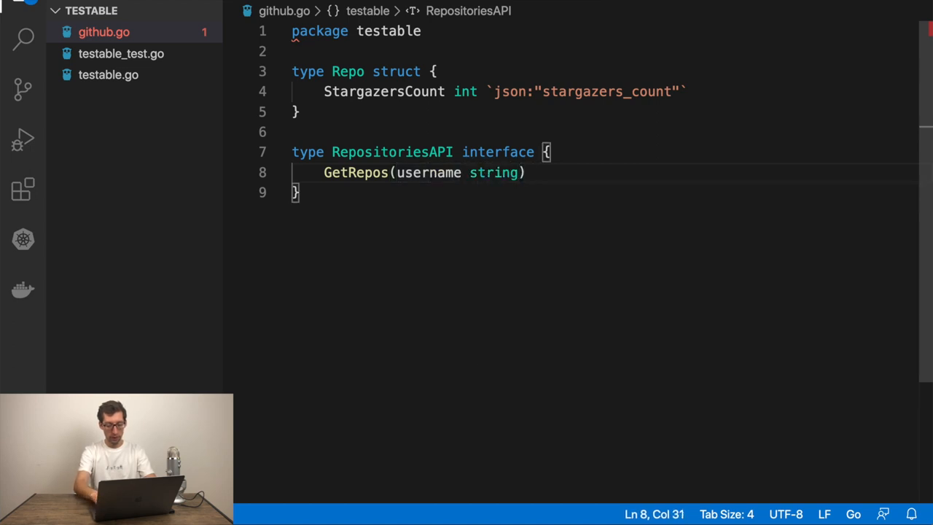
{"action": "type", "text": "([]Repo, error"}
{"action": "type", "text": "type"}
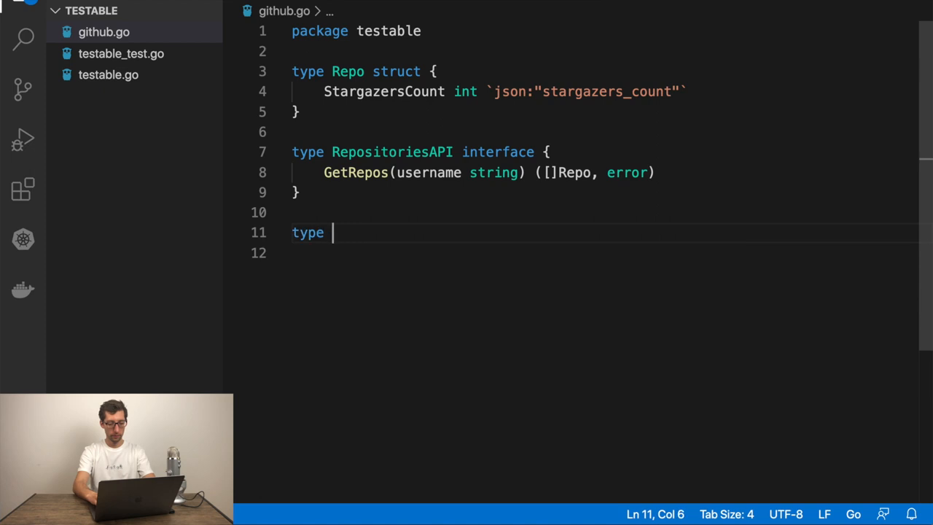
Declare an empty Mock struct with a (m *Mock) GetRepos(username string) ([]Repo, error) method.
{"action": "type", "text": "Mock s"}
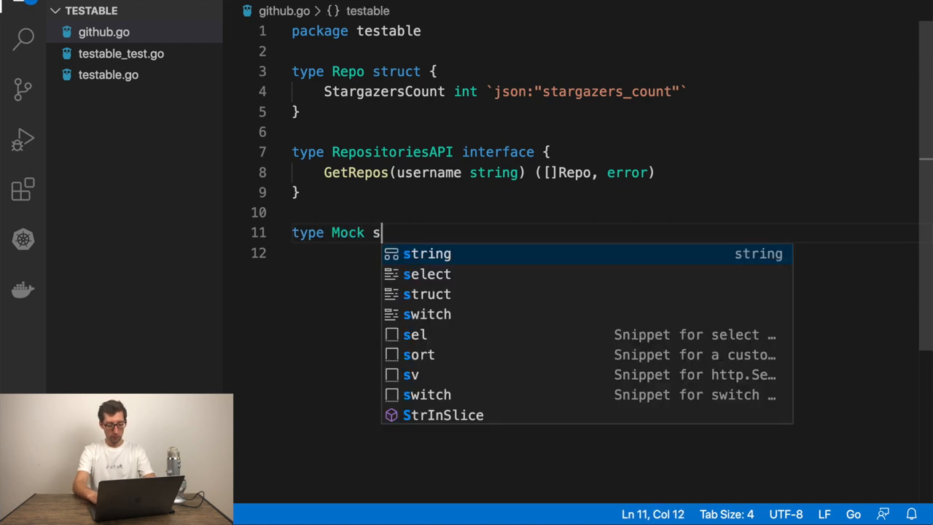
{"action": "type", "text": "truct{"}
{"action": "type", "text": "func"}
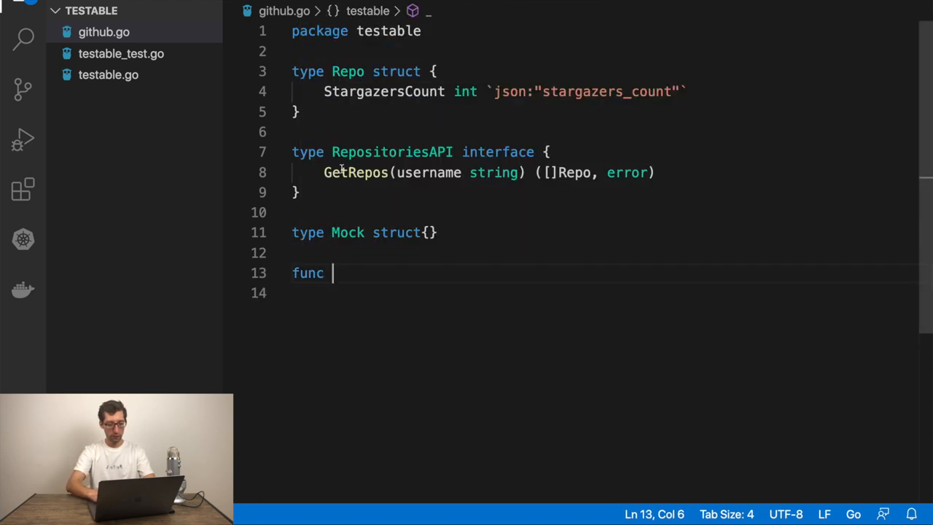
{"action": "type", "text": "GetRepos(username string) ([]Repo, error)"}
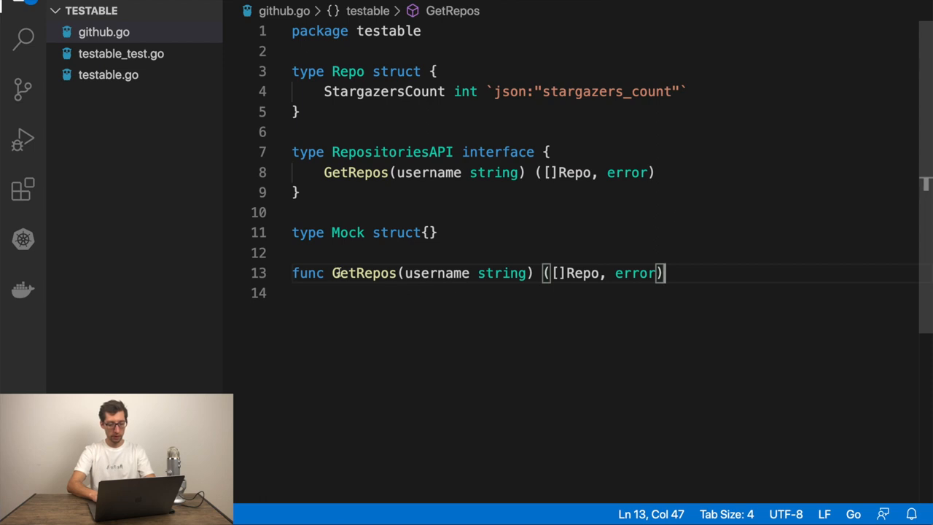
{"action": "type", "text": "(m )"}
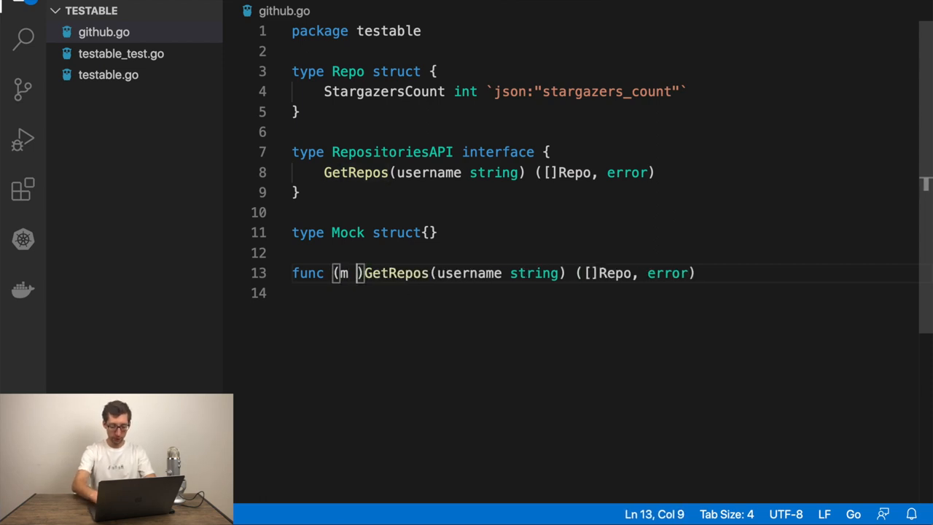
{"action": "type", "text": "*Mock"}
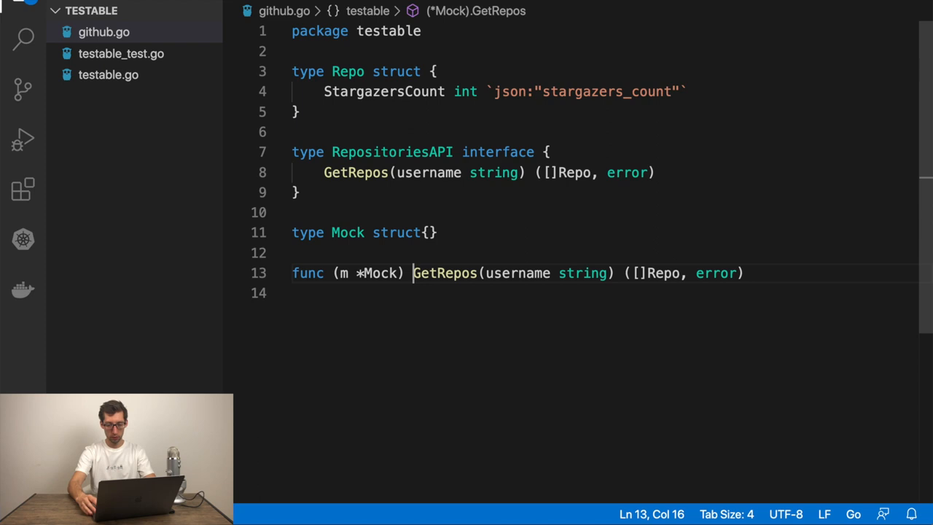
{"action": "type", "text": "{"}
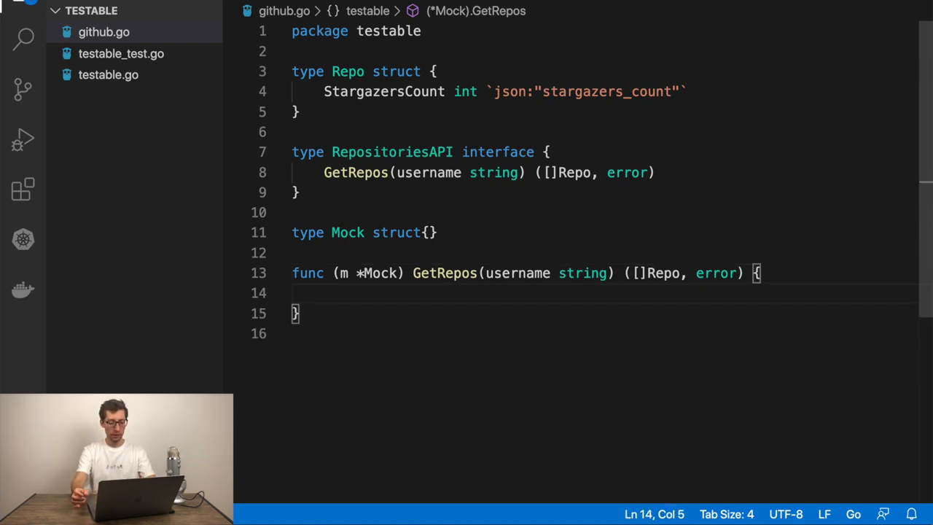
Return two Repos with StargazersCount 6 and 2, and a nil error, from Mock's GetRepos.
{"action": "type", "text": "return"}
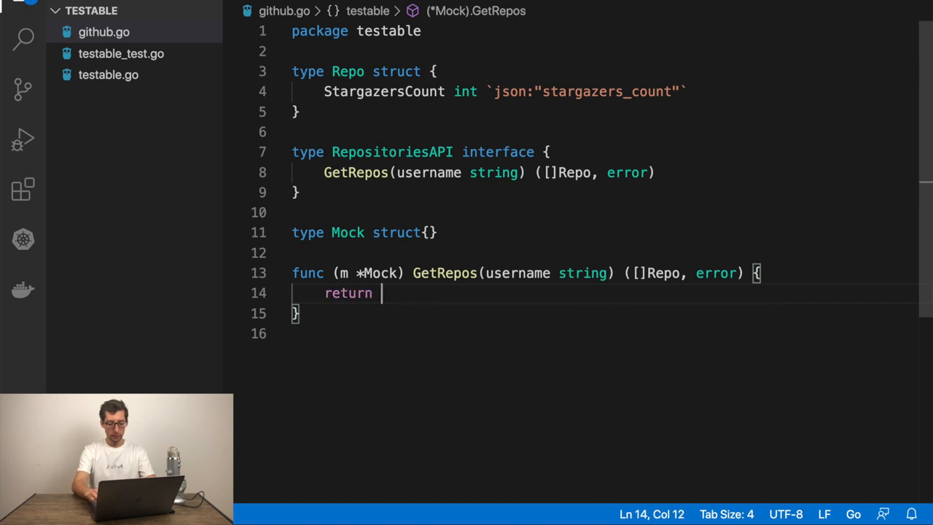
{"action": "type", "text": "[]Repo{"}
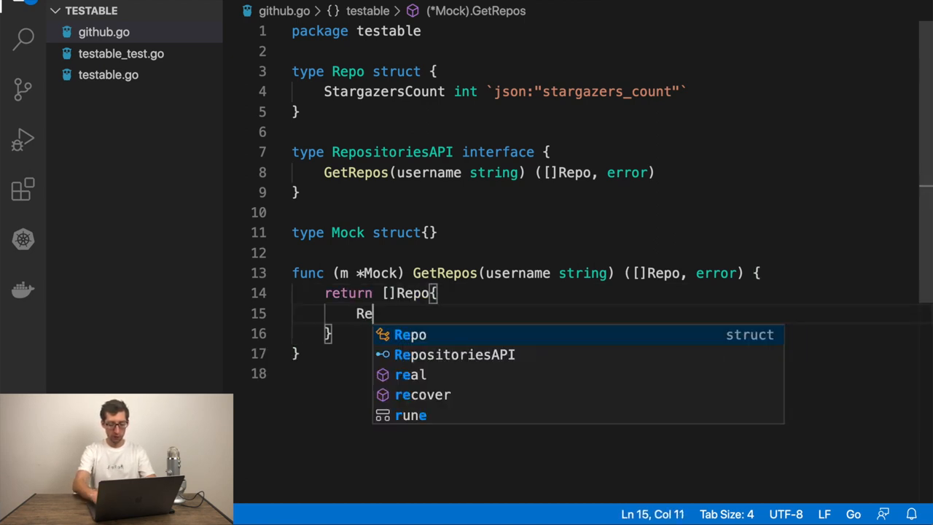
{"action": "type", "text": "po{"}
{"action": "type", "text": "Sta"}
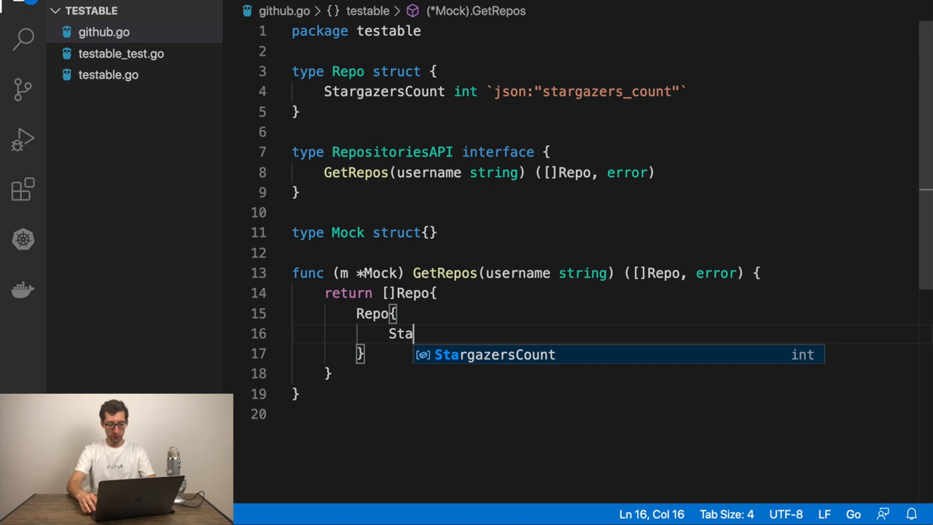
{"action": "type", "text": "rgazersCount: 6"}
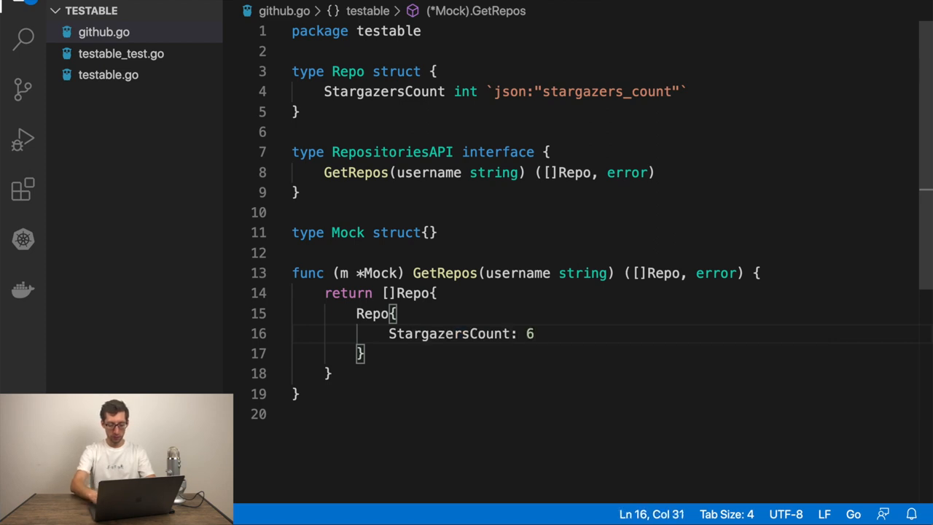
{"action": "type", "text": ","}
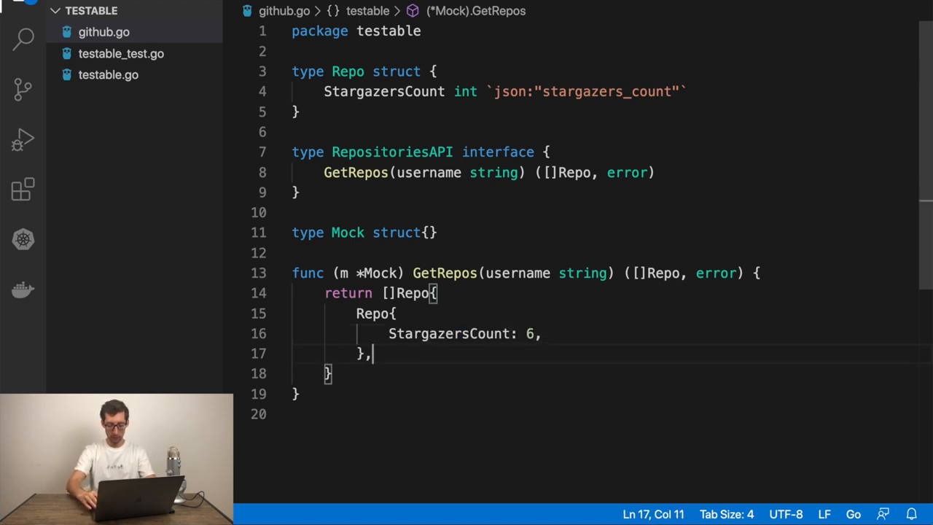
{"action": "key", "text": "enter"}
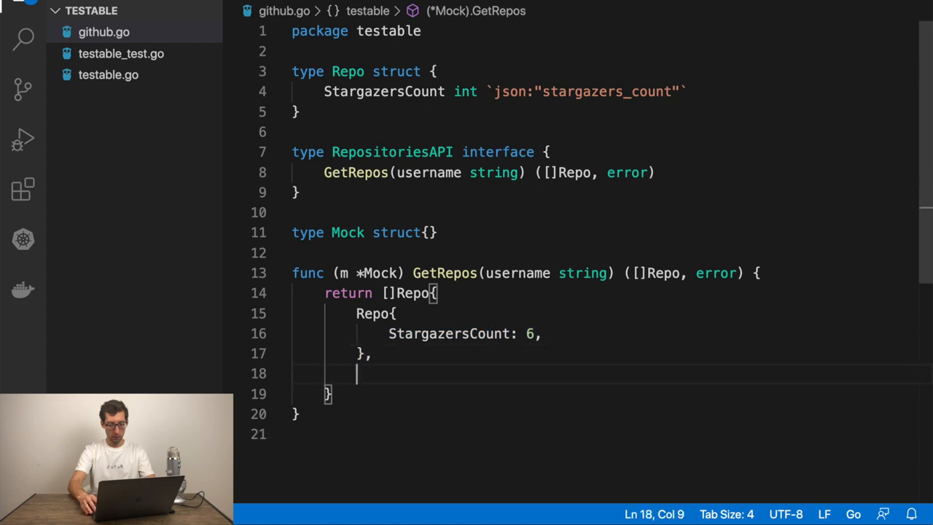
{"action": "type", "text": "Repo{"}
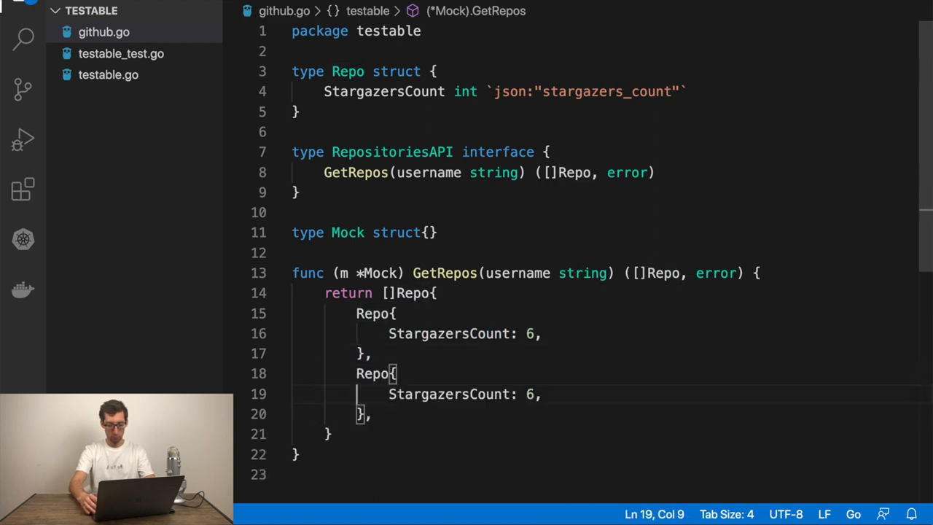
{"action": "key", "text": "Backspace"}
{"action": "type", "text": ","}
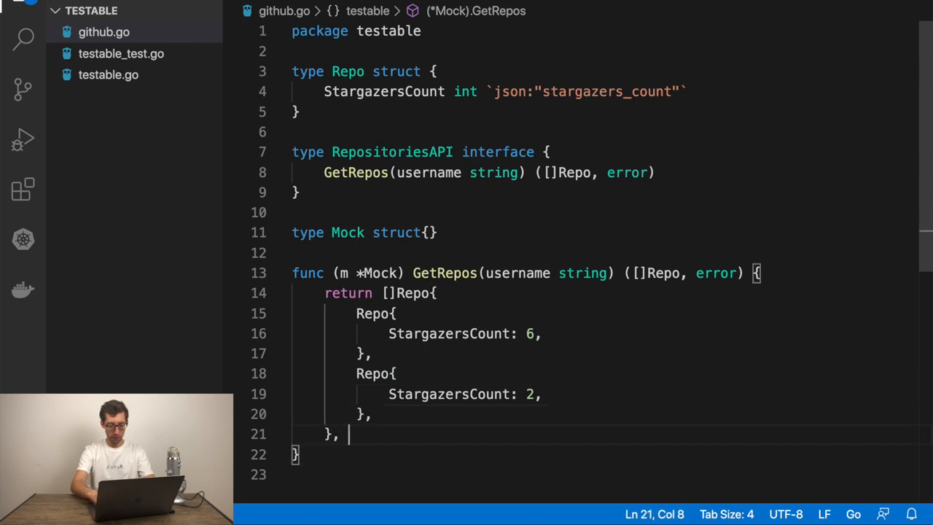
{"action": "type", "text": "nil"}
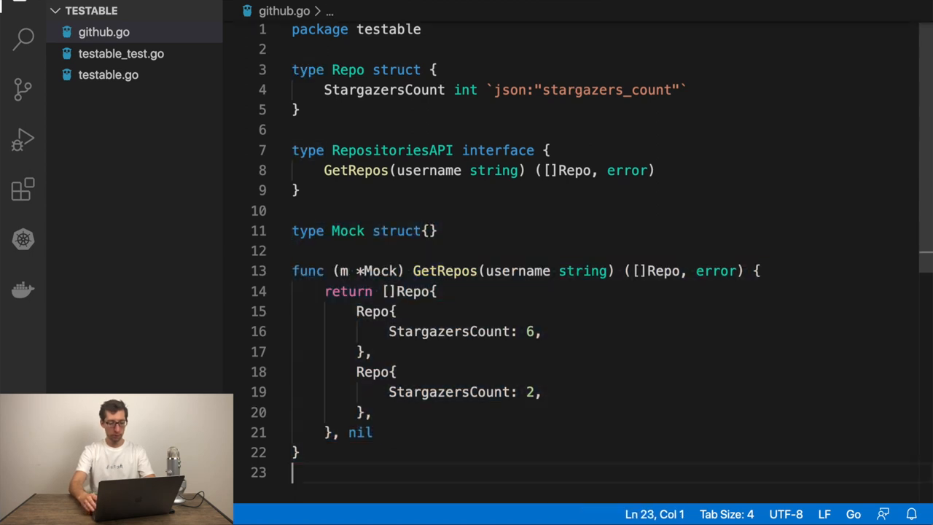
Duplicate the Mock block as a GitHub type and paste the http.Get and JSON decode body into its GetRepos.
{"action": "double_click", "coordinate": [347, 230]}
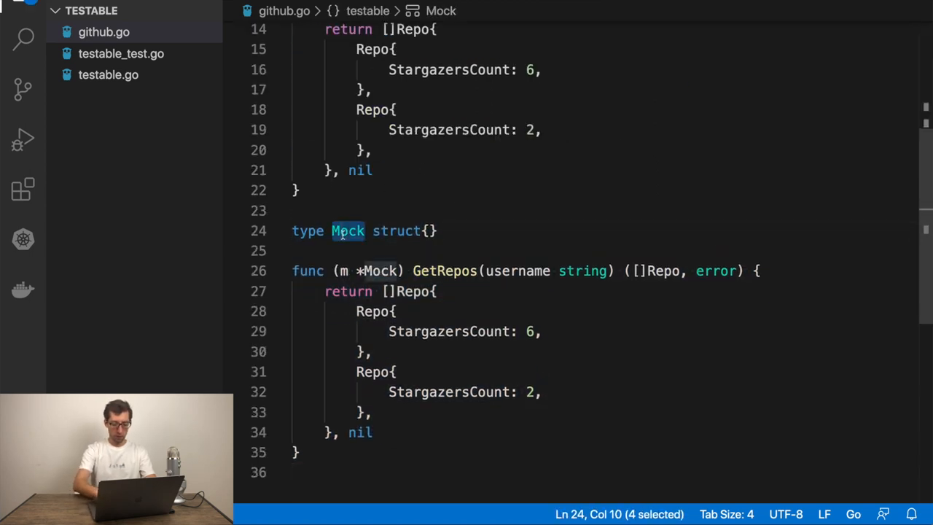
{"action": "type", "text": "GitHub"}
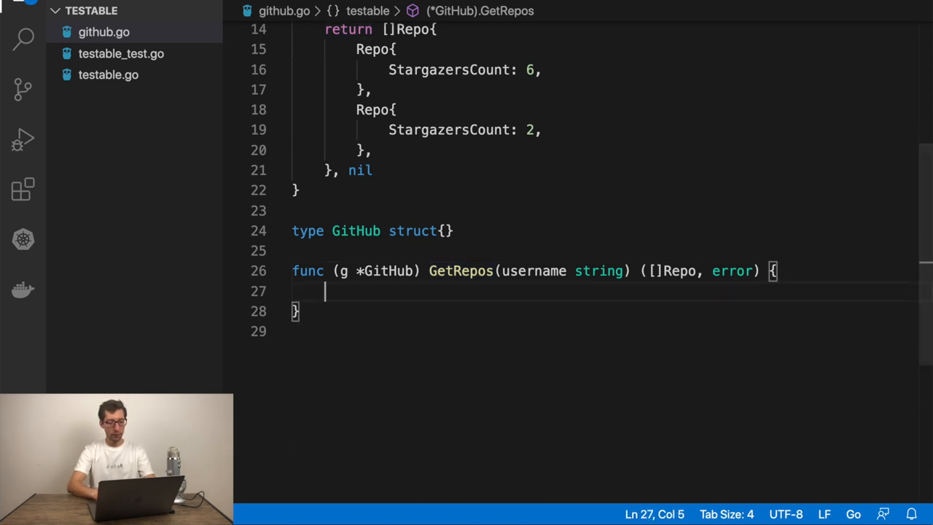
{"action": "left_click", "coordinate": [108, 74]}
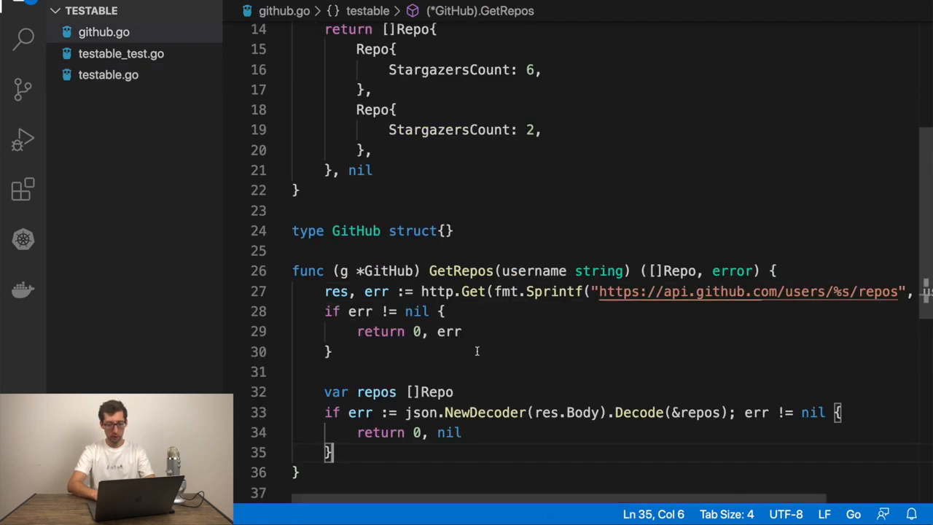
Return nil with the error on failure and return repos at the end of GitHub's GetRepos.
{"action": "left_click", "coordinate": [421, 331]}
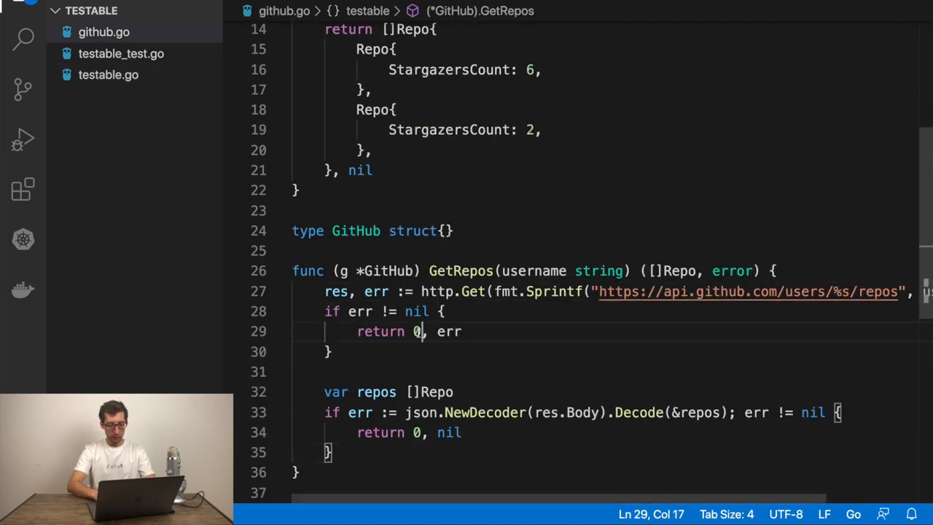
{"action": "type", "text": "nil"}
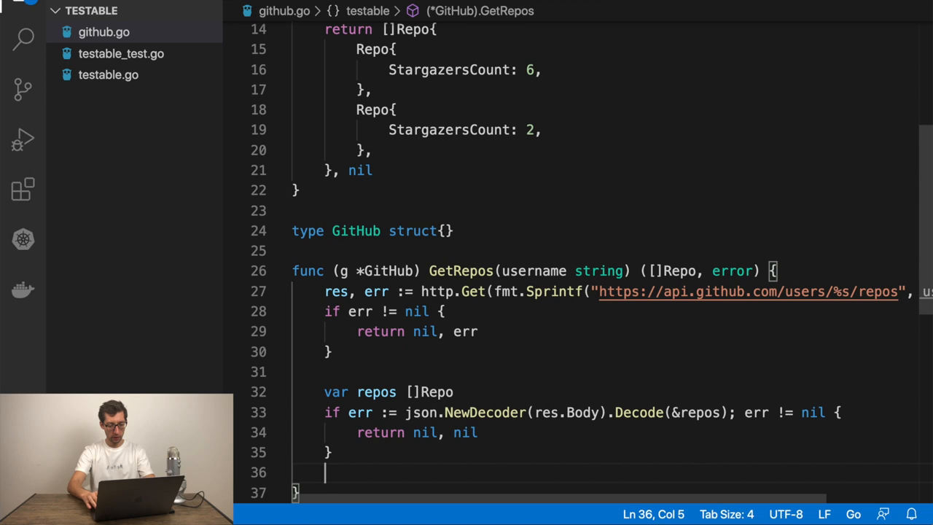
{"action": "type", "text": "return"}
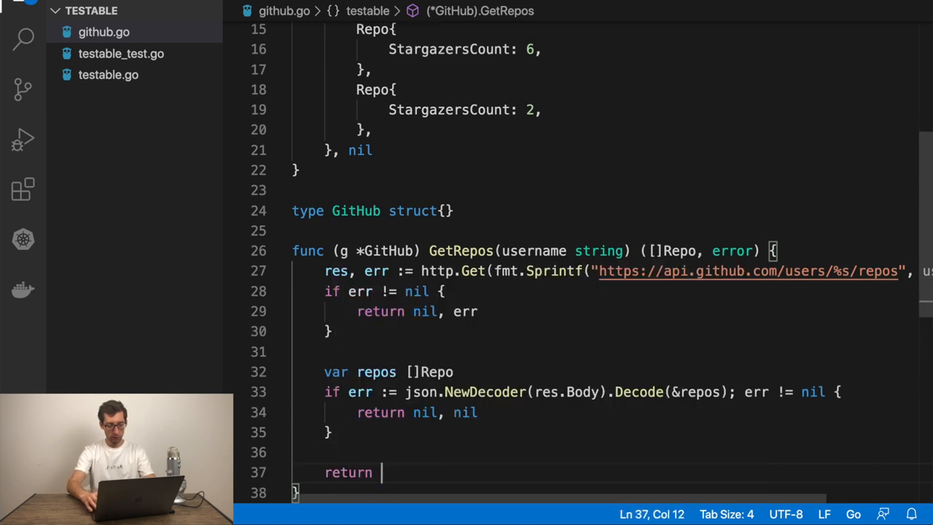
{"action": "type", "text": "repos"}
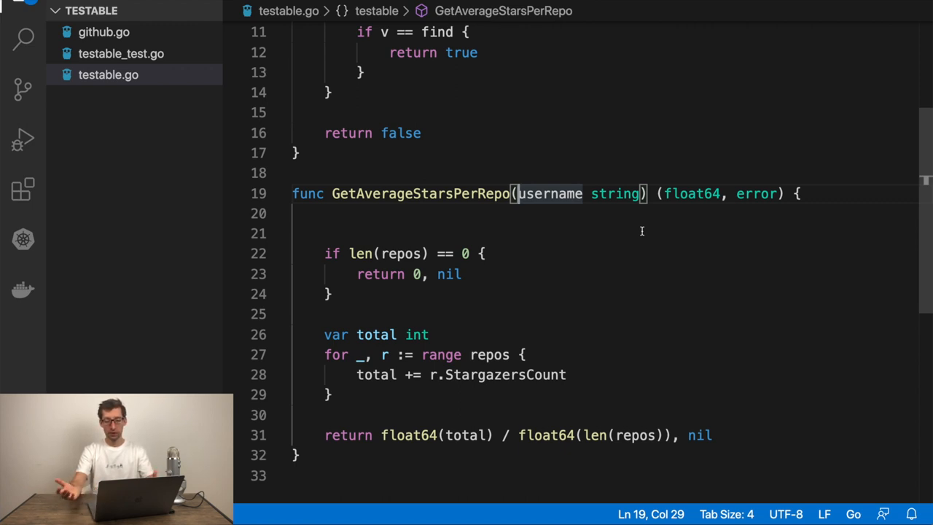
Add a repositoriesAPI RepositoriesAPI parameter to GetAverageStarsPerRepo.
{"action": "type", "text": "repositories"}
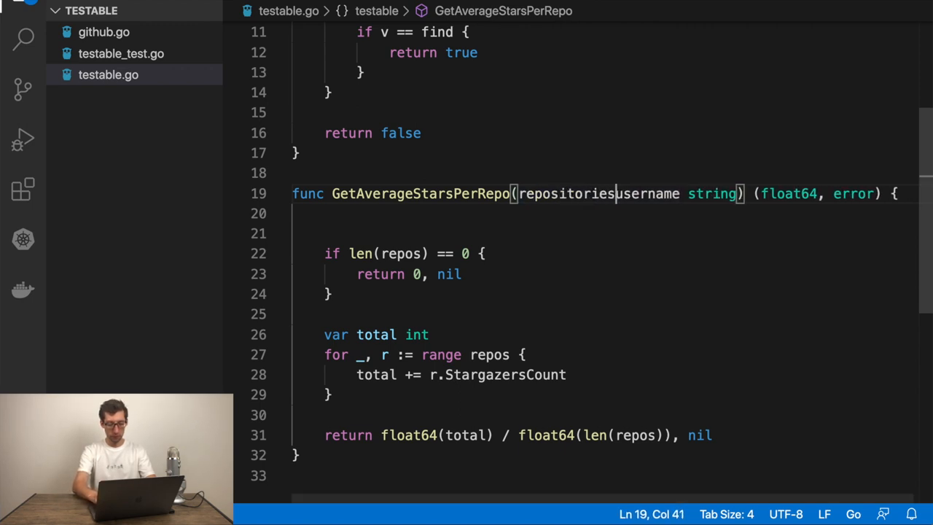
{"action": "type", "text": "API"}
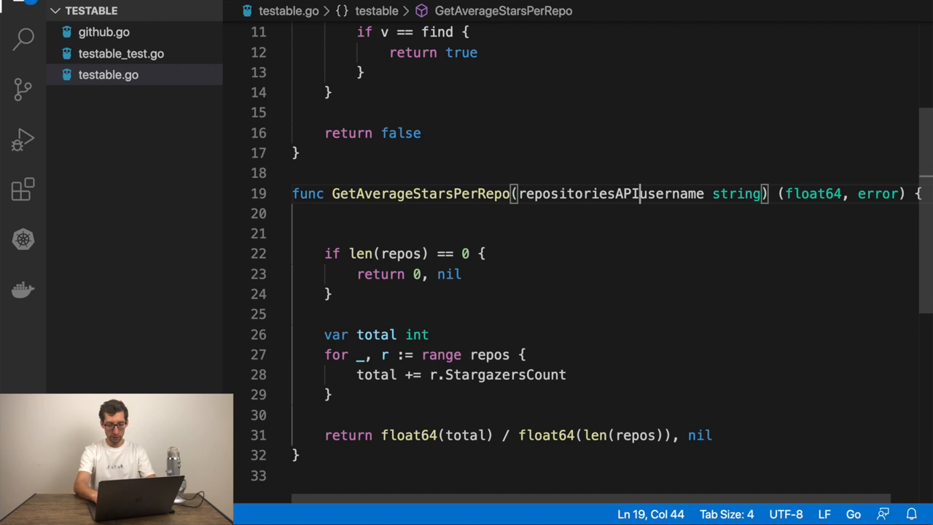
{"action": "type", "text": "\" \""}
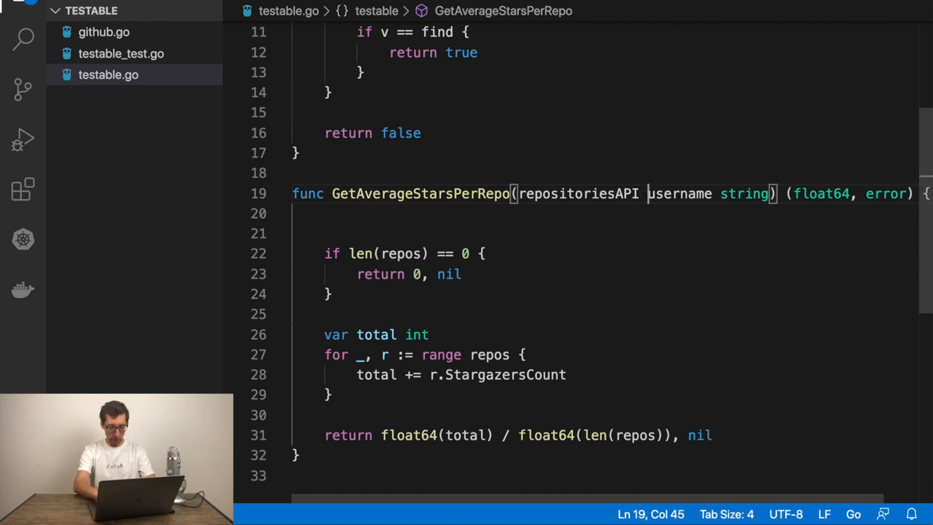
{"action": "type", "text": "Repo"}
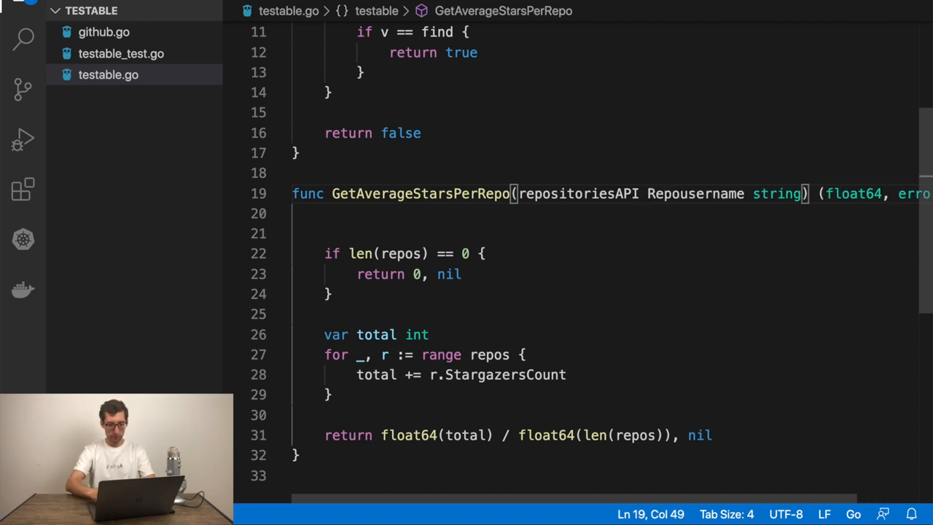
{"action": "left_click", "coordinate": [103, 32]}
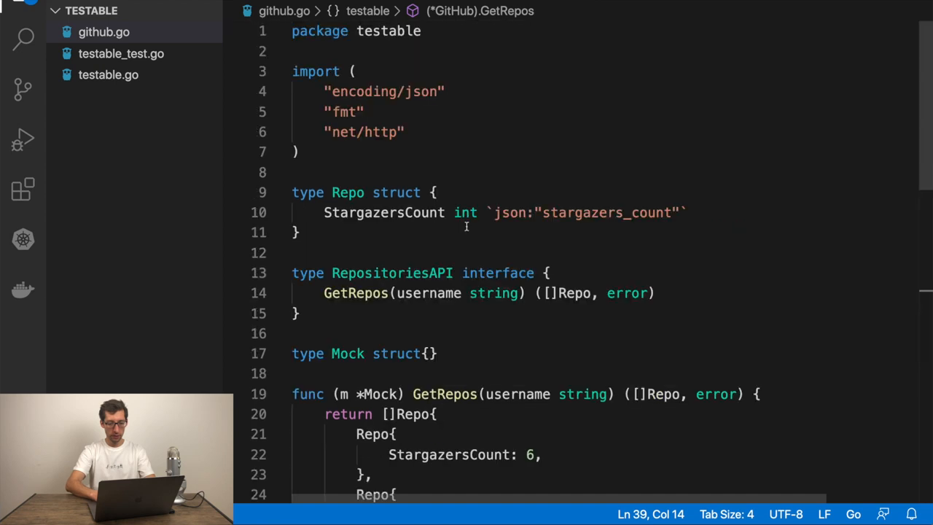
{"action": "double_click", "coordinate": [390, 273]}
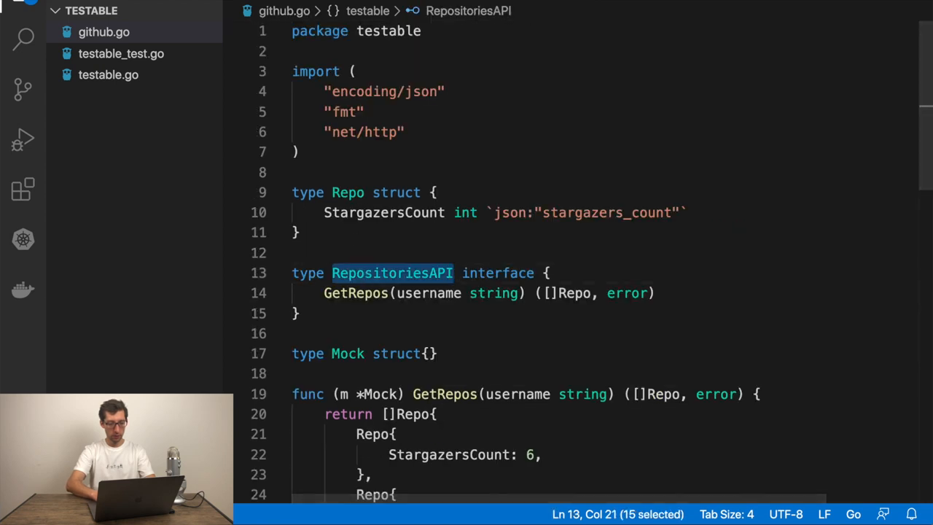
{"action": "left_click", "coordinate": [107, 74]}
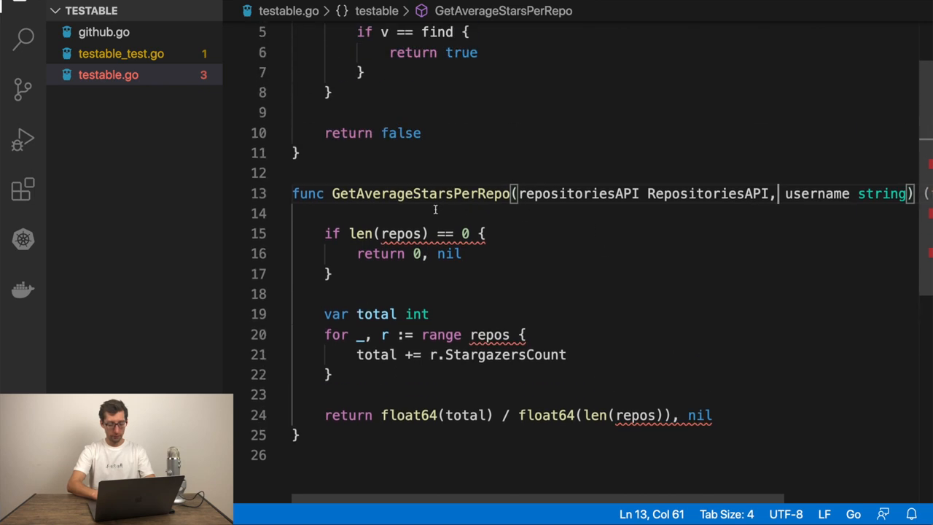
{"action": "type", "text": "repos, err"}
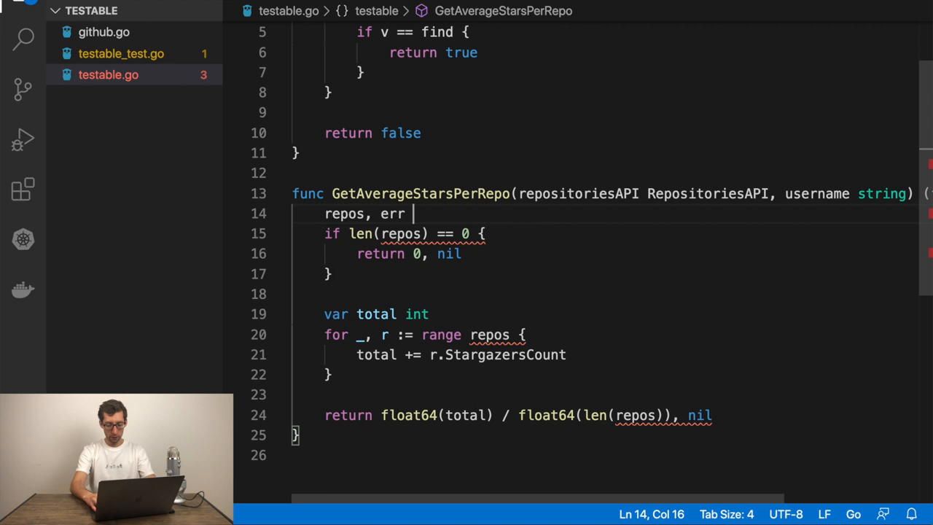
Fetch repos via repositoriesAPI.GetRepos(username) and return 0, err on failure.
{"action": "type", "text": ":= repositoriesAPI"}
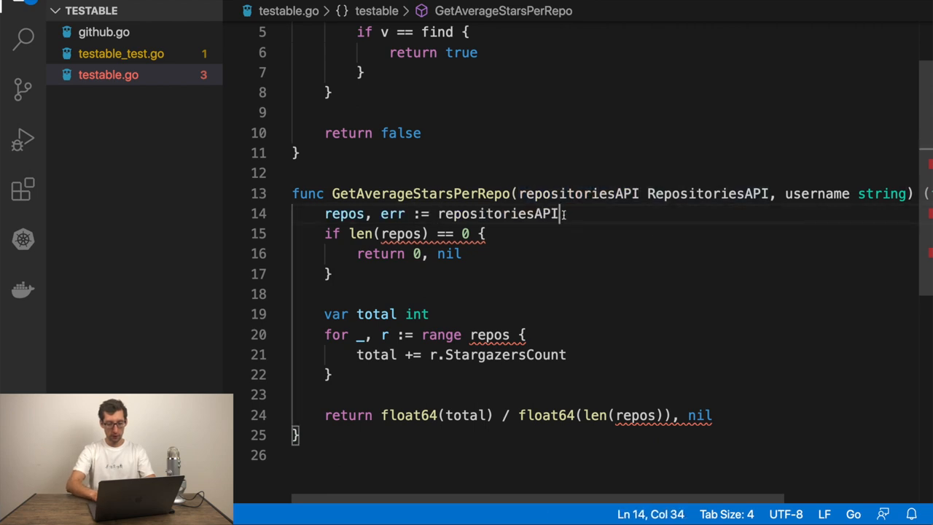
{"action": "type", "text": ".GetRepos()"}
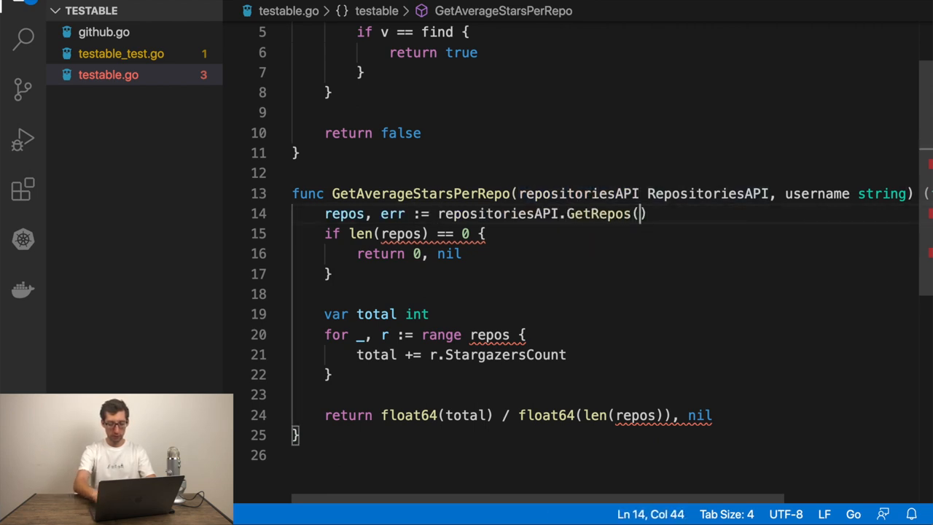
{"action": "type", "text": "username"}
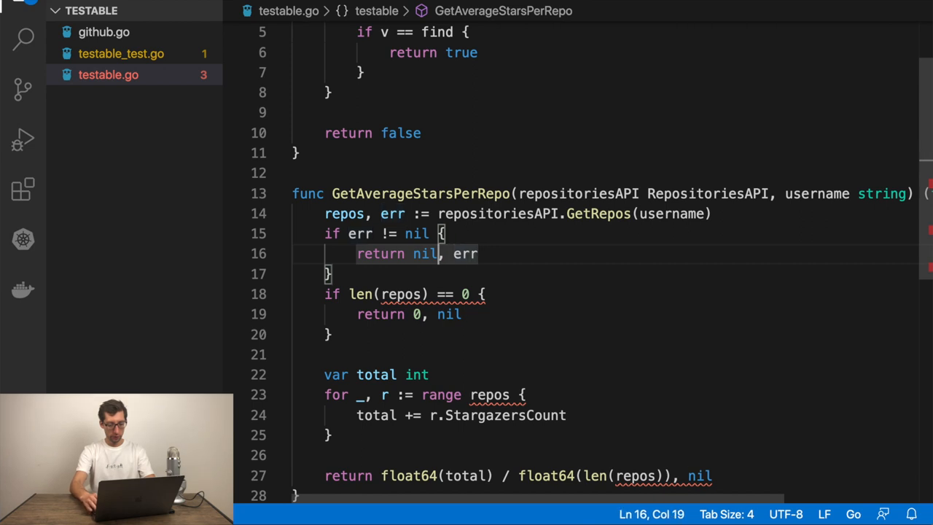
{"action": "type", "text": "0"}
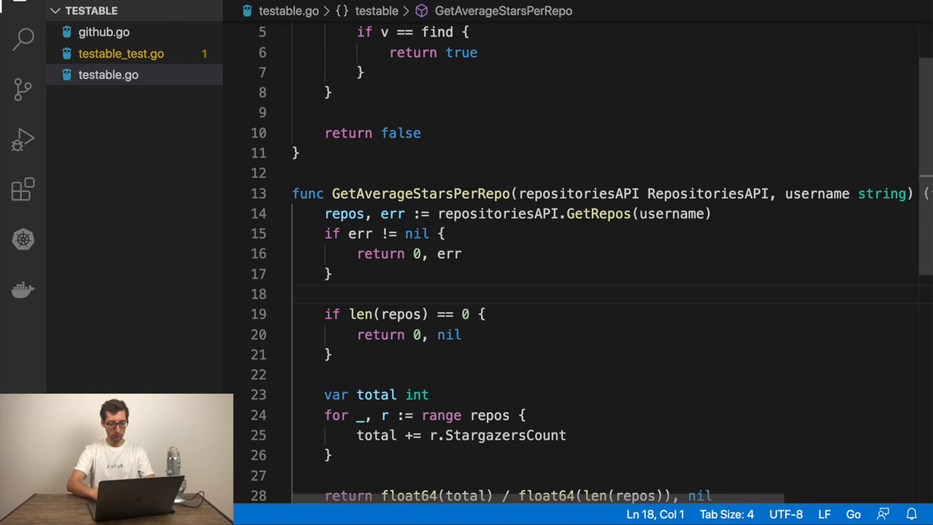
{"action": "scroll", "scroll_direction": "down", "scroll_amount": 3}
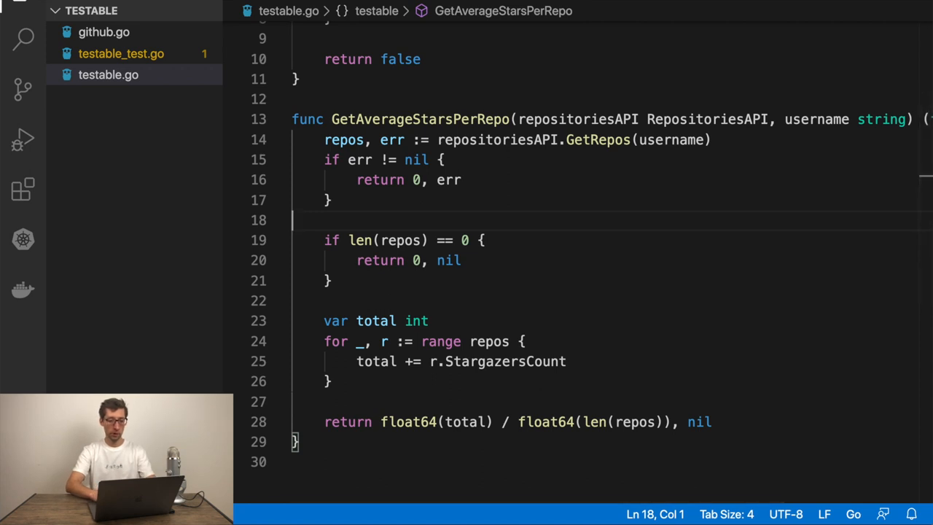
Create mock := new(Mock) in the test and pass mock as the first argument.
{"action": "left_click", "coordinate": [121, 53]}
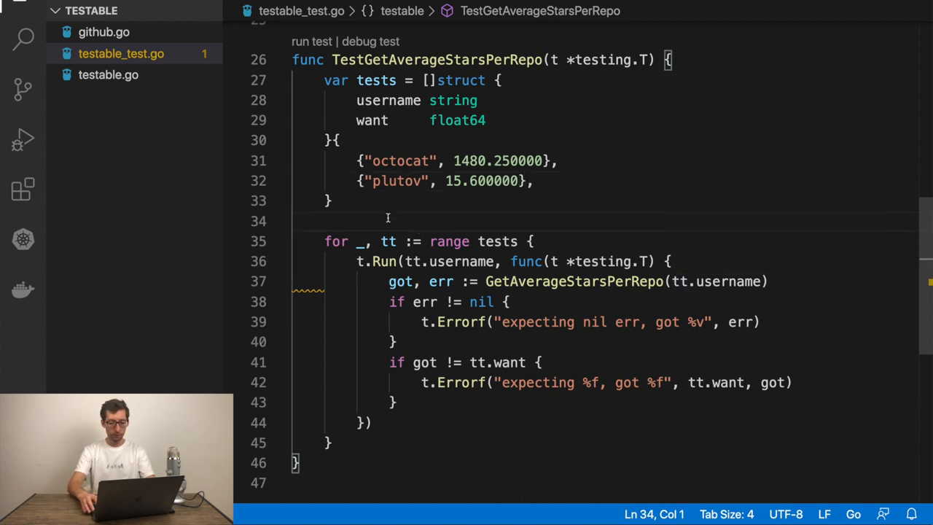
{"action": "type", "text": "mock := Mock{"}
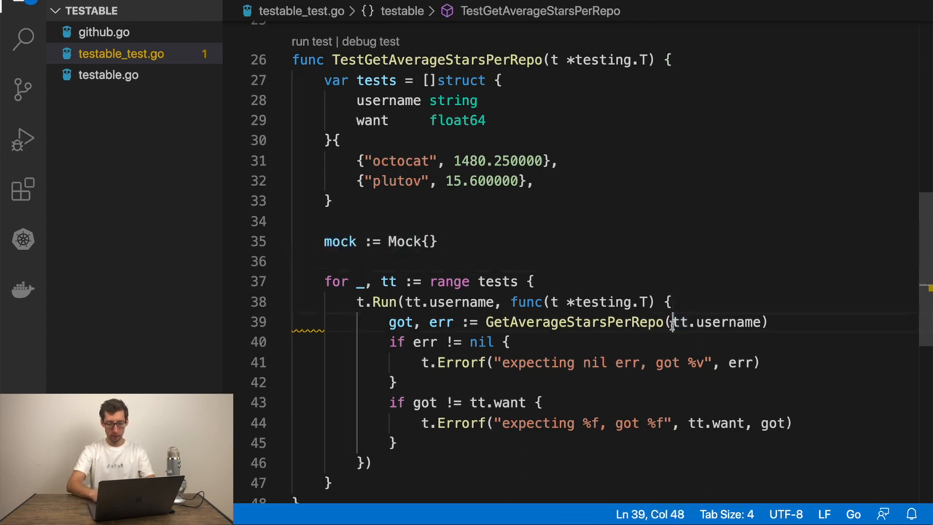
{"action": "type", "text": "mock,"}
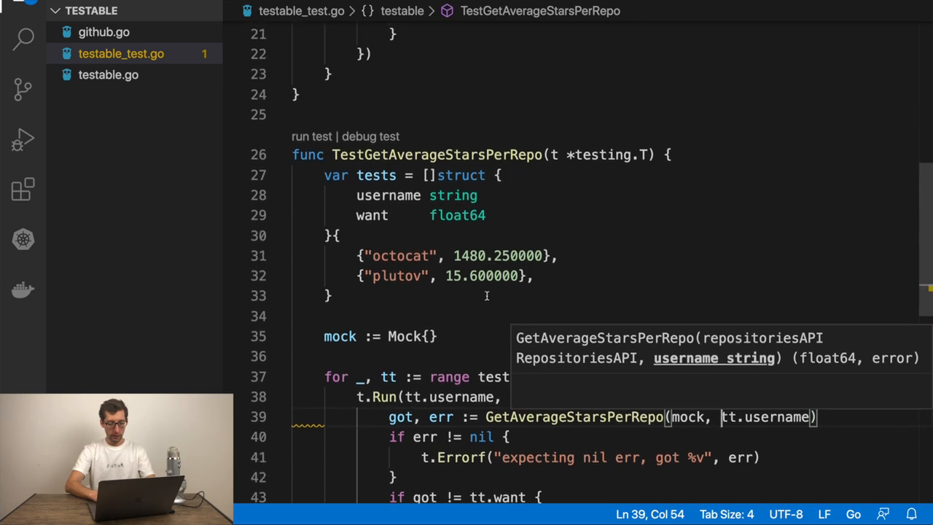
Replace the cases with a single {"octocat", 4} matching the mock's 6 and 2 stars.
{"action": "double_click", "coordinate": [399, 256]}
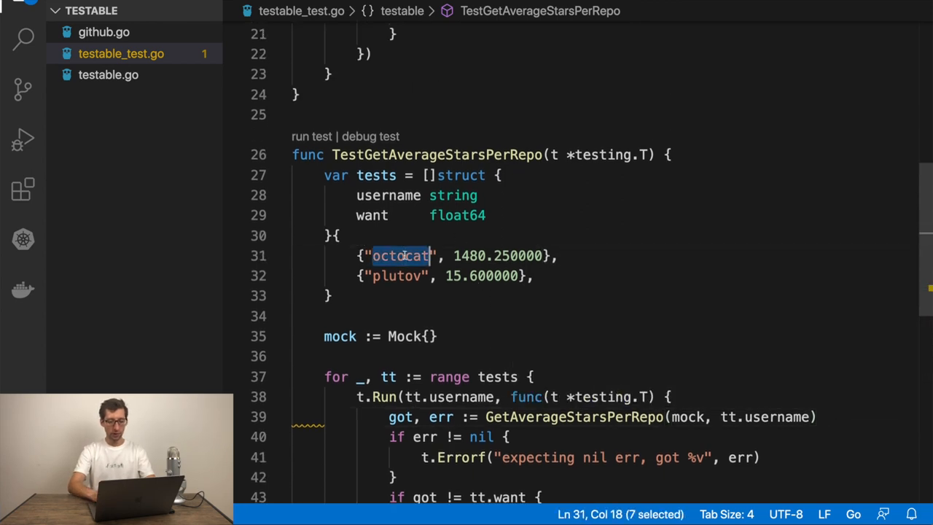
{"action": "left_click", "coordinate": [104, 32]}
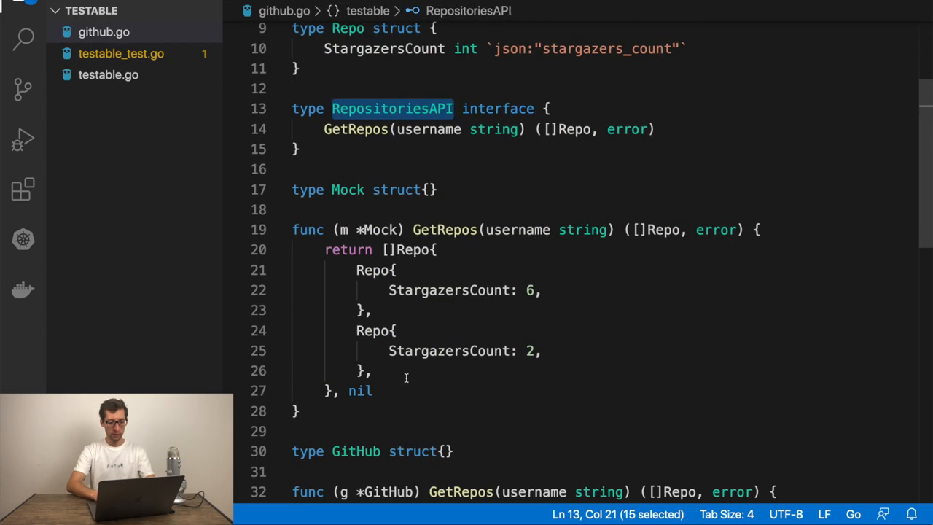
{"action": "scroll", "scroll_direction": "down", "scroll_amount": 3}
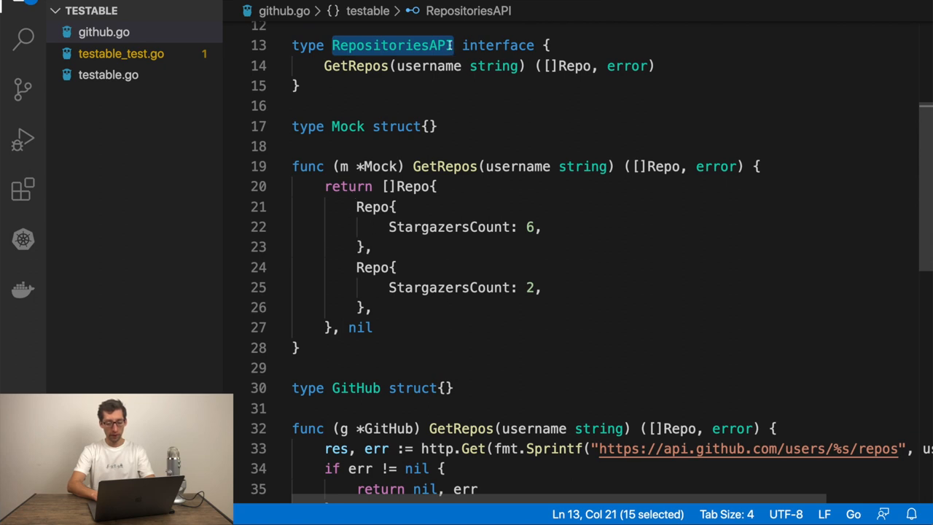
{"action": "mouse_move", "coordinate": [309, 180]}
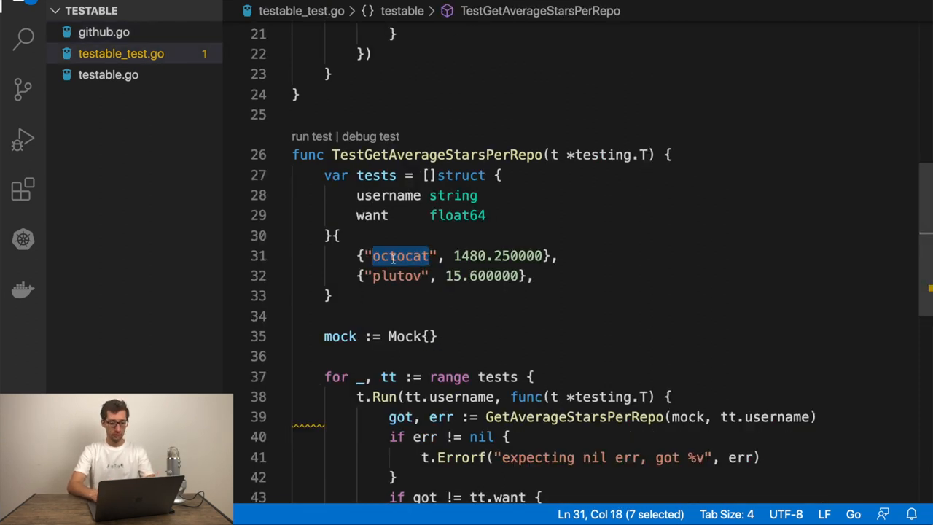
{"action": "left_click", "coordinate": [535, 275]}
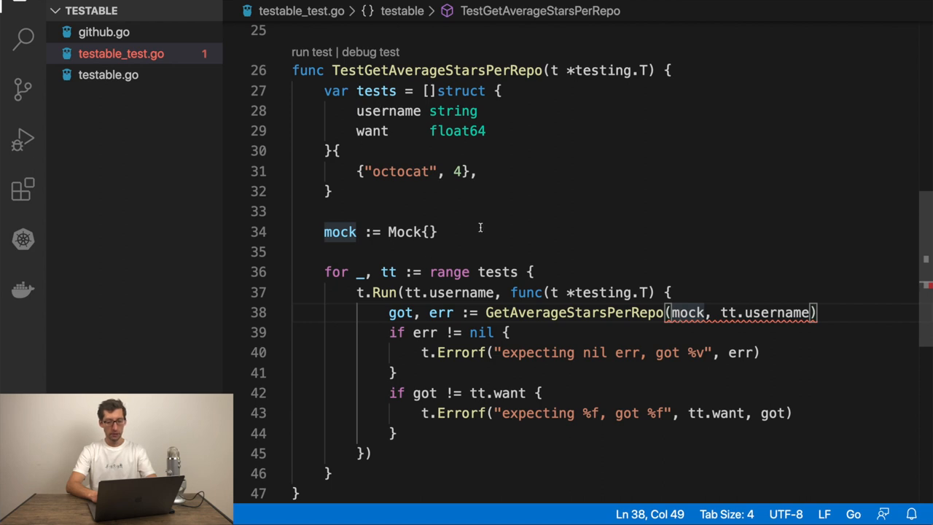
{"action": "type", "text": "new("}
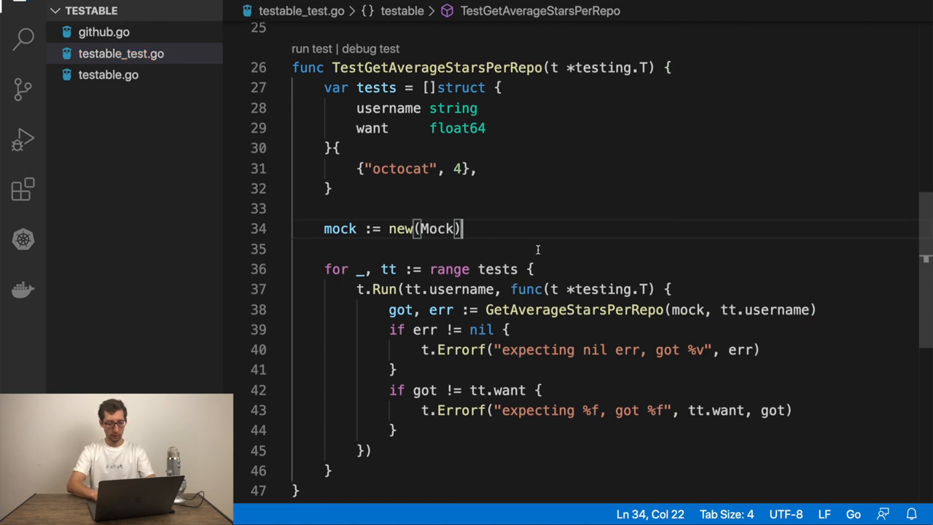
{"action": "scroll", "scroll_direction": "down", "scroll_amount": 3}
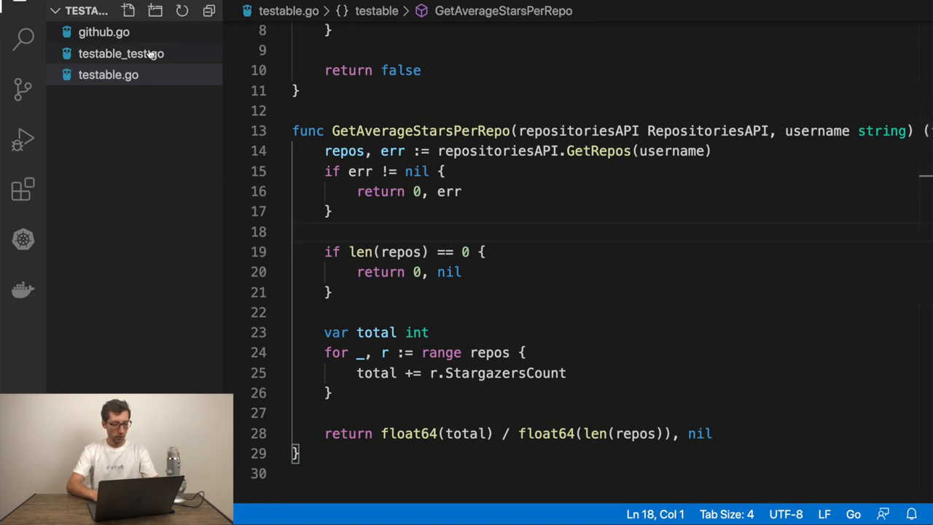
Change the test file to package testable_test and call testable.StrInSlice.
{"action": "left_click", "coordinate": [121, 53]}
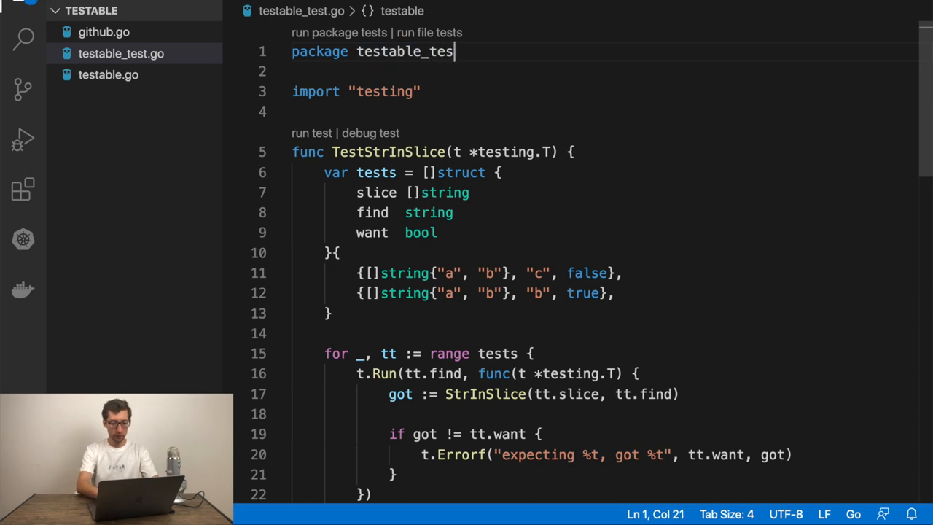
{"action": "type", "text": "t"}
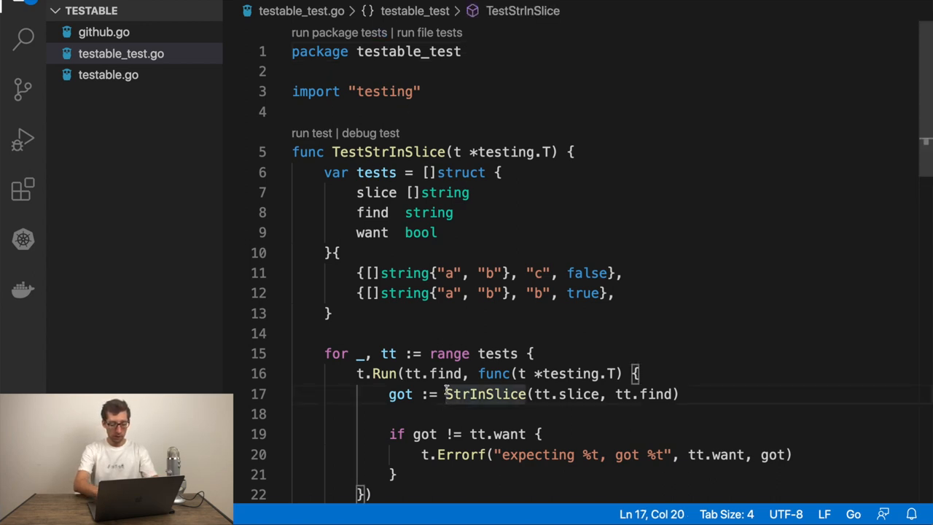
{"action": "type", "text": "testable."}
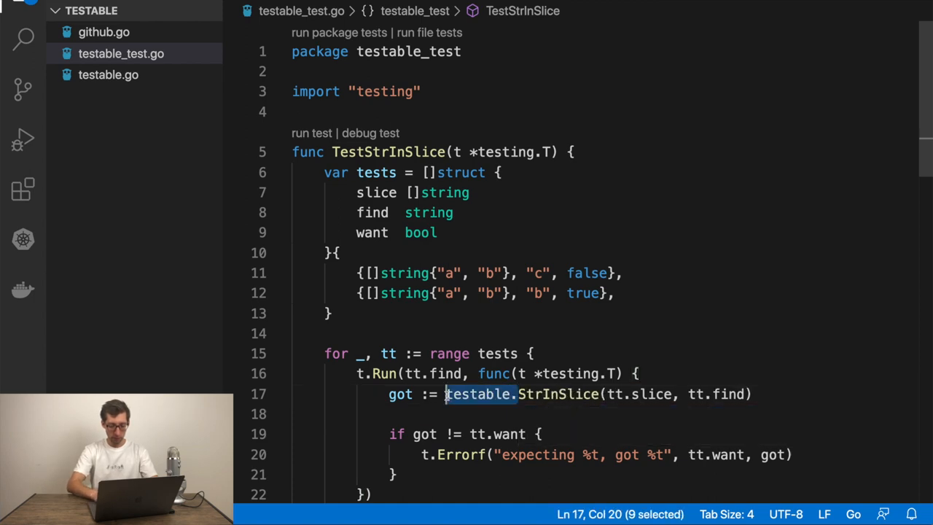
{"action": "scroll", "scroll_direction": "down", "scroll_amount": 3}
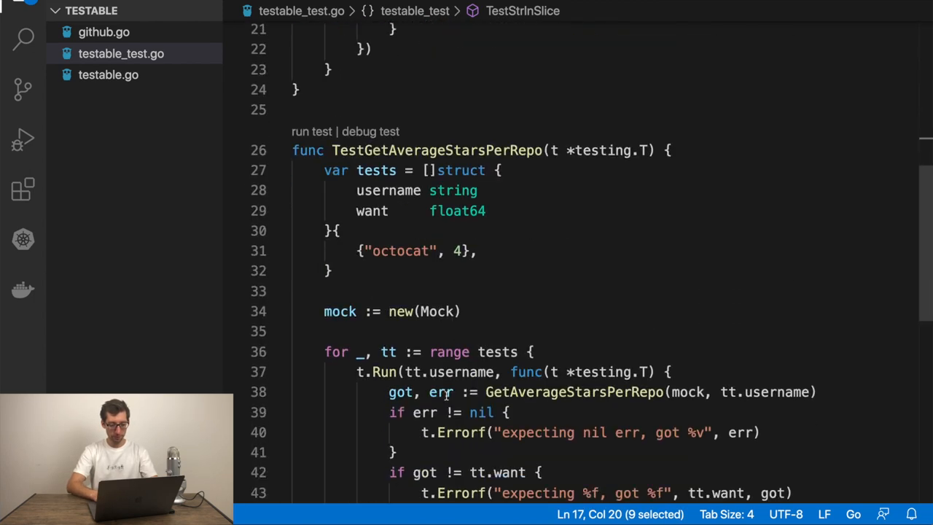